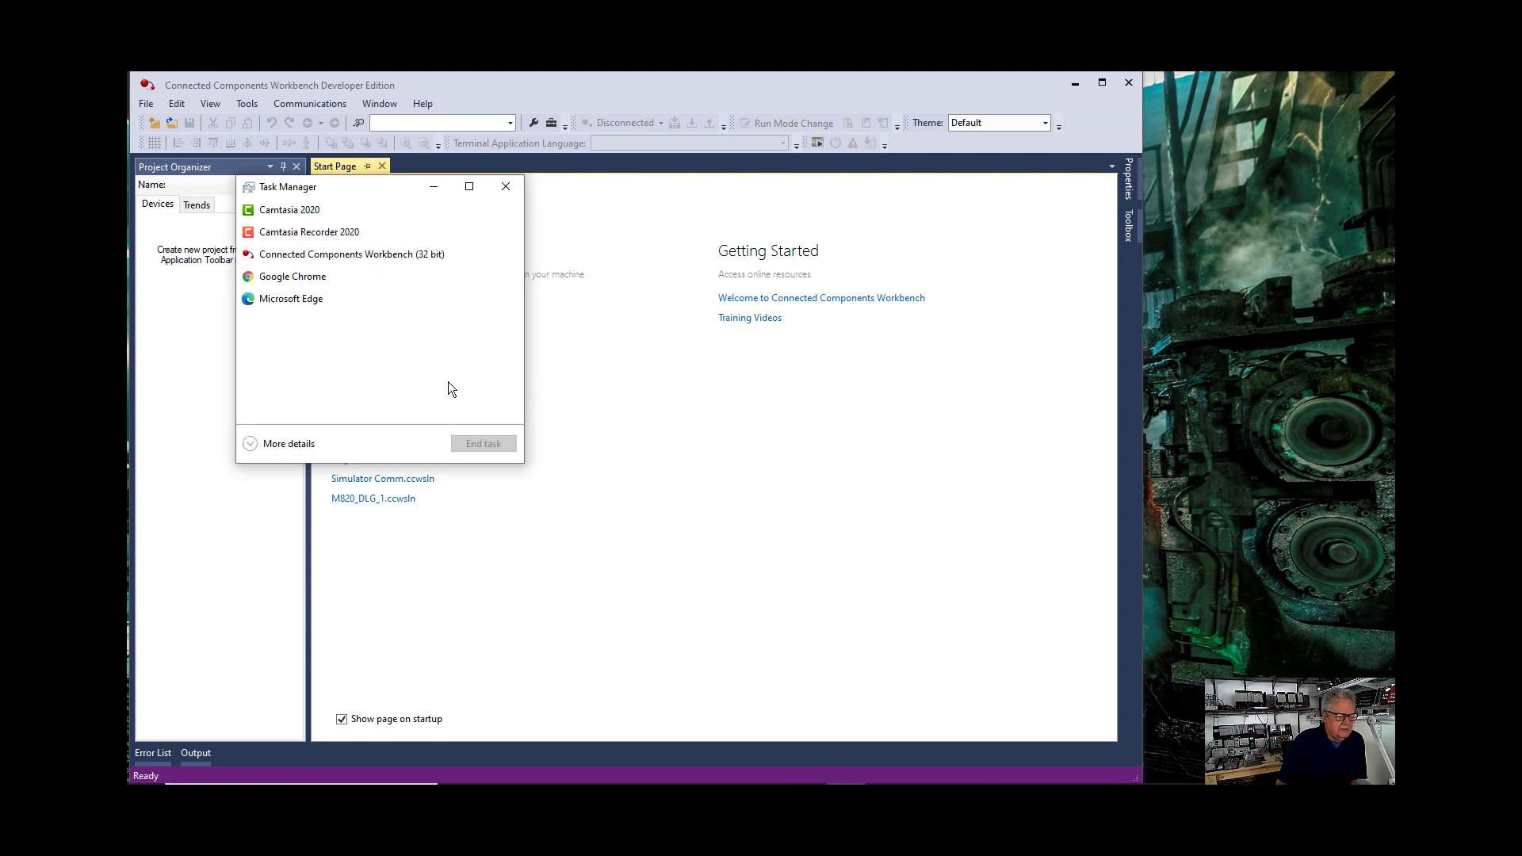
mouse_move(379, 344)
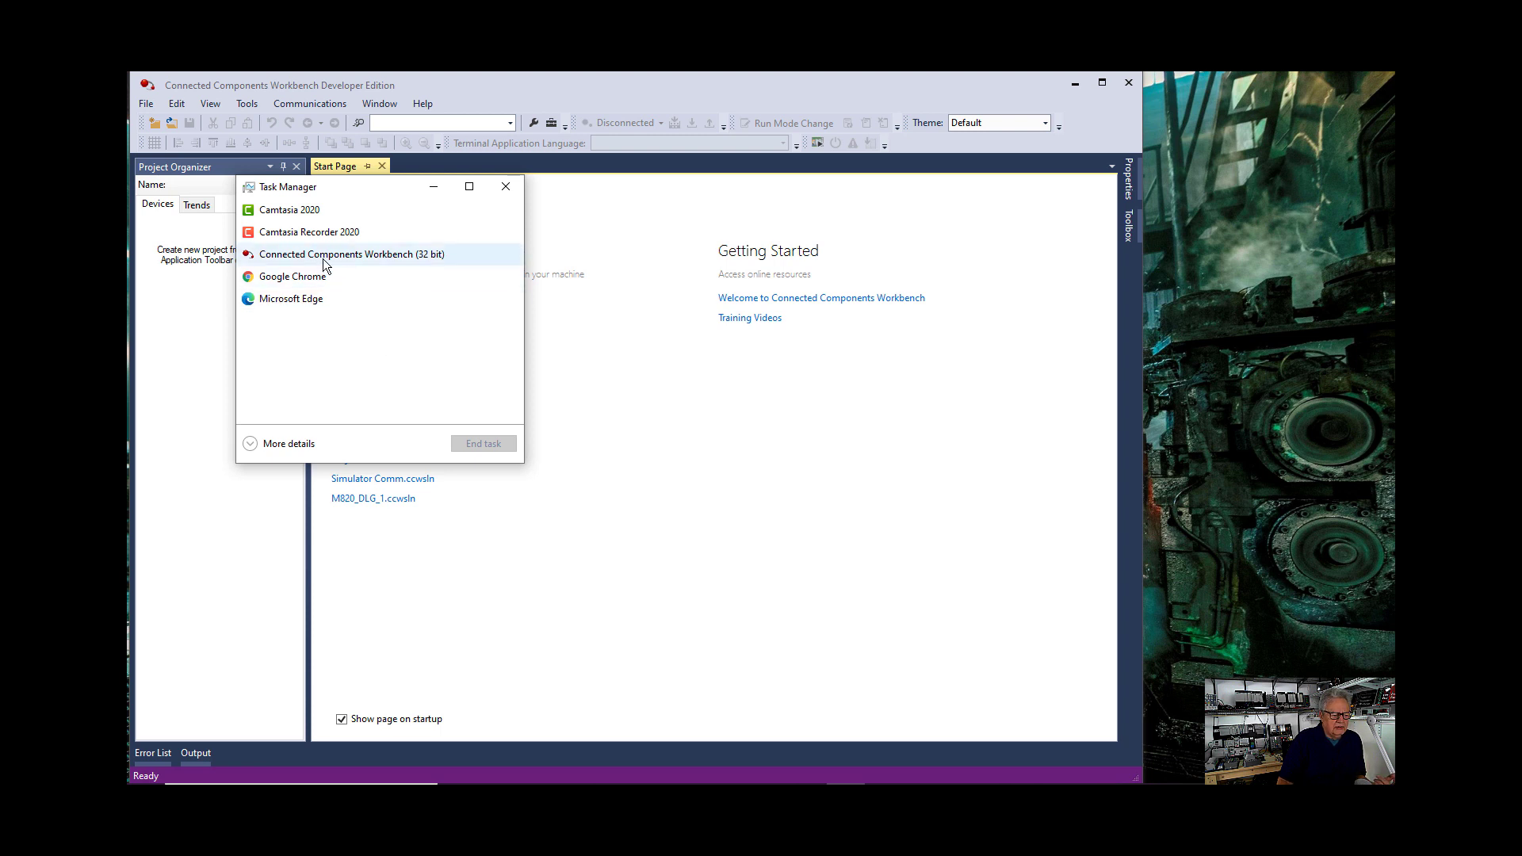
Expand Task Manager to the full detailed view from the Workbench entry's actions
right_click(351, 254)
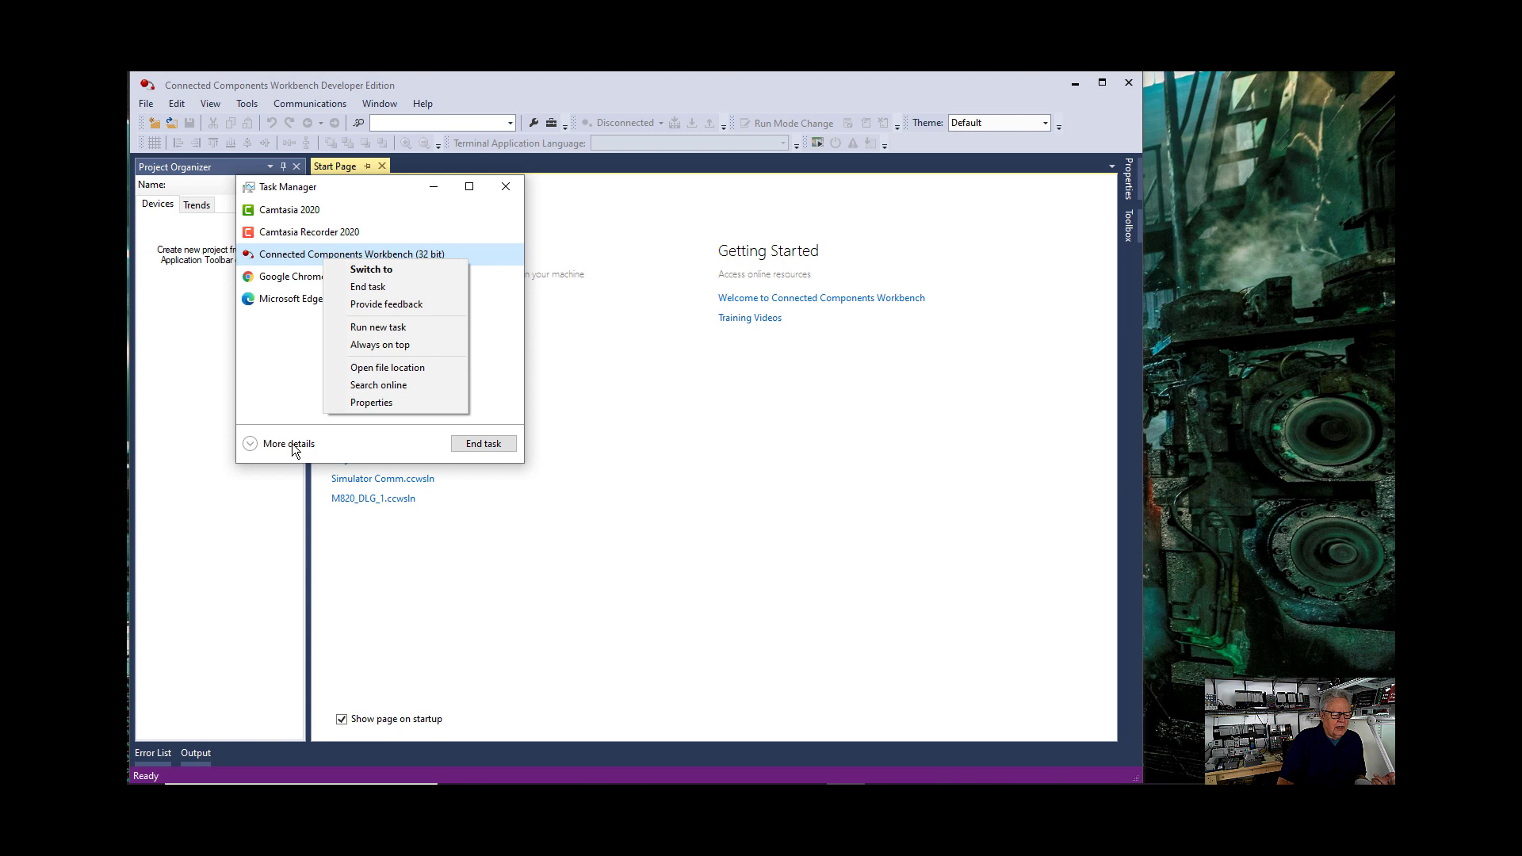
left_click(287, 444)
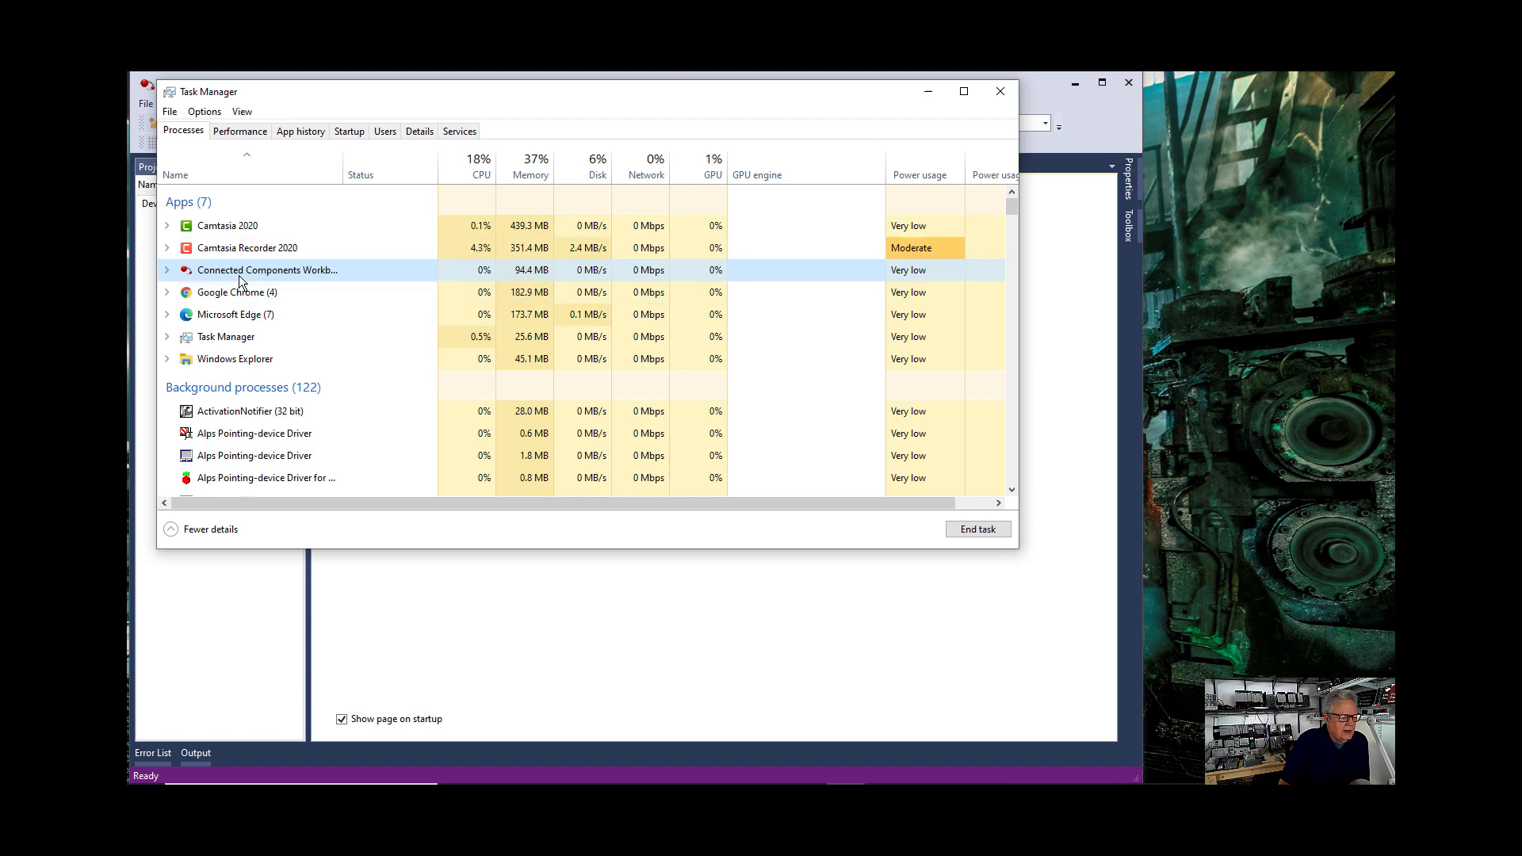
Locate CCW.Shell.exe in Details and bring up its processor affinity, all eight CPUs allowed
right_click(266, 269)
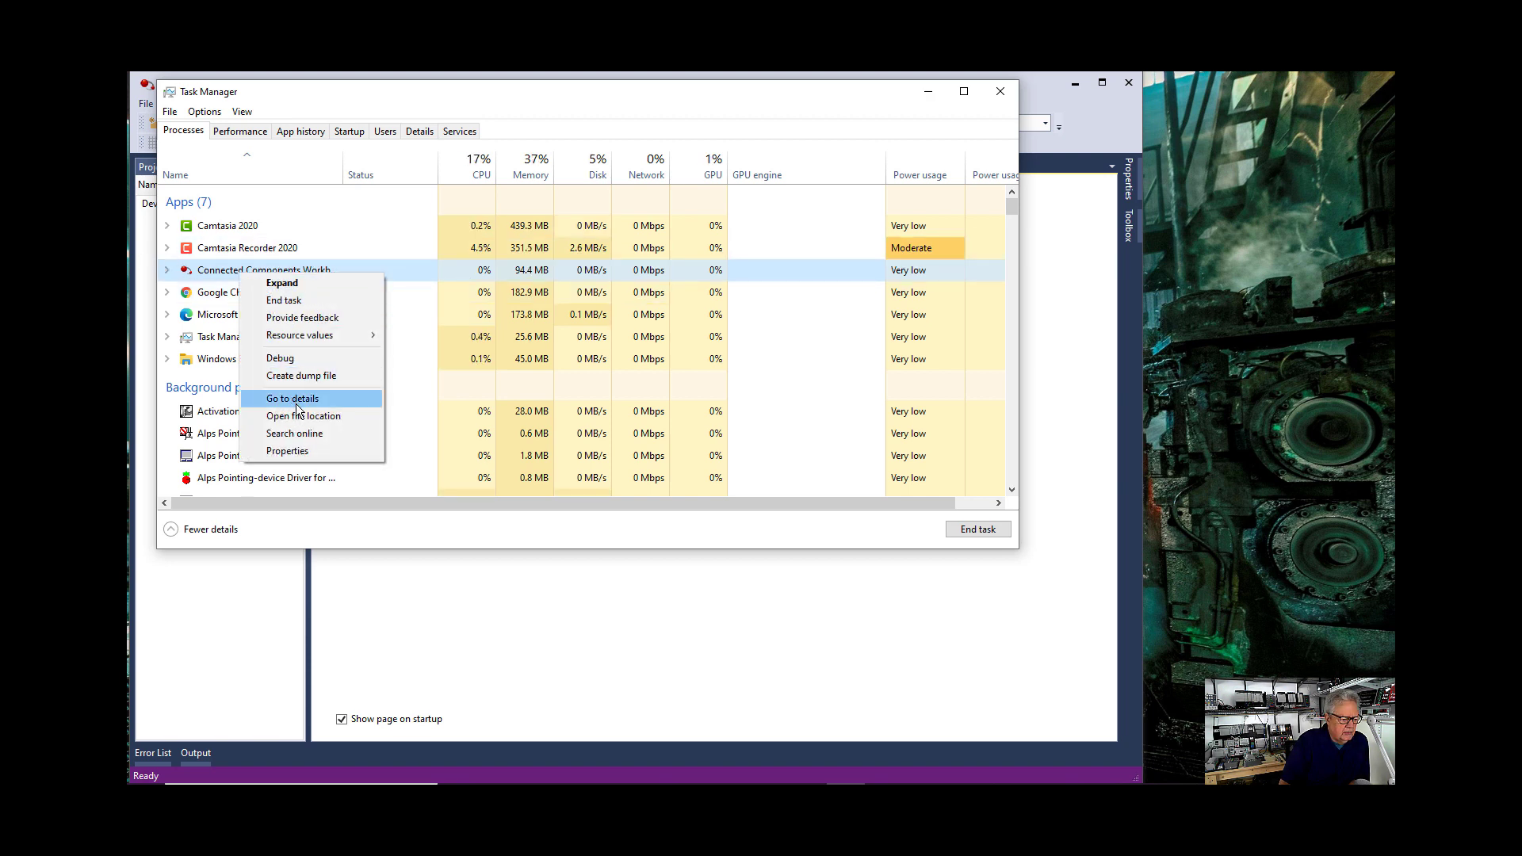
left_click(292, 398)
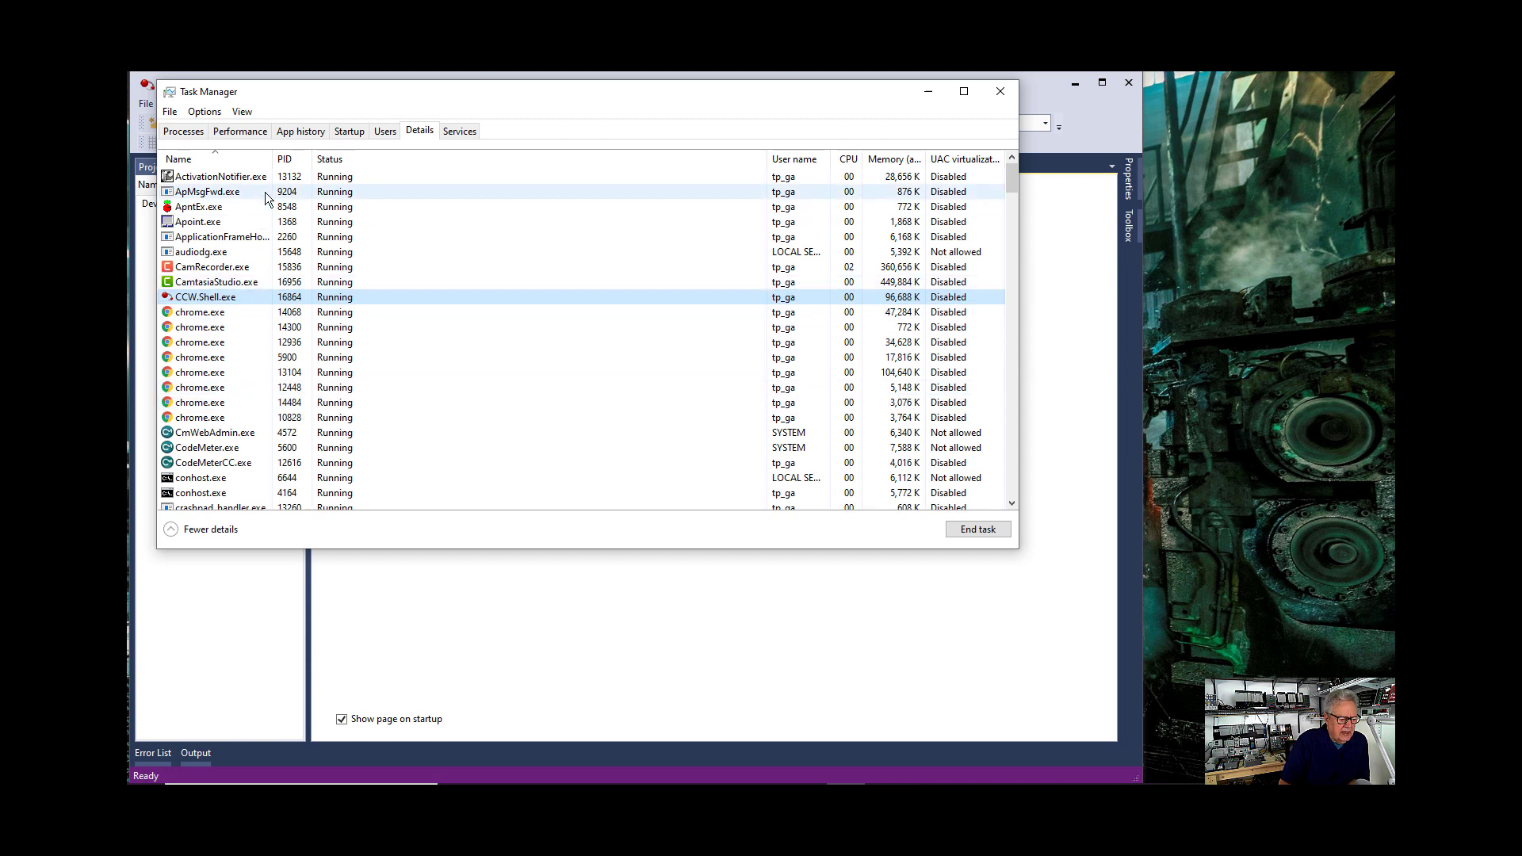
right_click(204, 297)
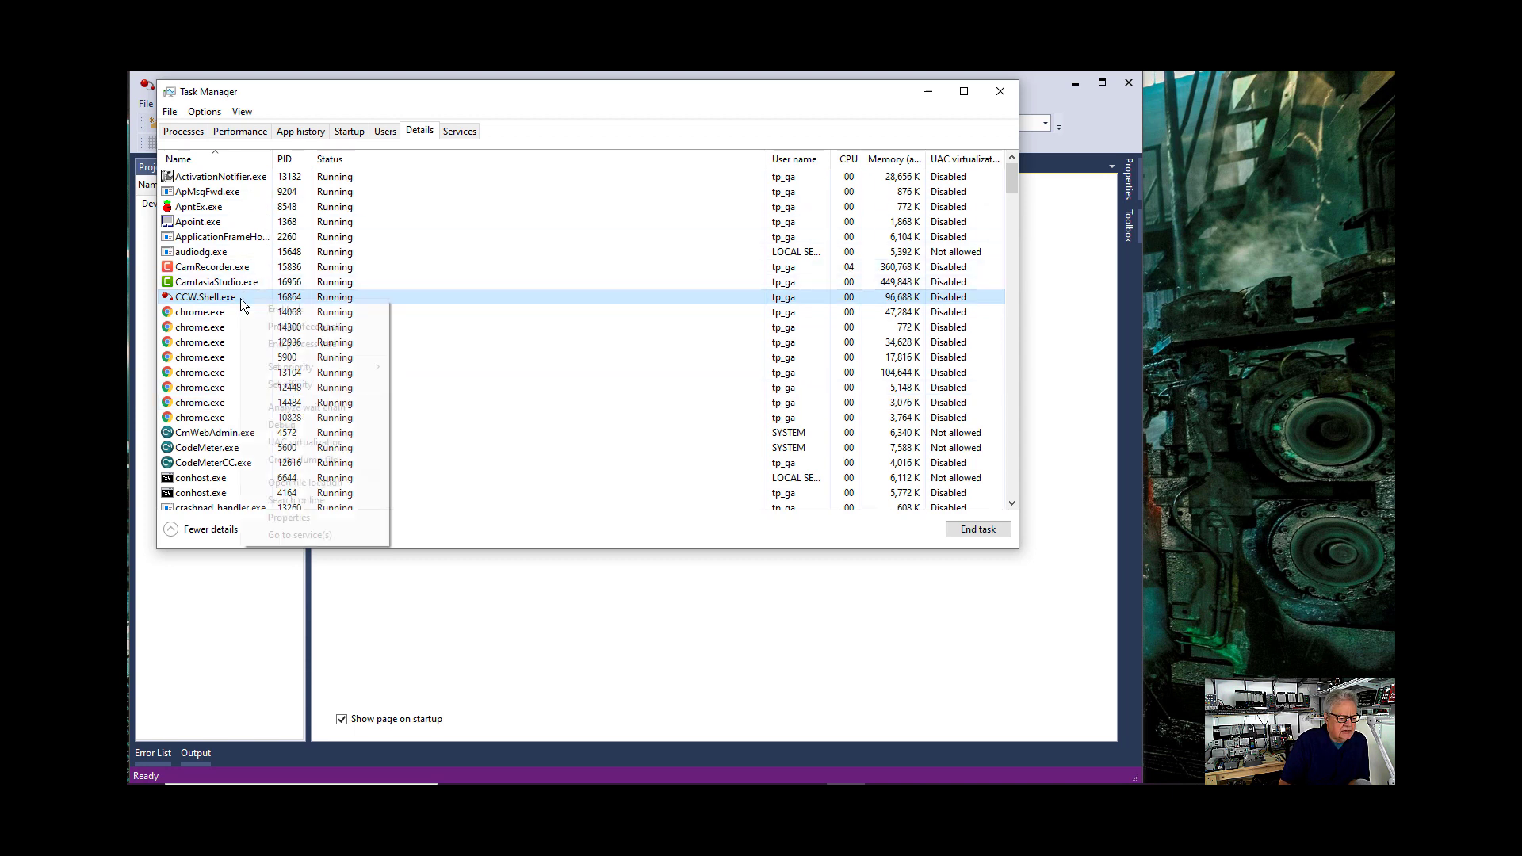
right_click(205, 296)
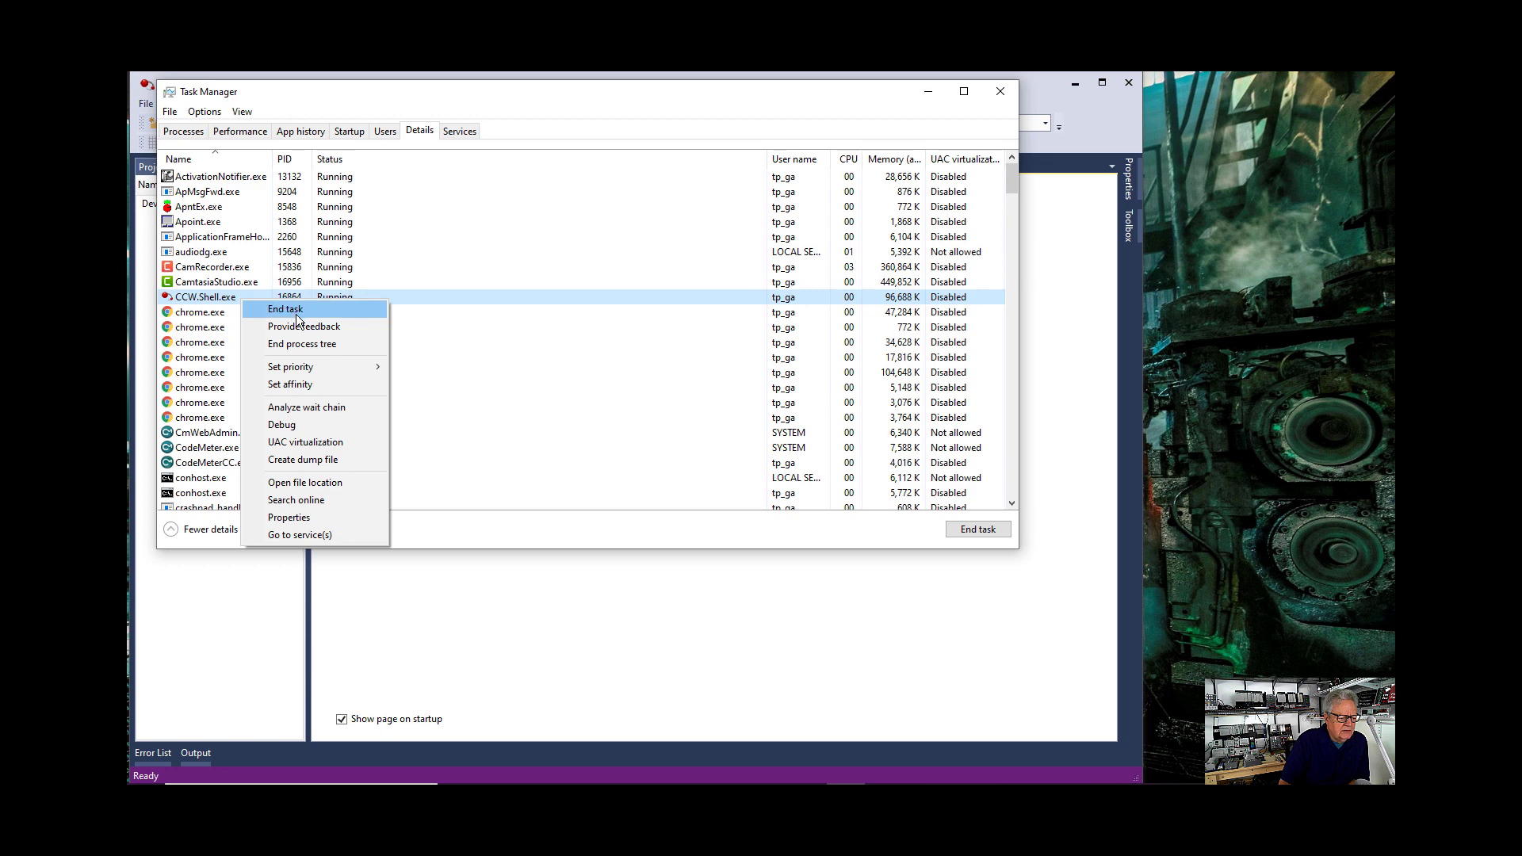
mouse_move(304, 384)
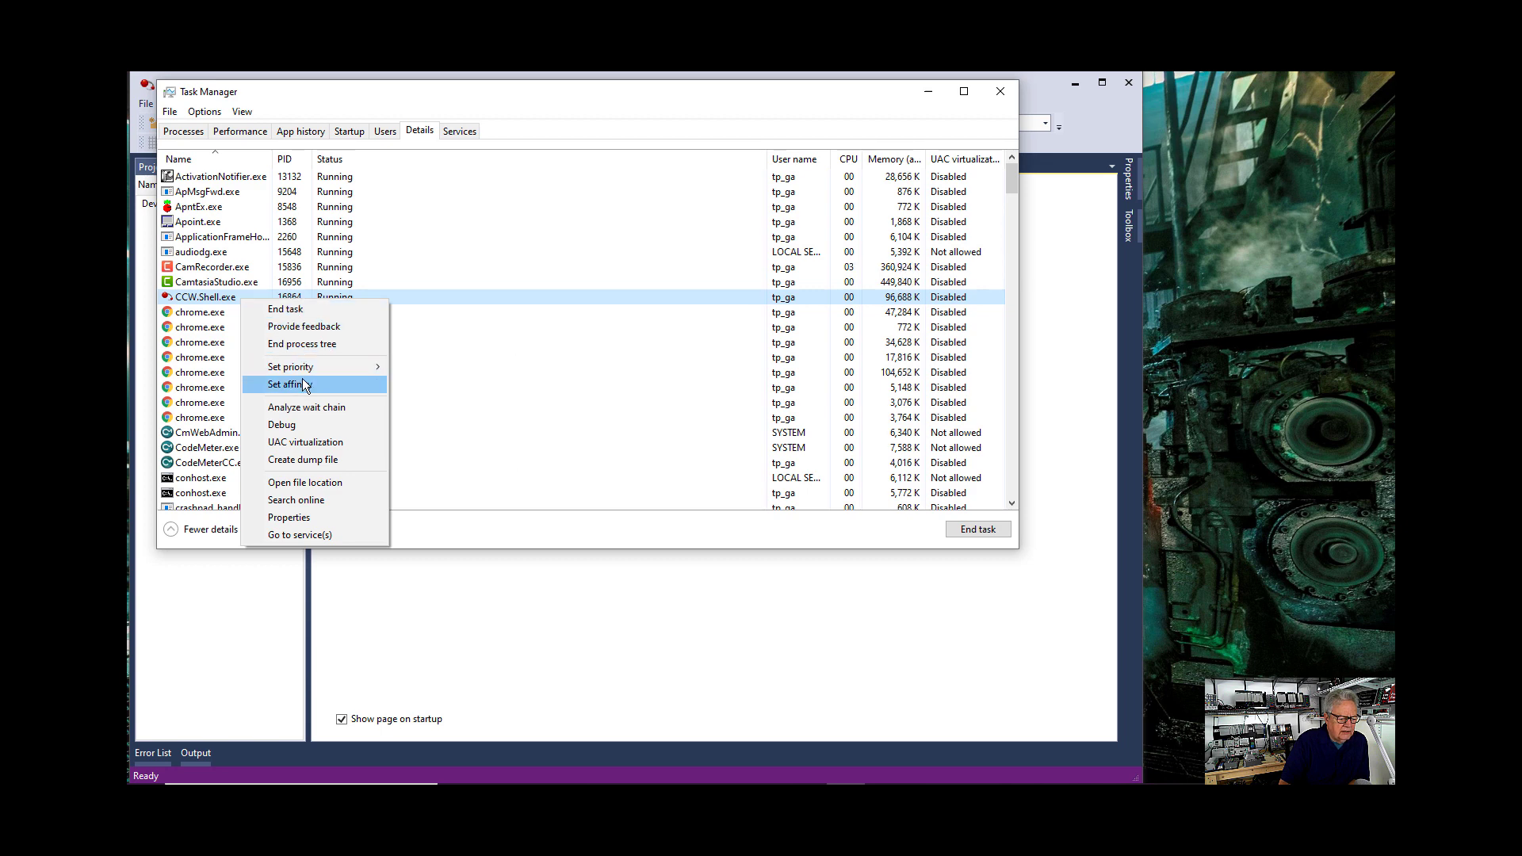
left_click(292, 383)
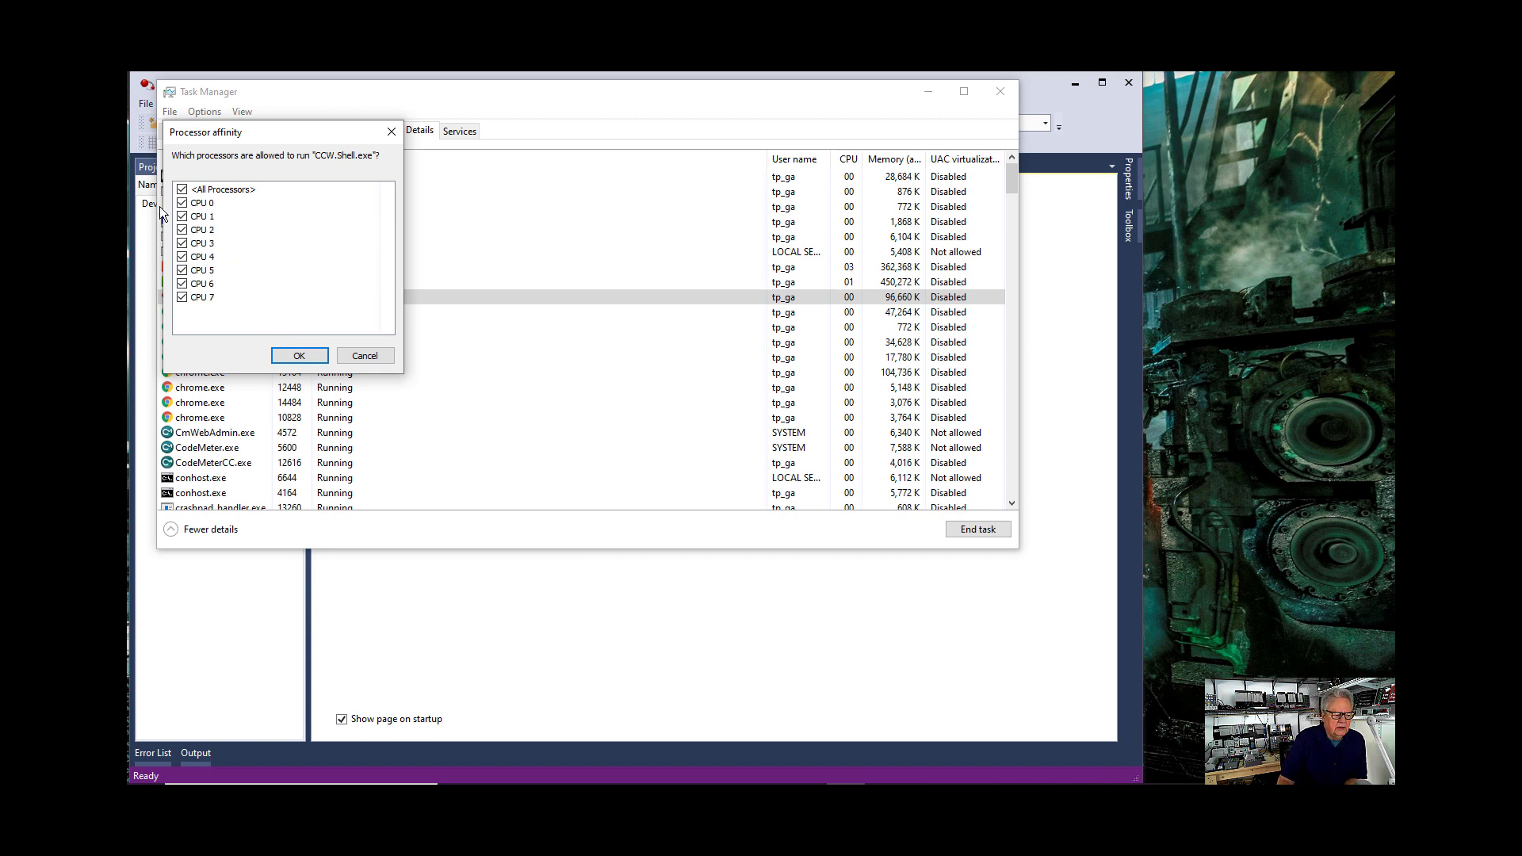
Limit CCW.Shell.exe's affinity to CPUs 0–3 and apply it
left_click(181, 189)
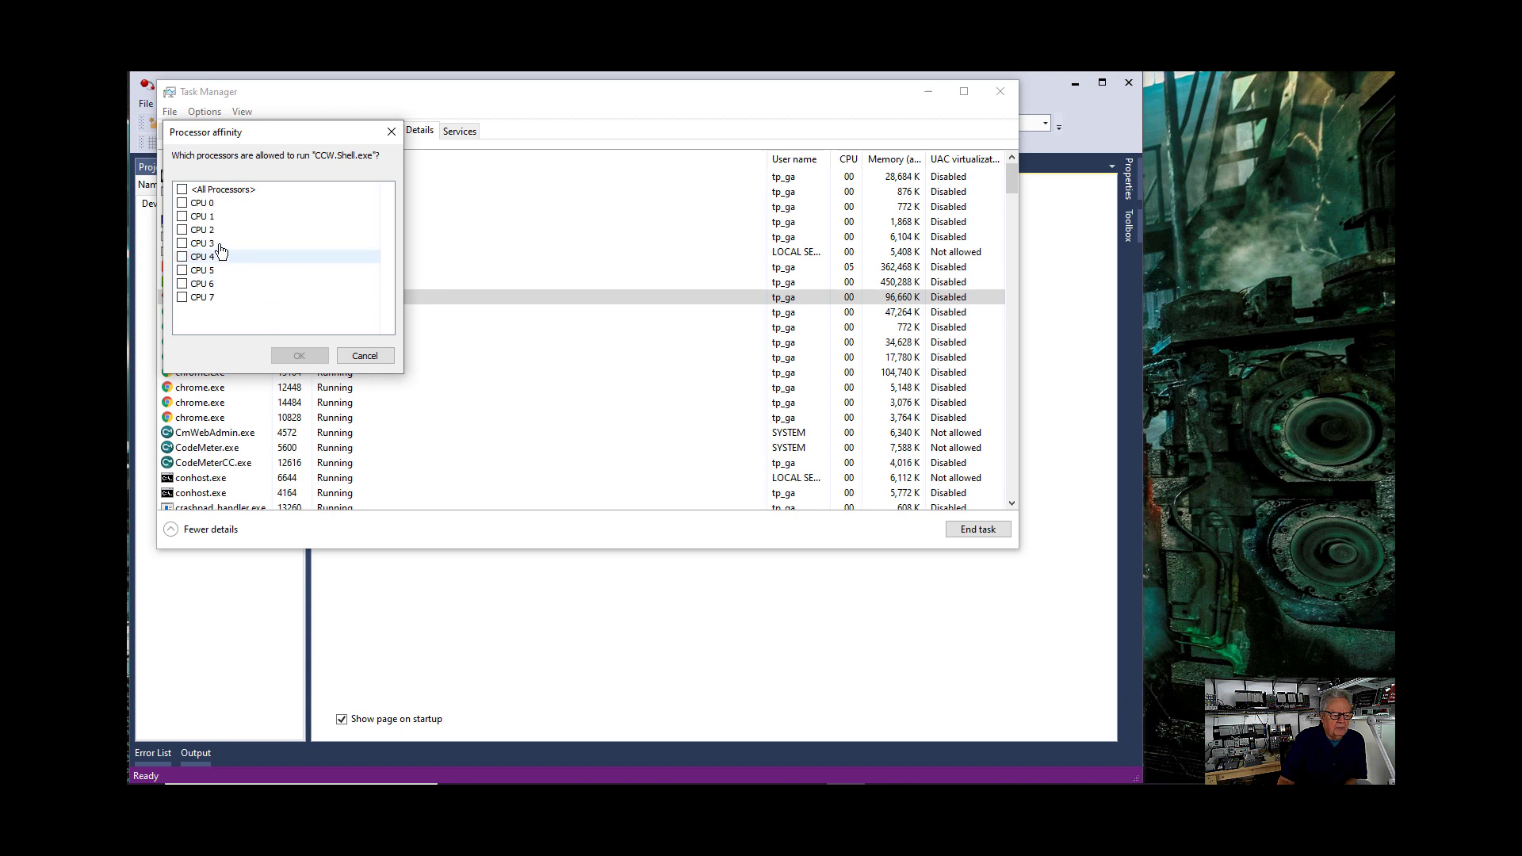
left_click(182, 216)
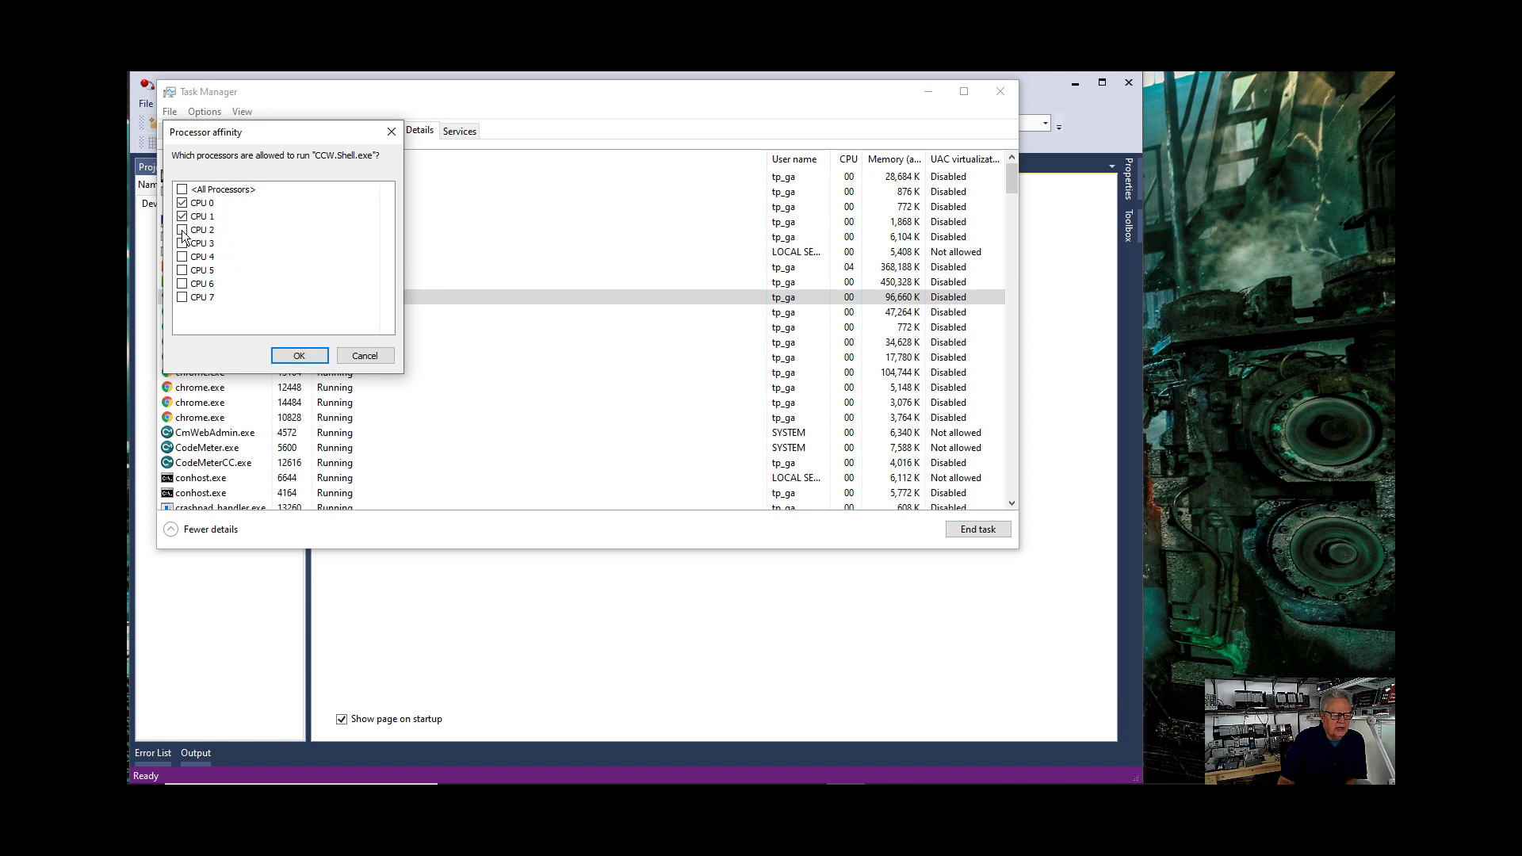
left_click(183, 230)
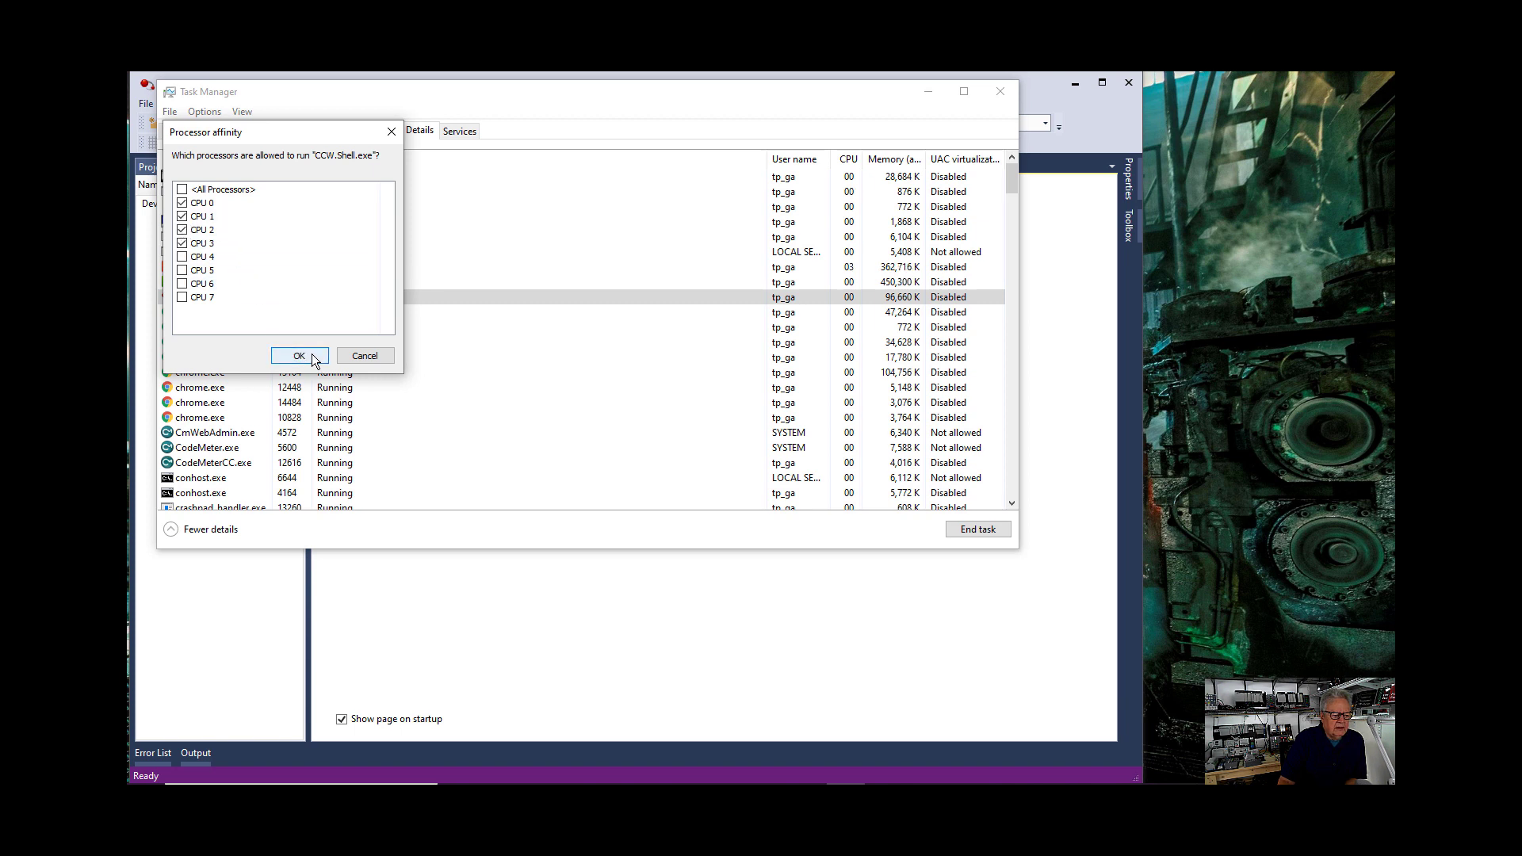
left_click(298, 355)
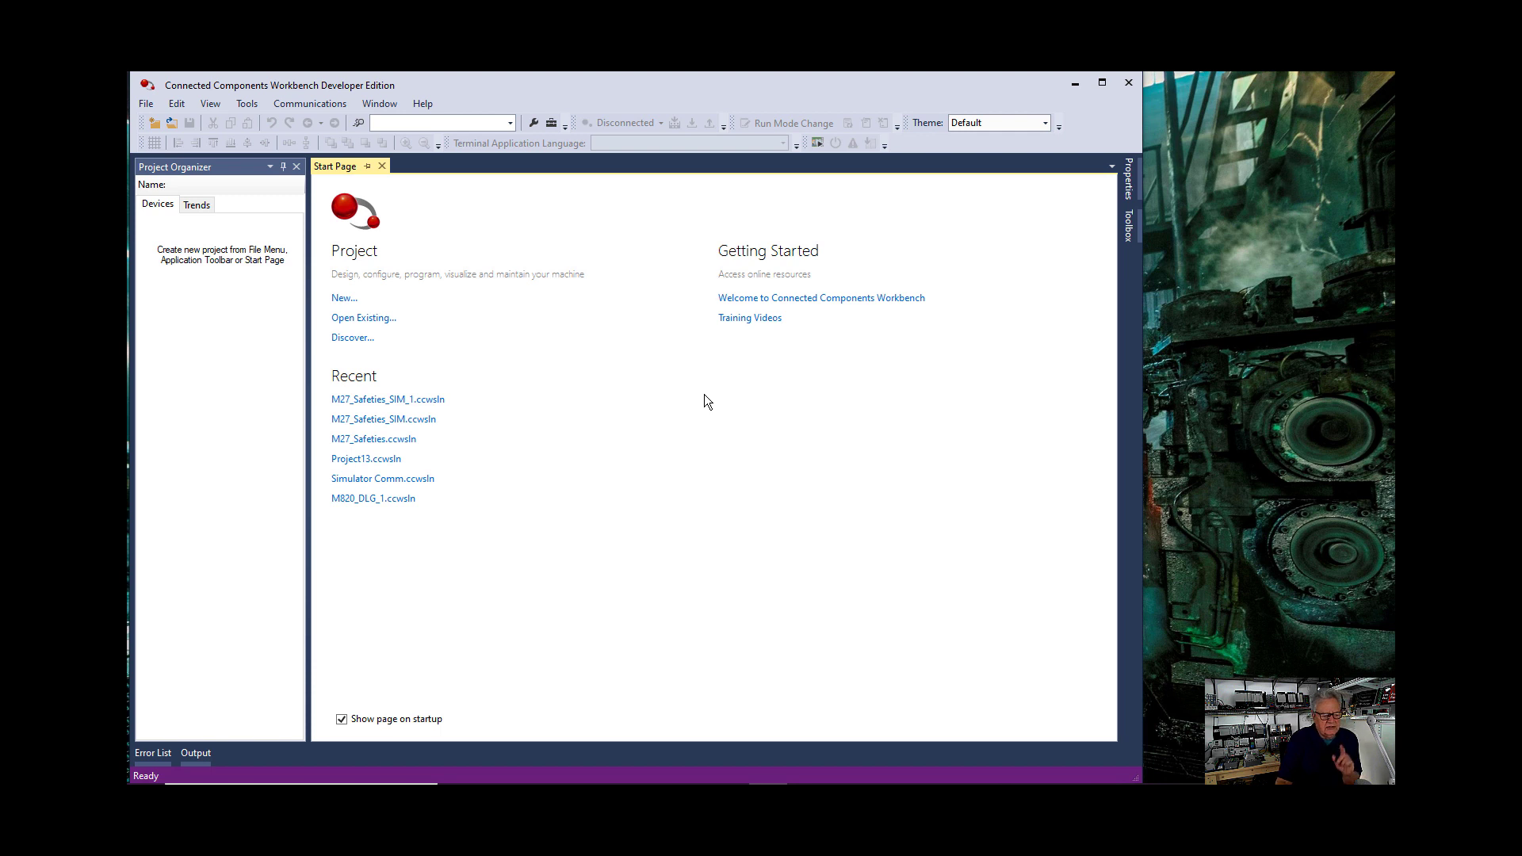
mouse_move(535, 388)
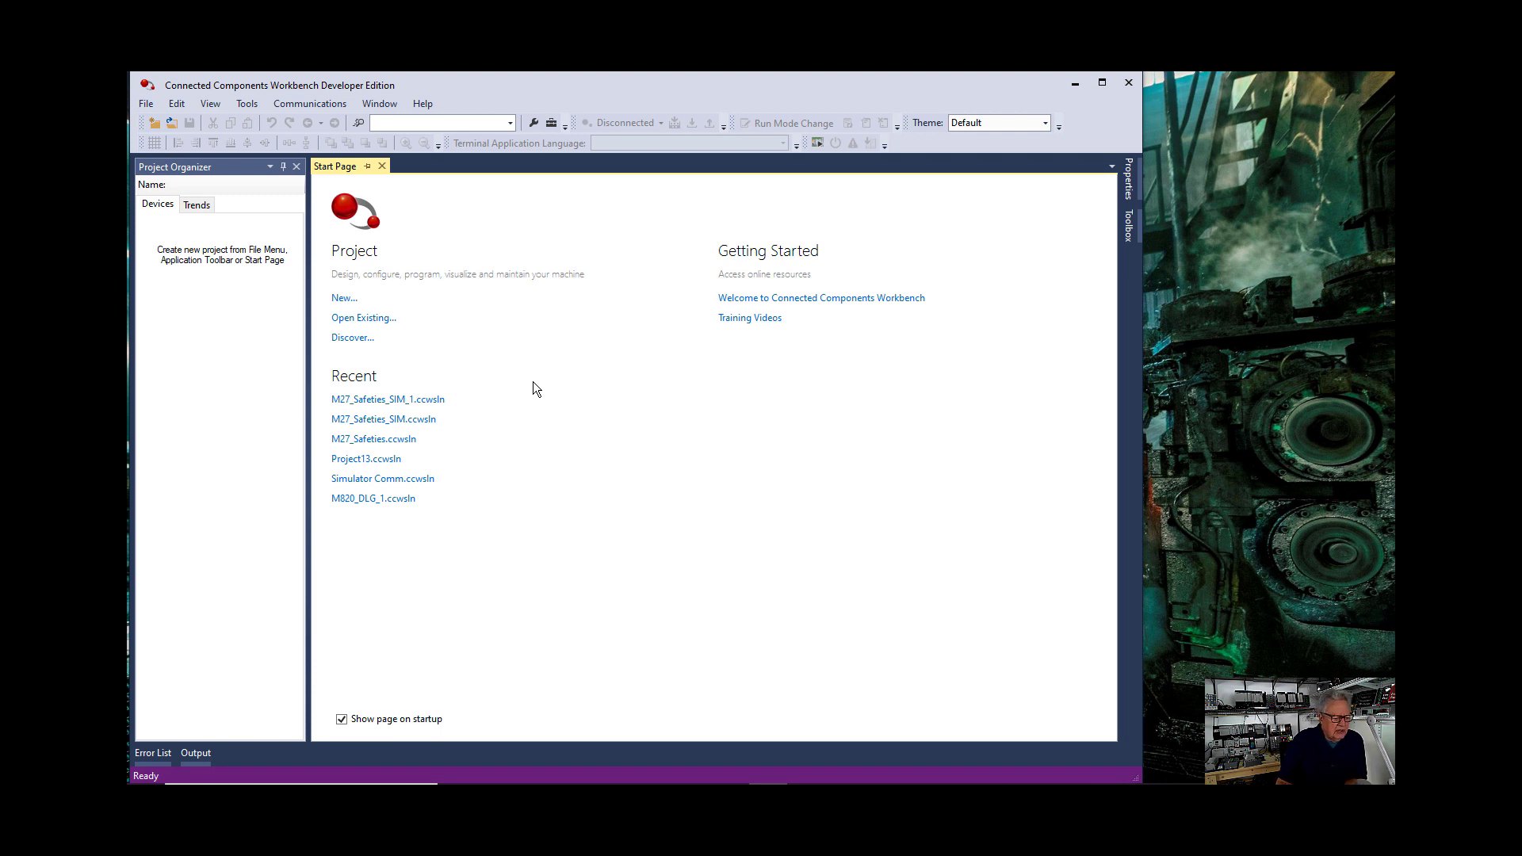
mouse_move(430, 458)
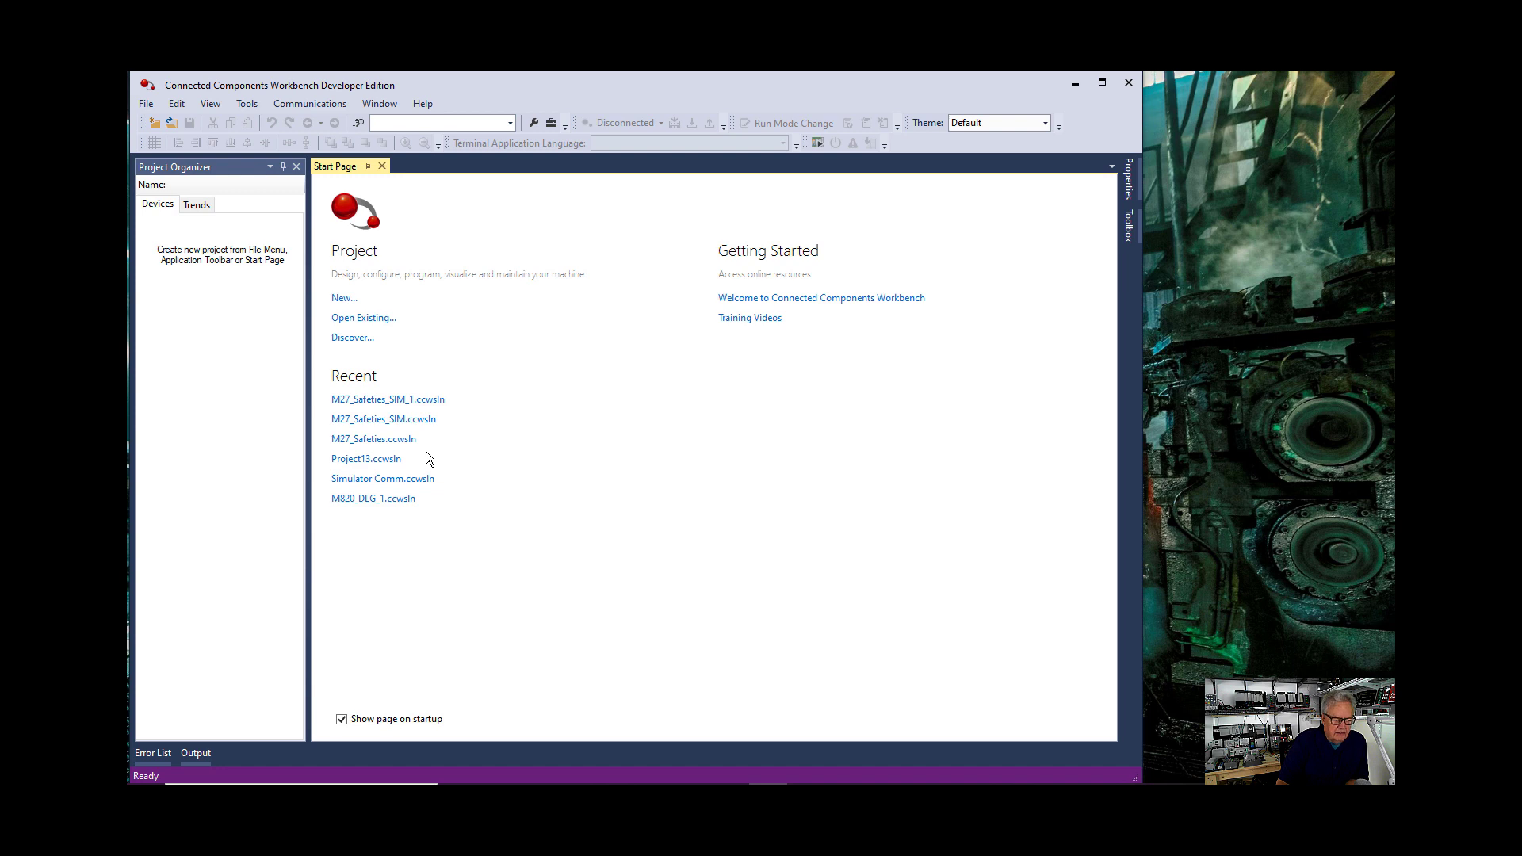
Load the M27_Safeties_SIM_1 project and return to Task Manager's process overview
left_click(387, 400)
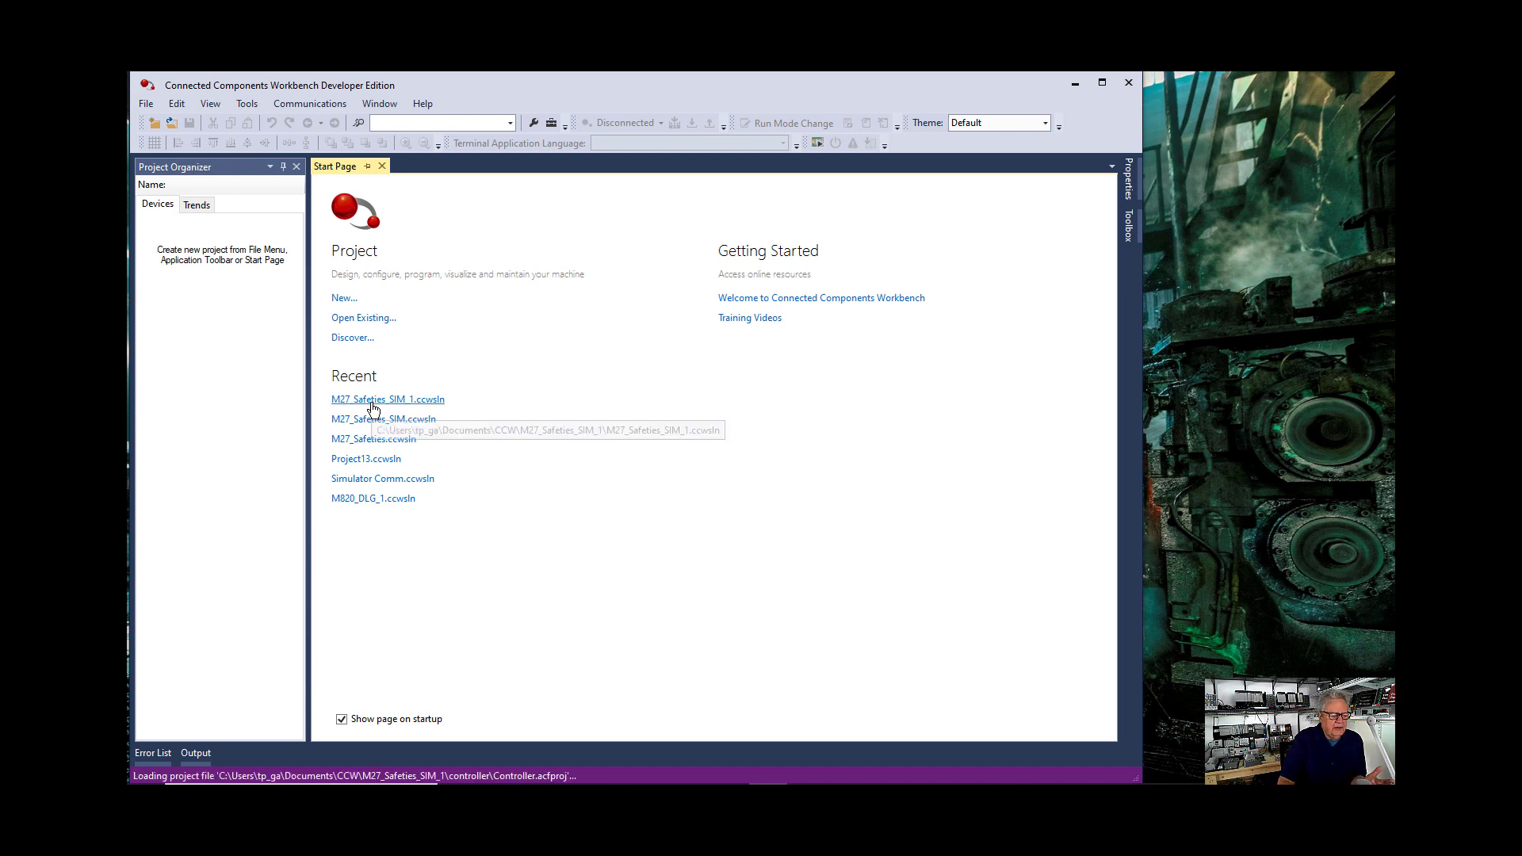
left_click(387, 399)
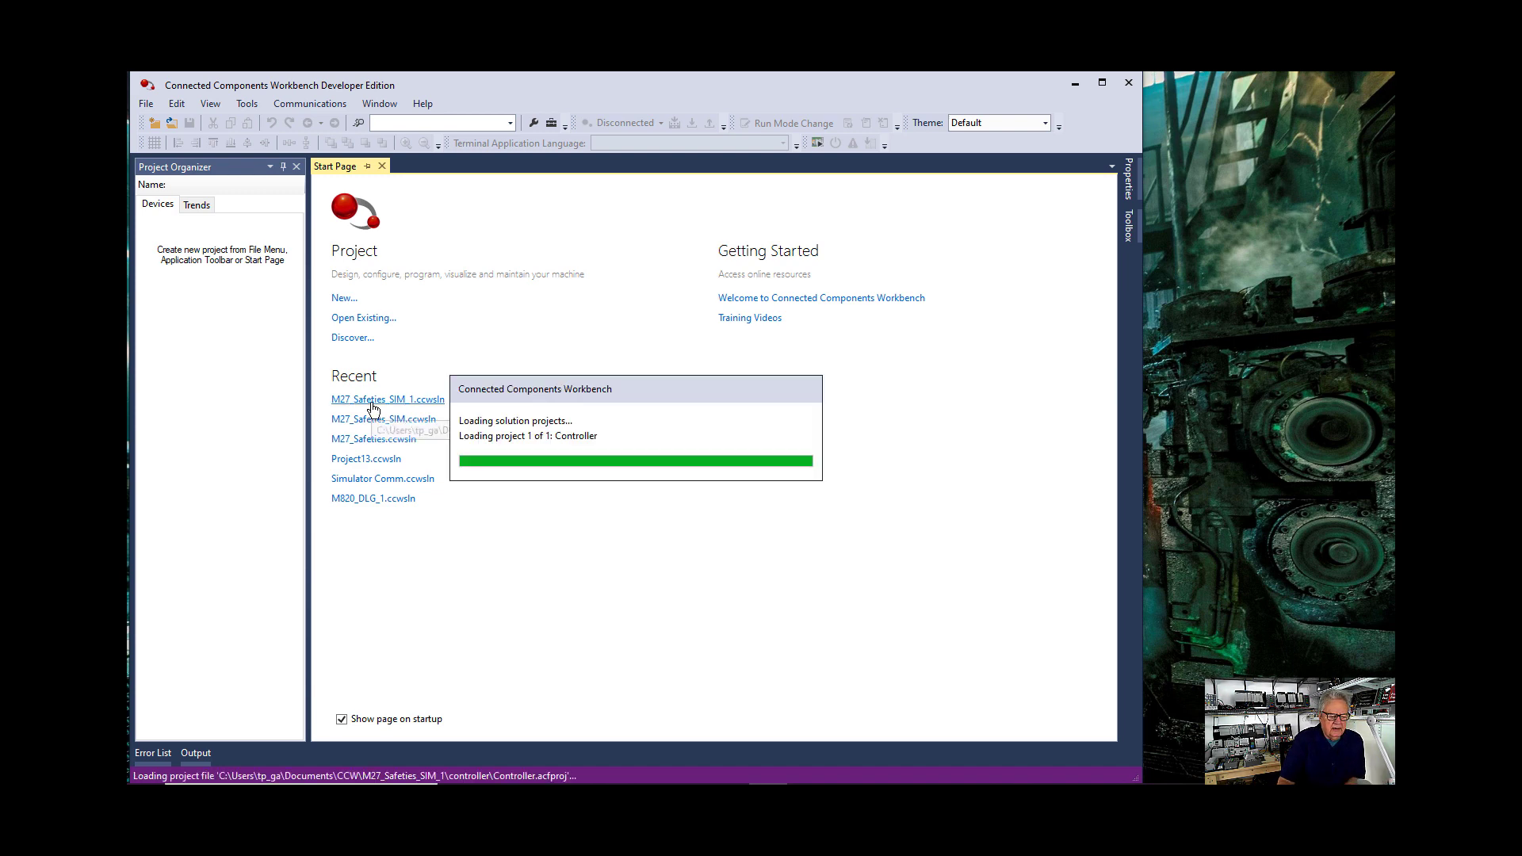
left_click(387, 399)
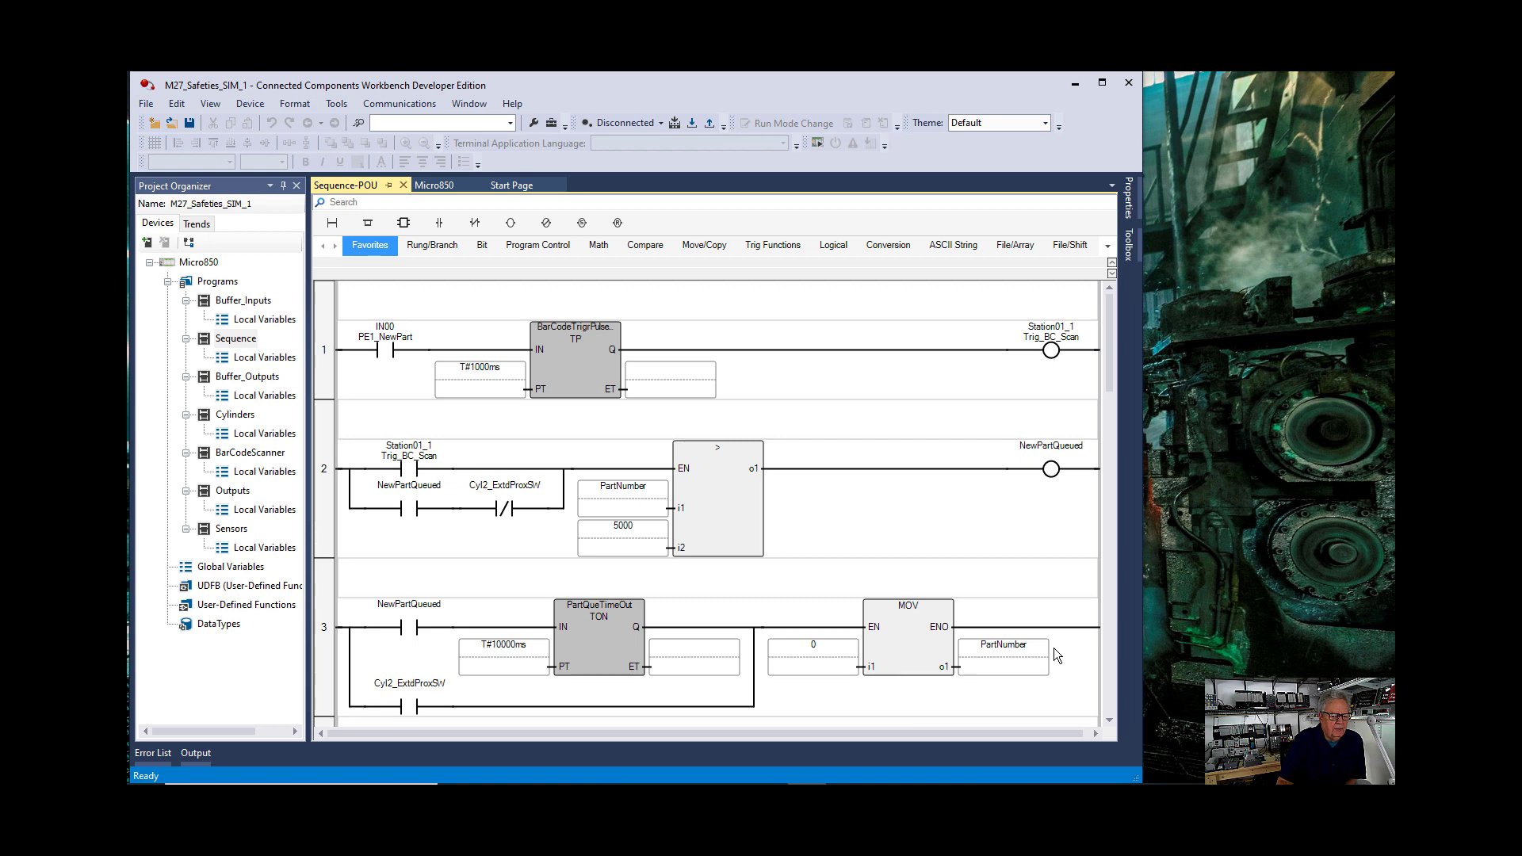
left_click(845, 769)
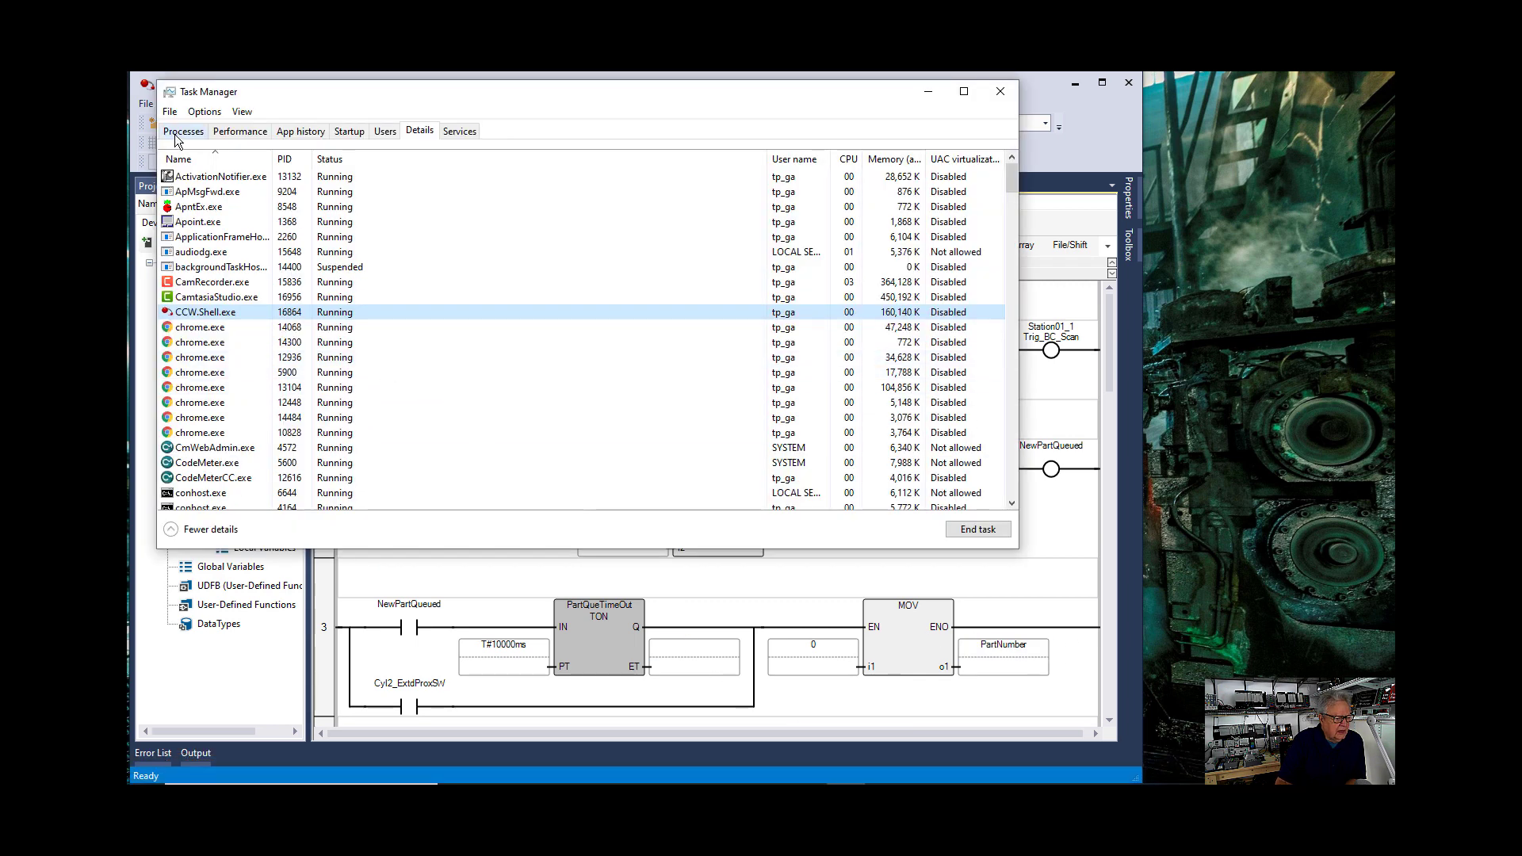
left_click(184, 130)
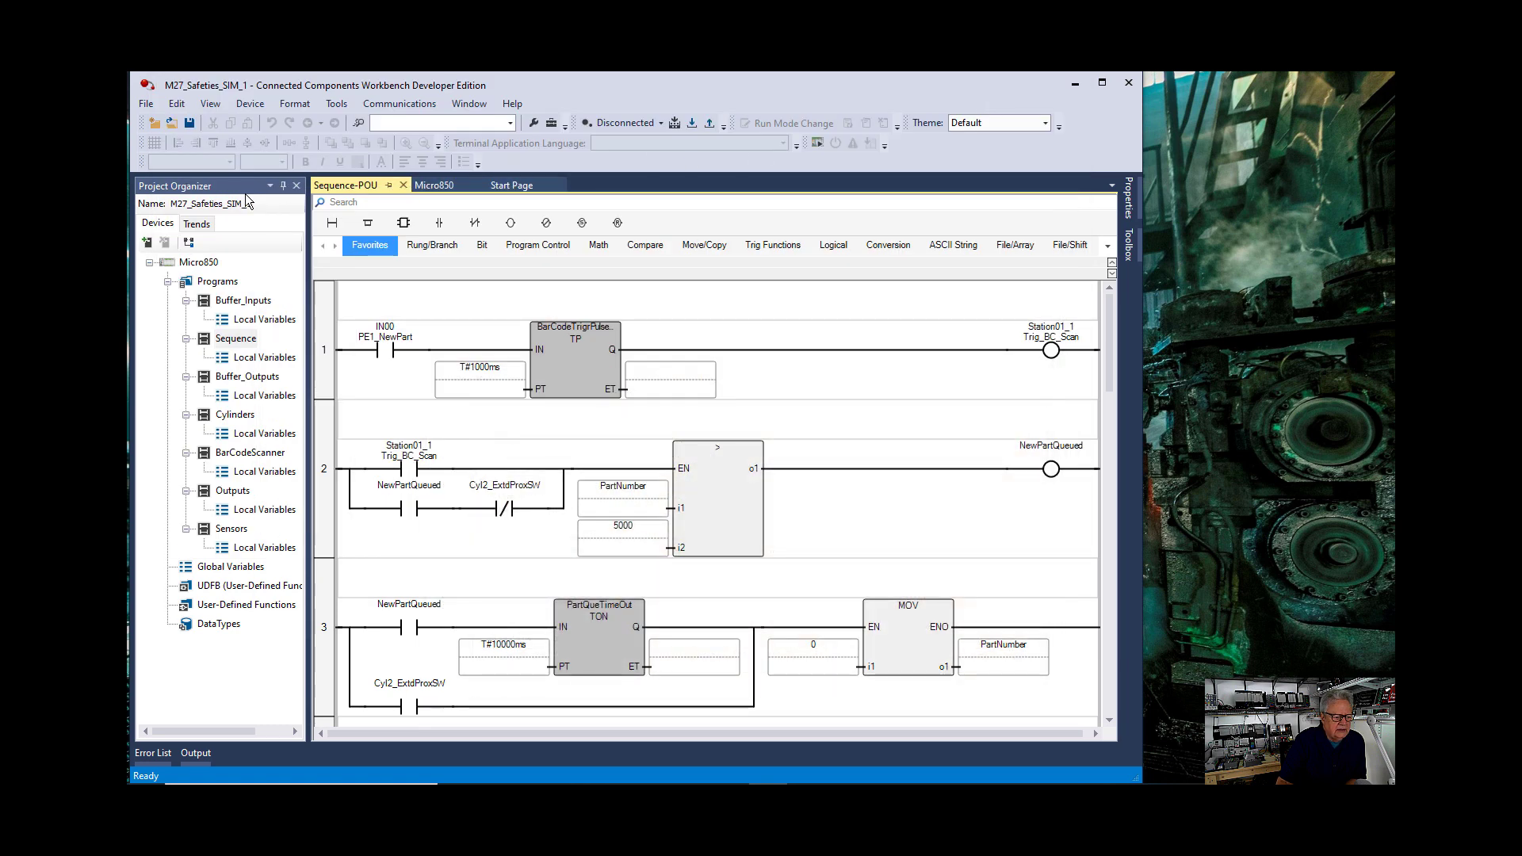
mouse_move(818, 143)
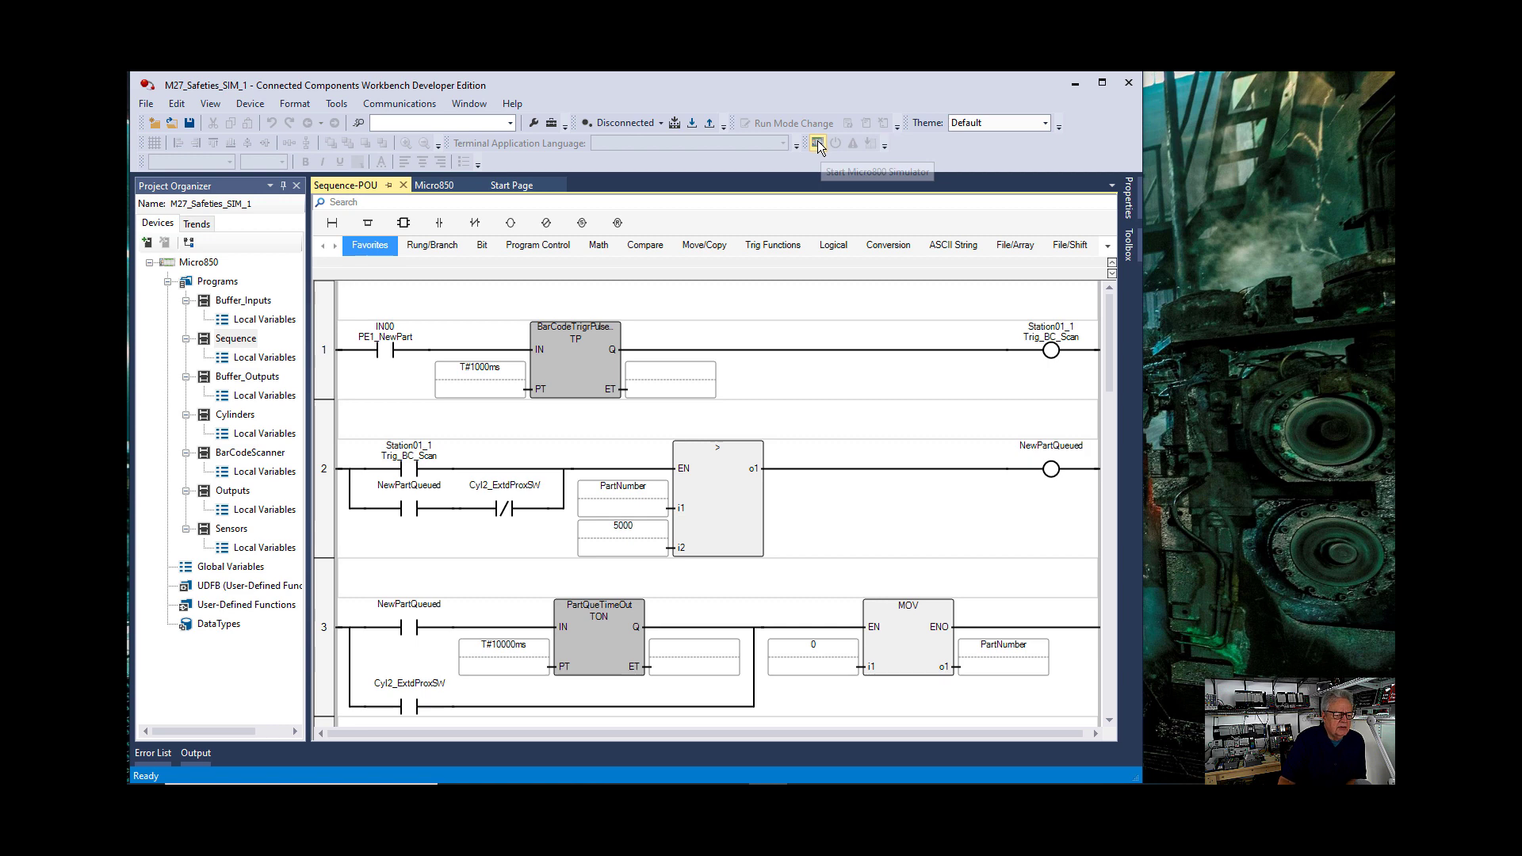
Start the Micro800 Simulator and select its entry in Task Manager's app list
left_click(818, 144)
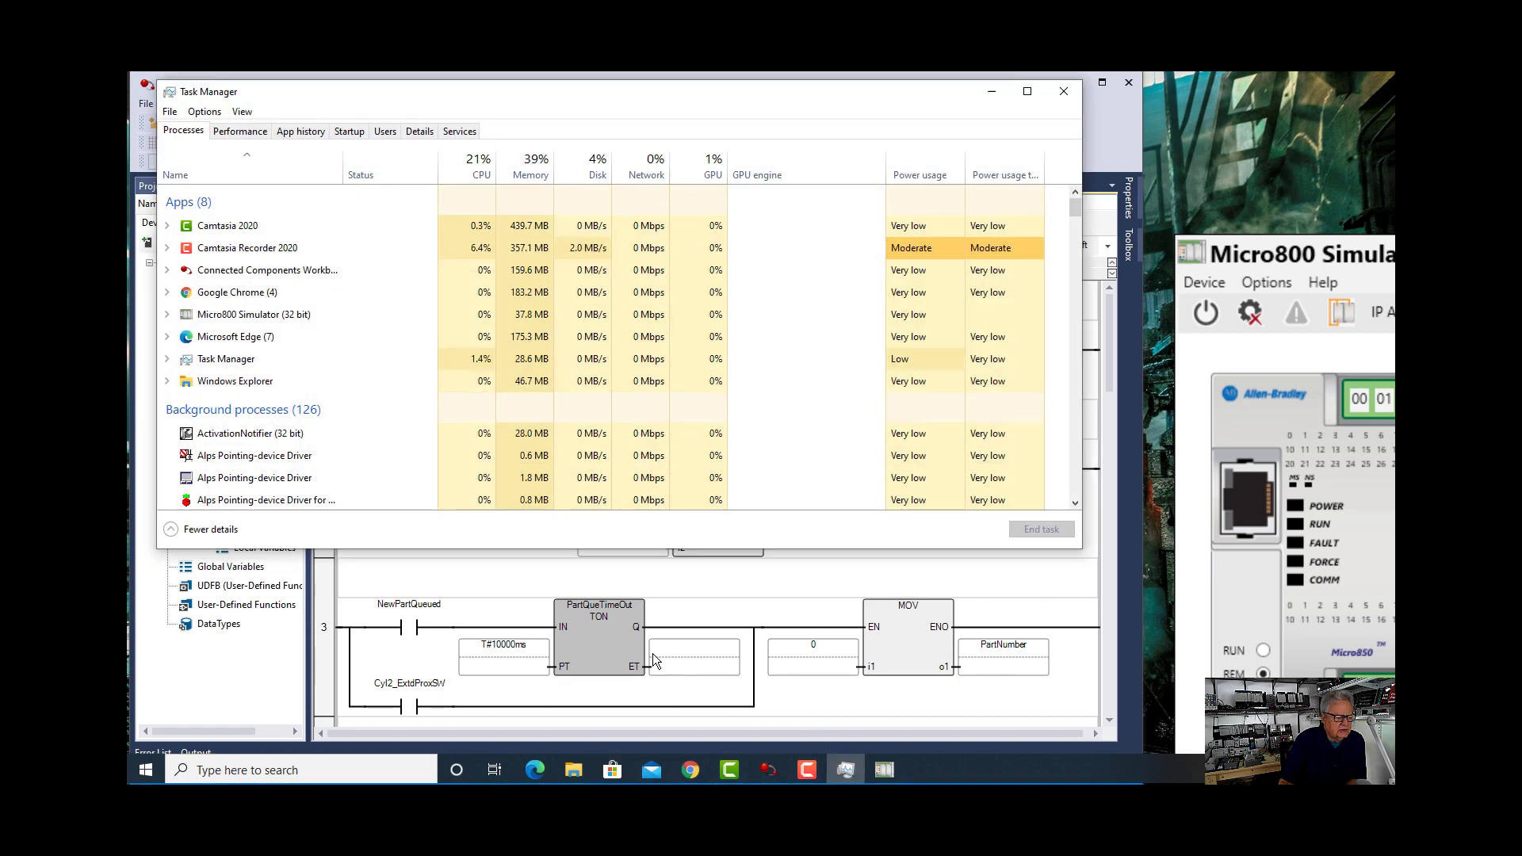
left_click(236, 292)
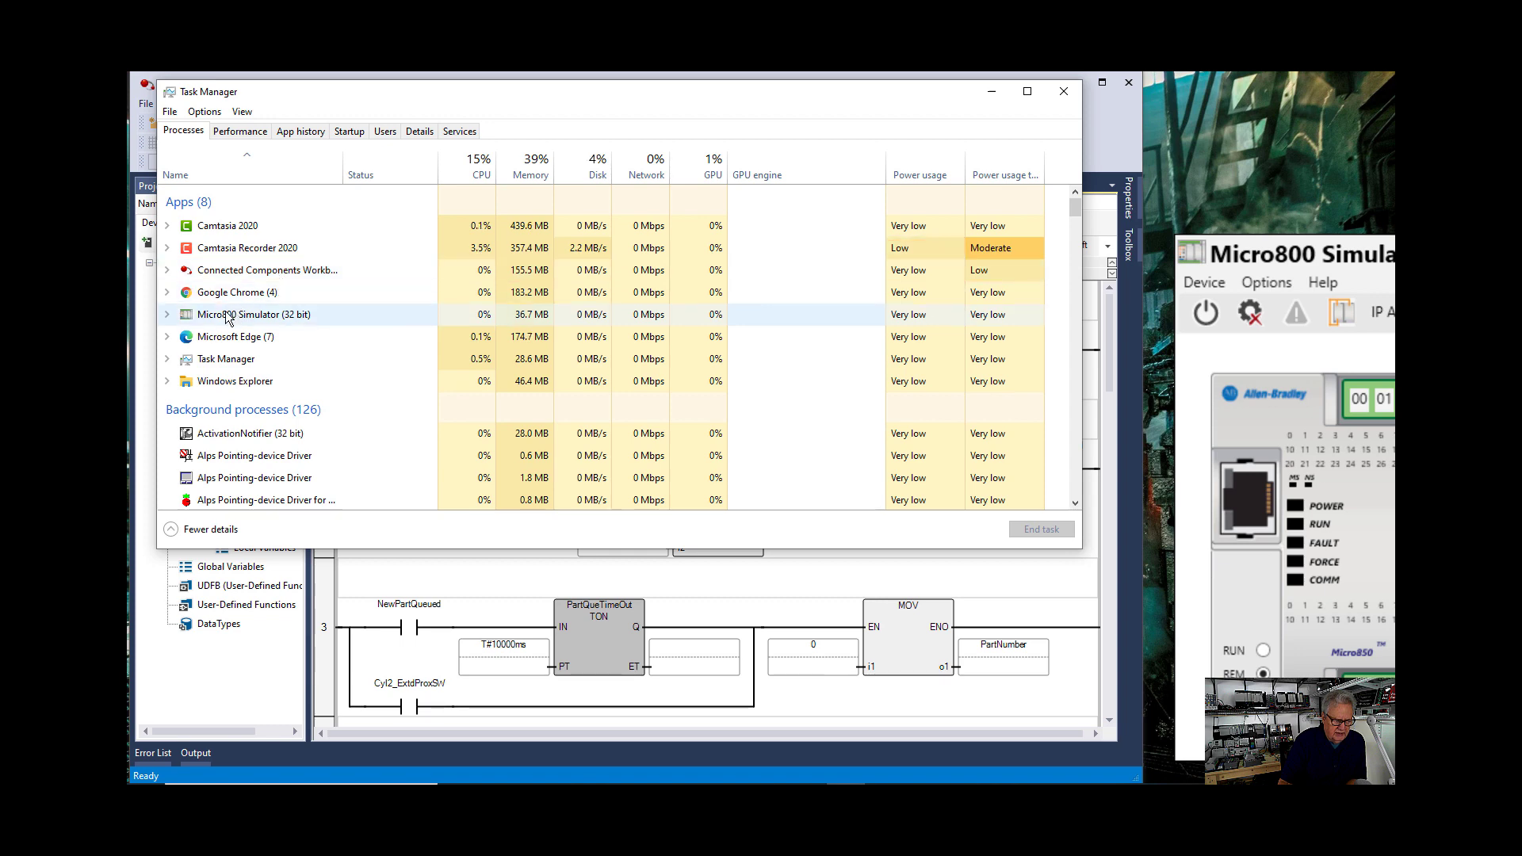
Locate Micro800Sim.exe in Details and bring up its processor affinity window
right_click(253, 314)
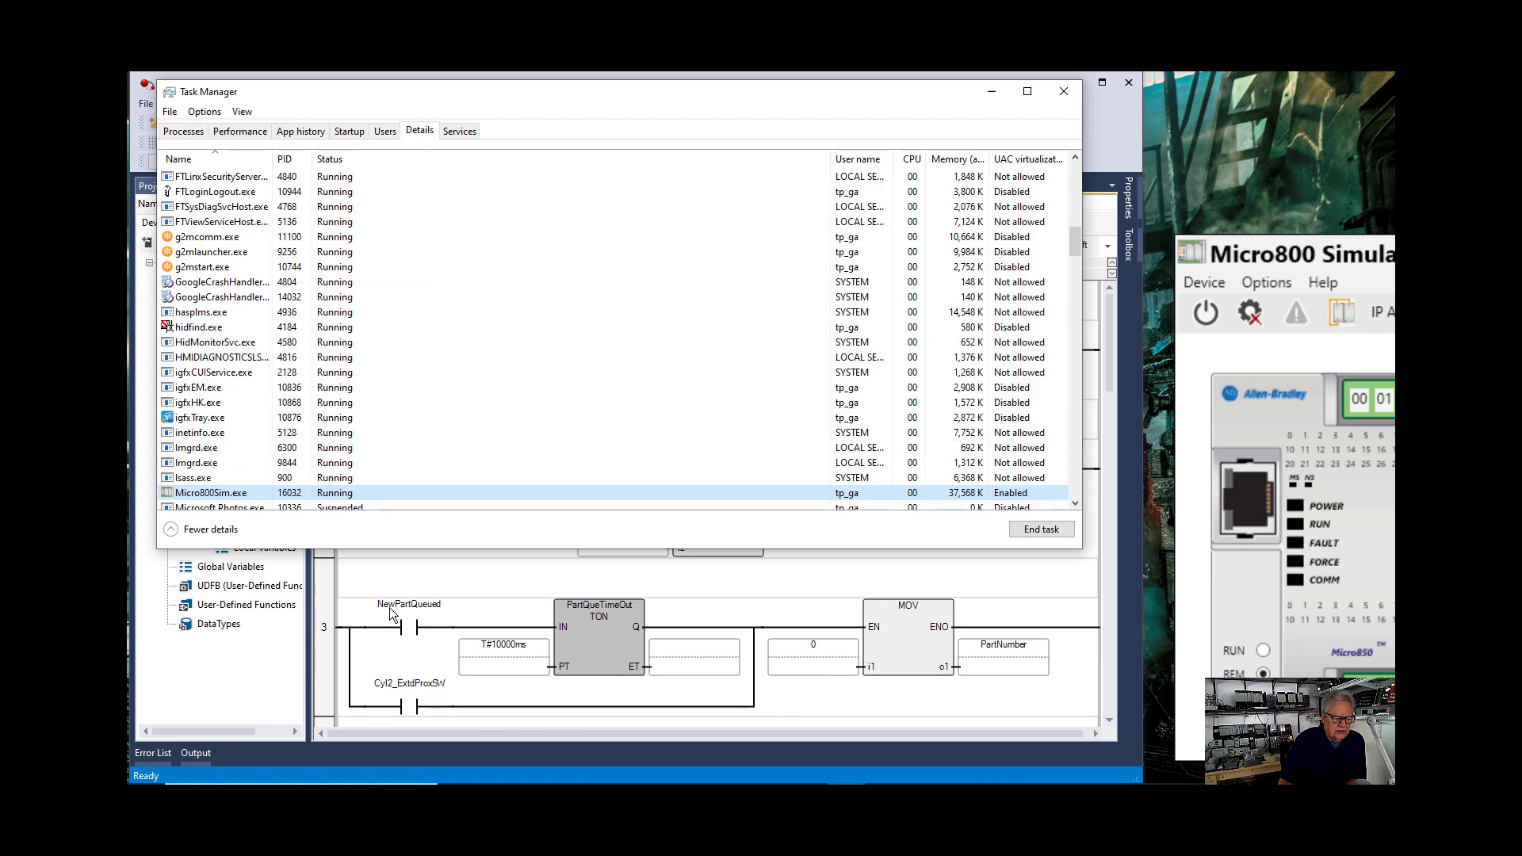
right_click(214, 492)
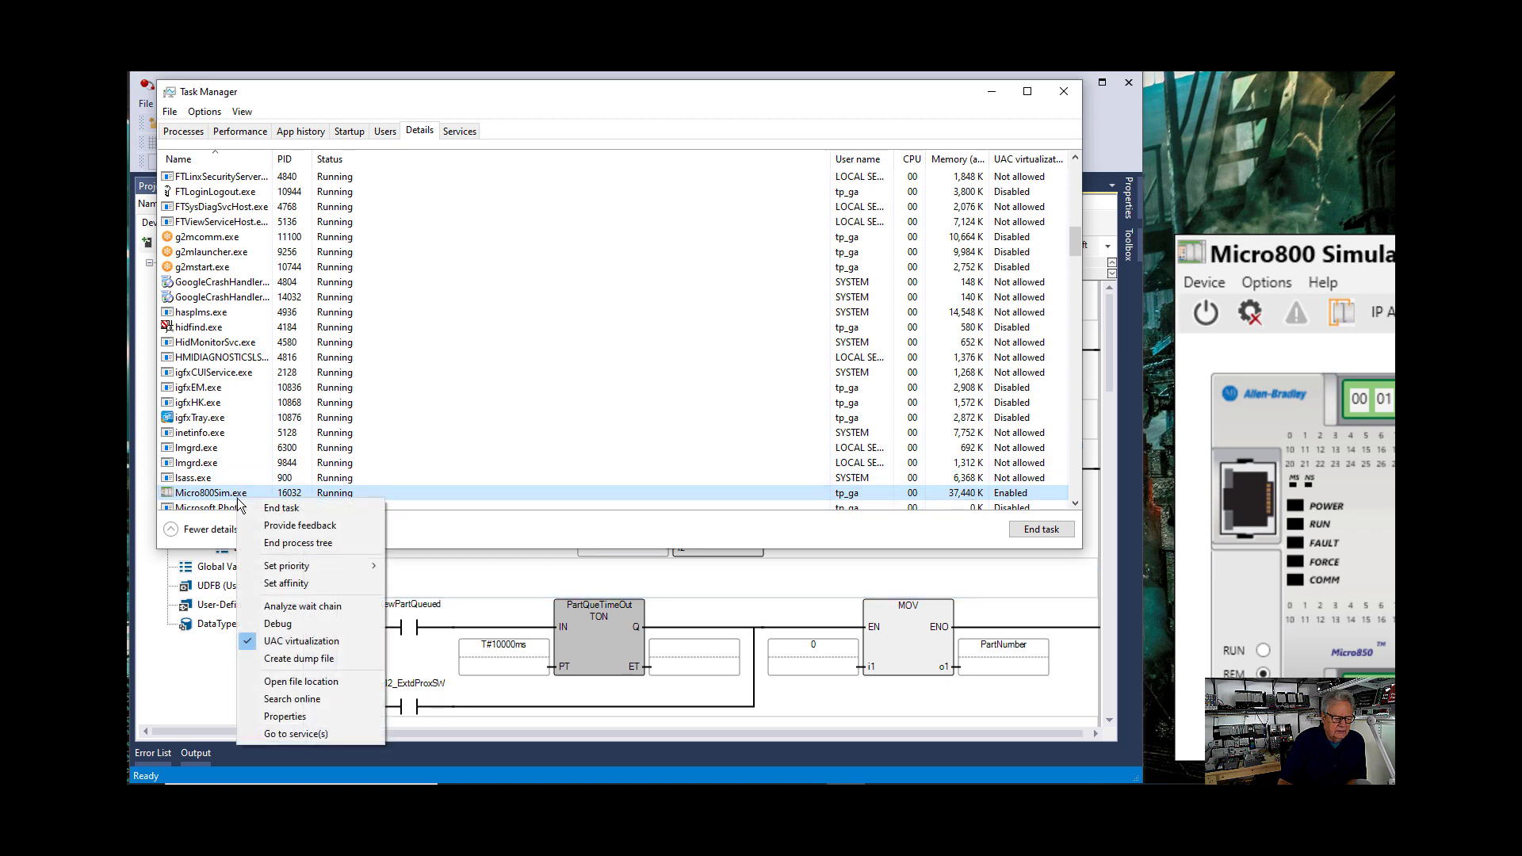
left_click(286, 584)
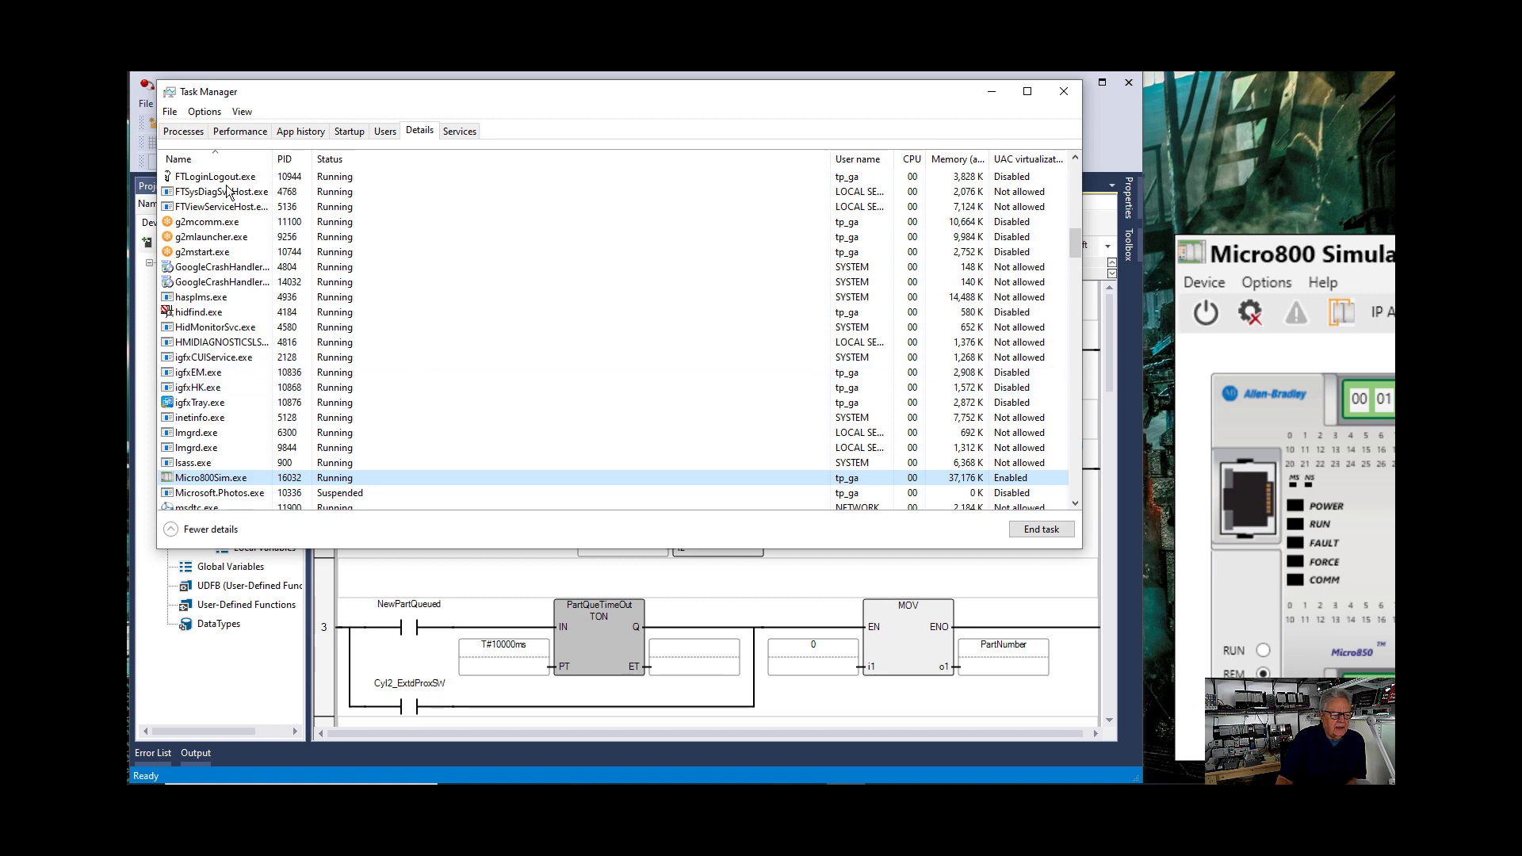
Acknowledge the simulator's one-day RUN mode warning and watch its CPU usage in the overview
left_click(183, 130)
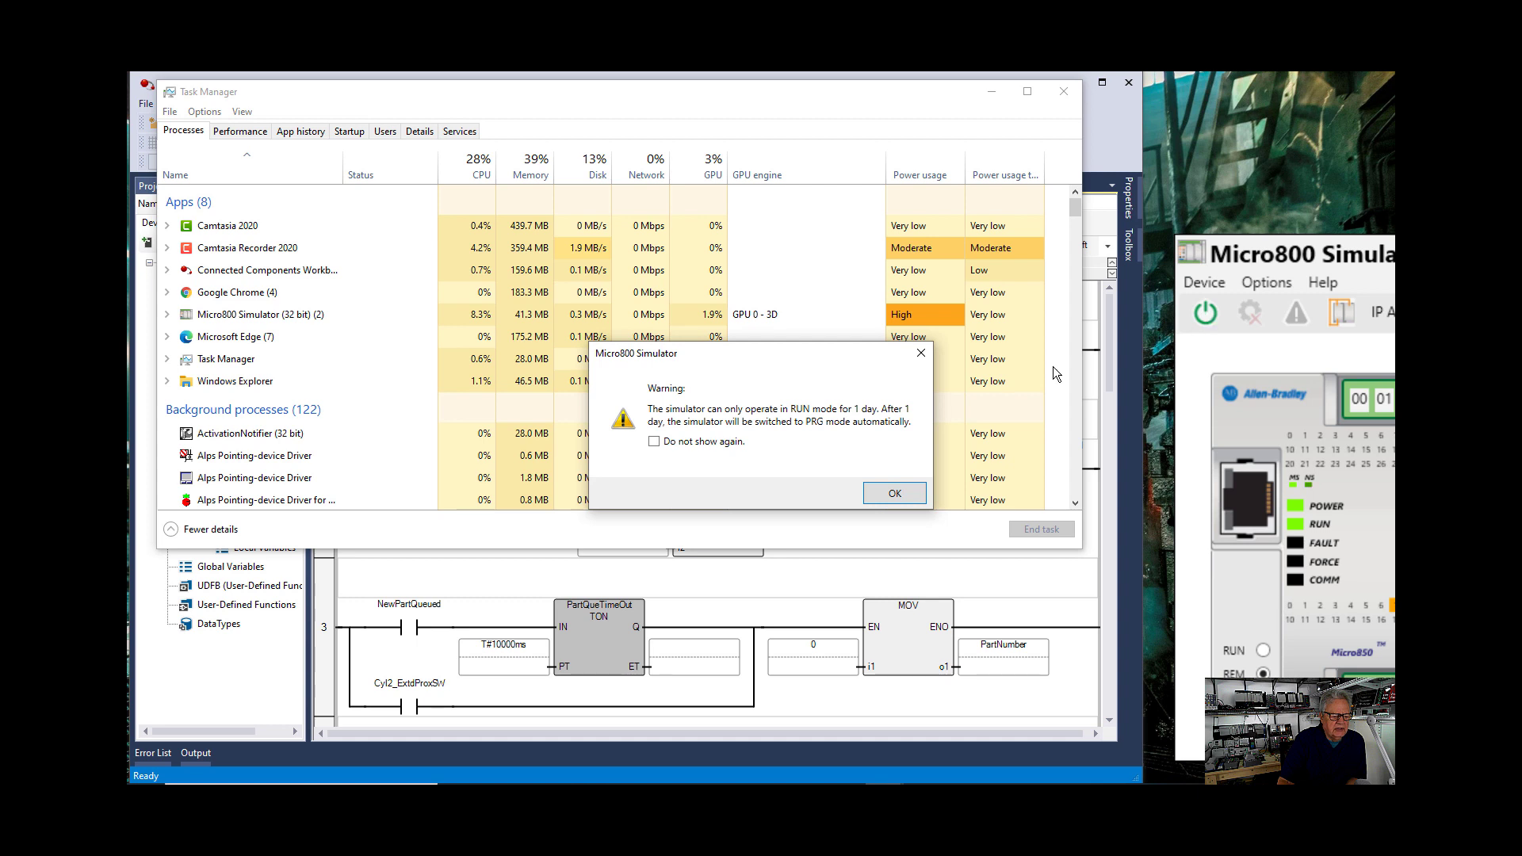
left_click(892, 493)
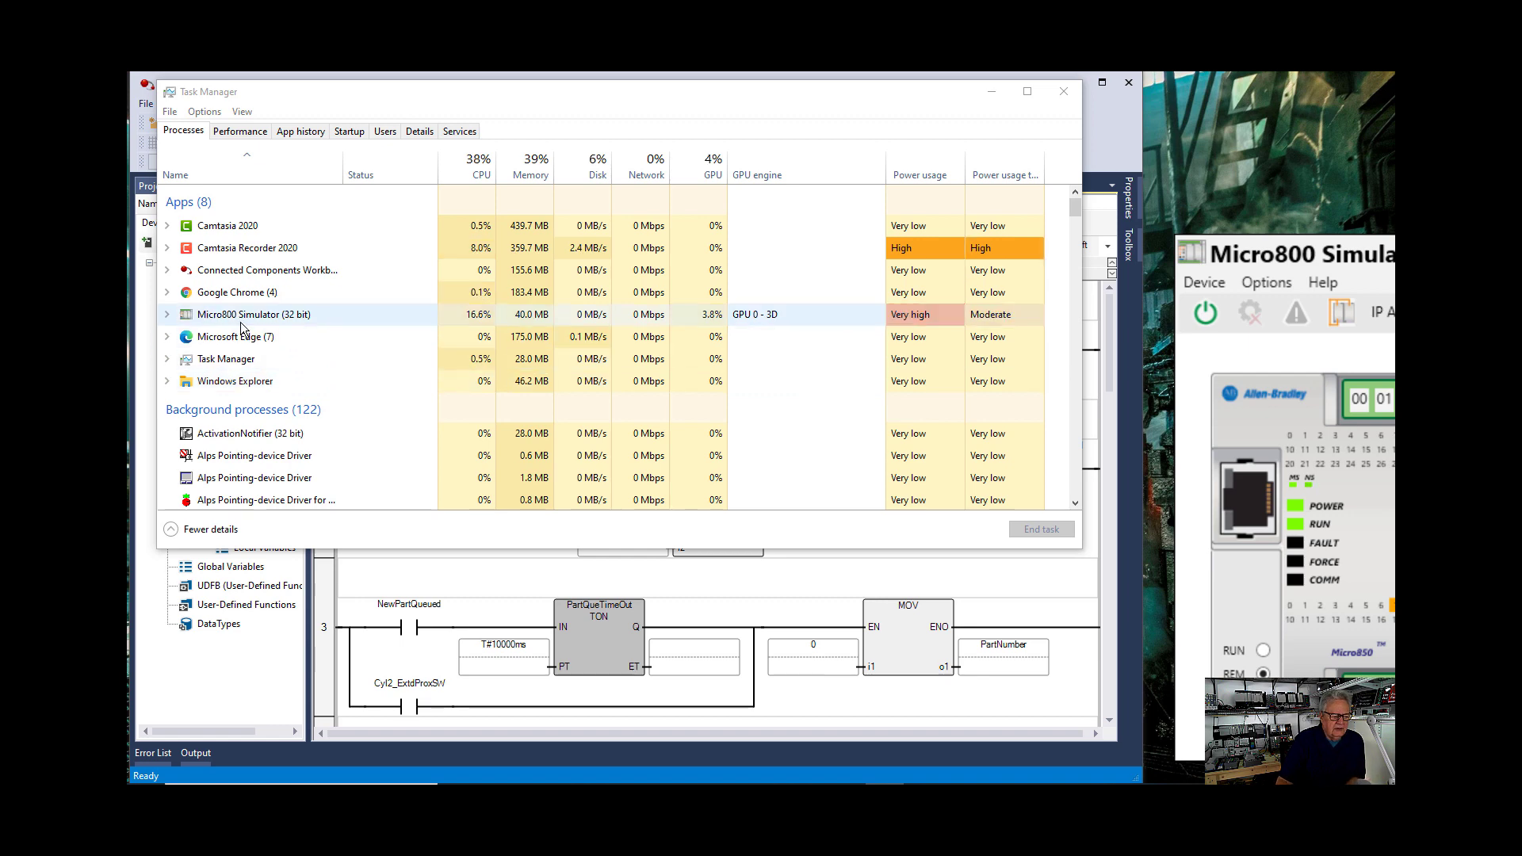
right_click(253, 313)
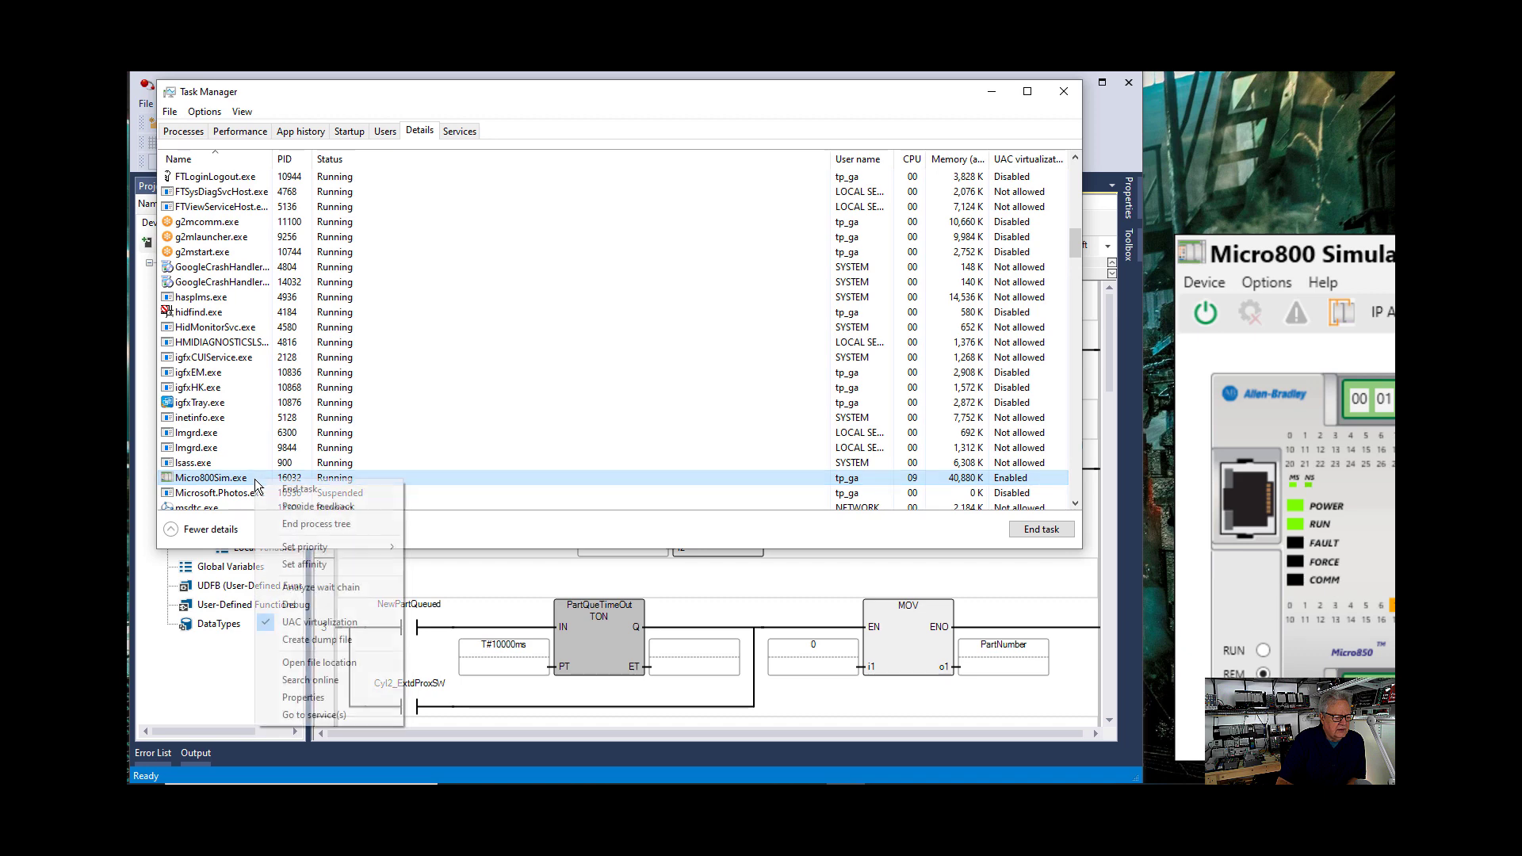
Limit Micro800Sim.exe to CPU 0 and CPU 1, then confirm it in the process overview
left_click(303, 564)
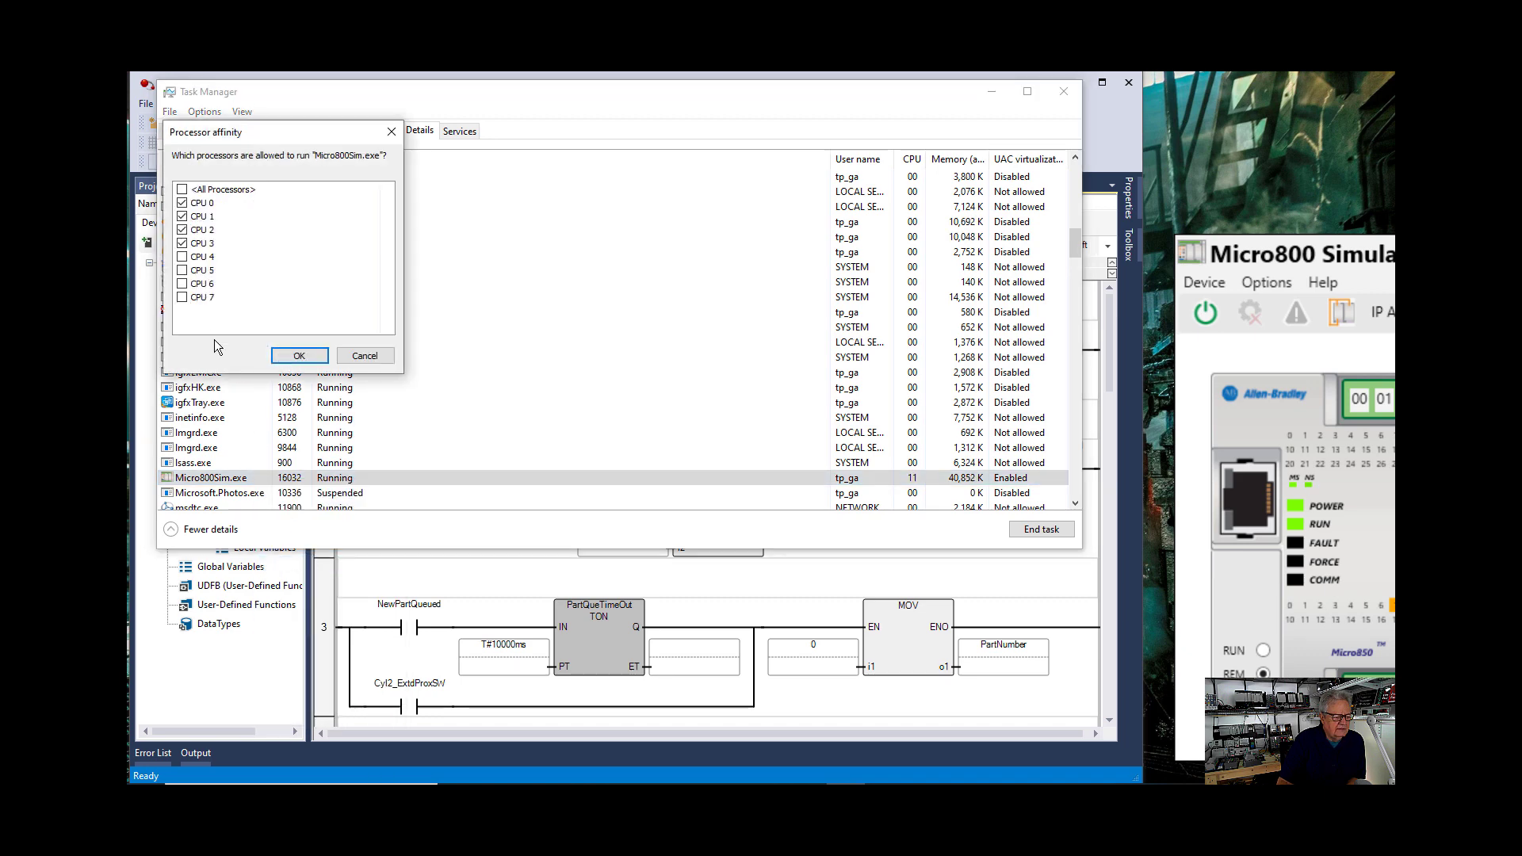
left_click(181, 243)
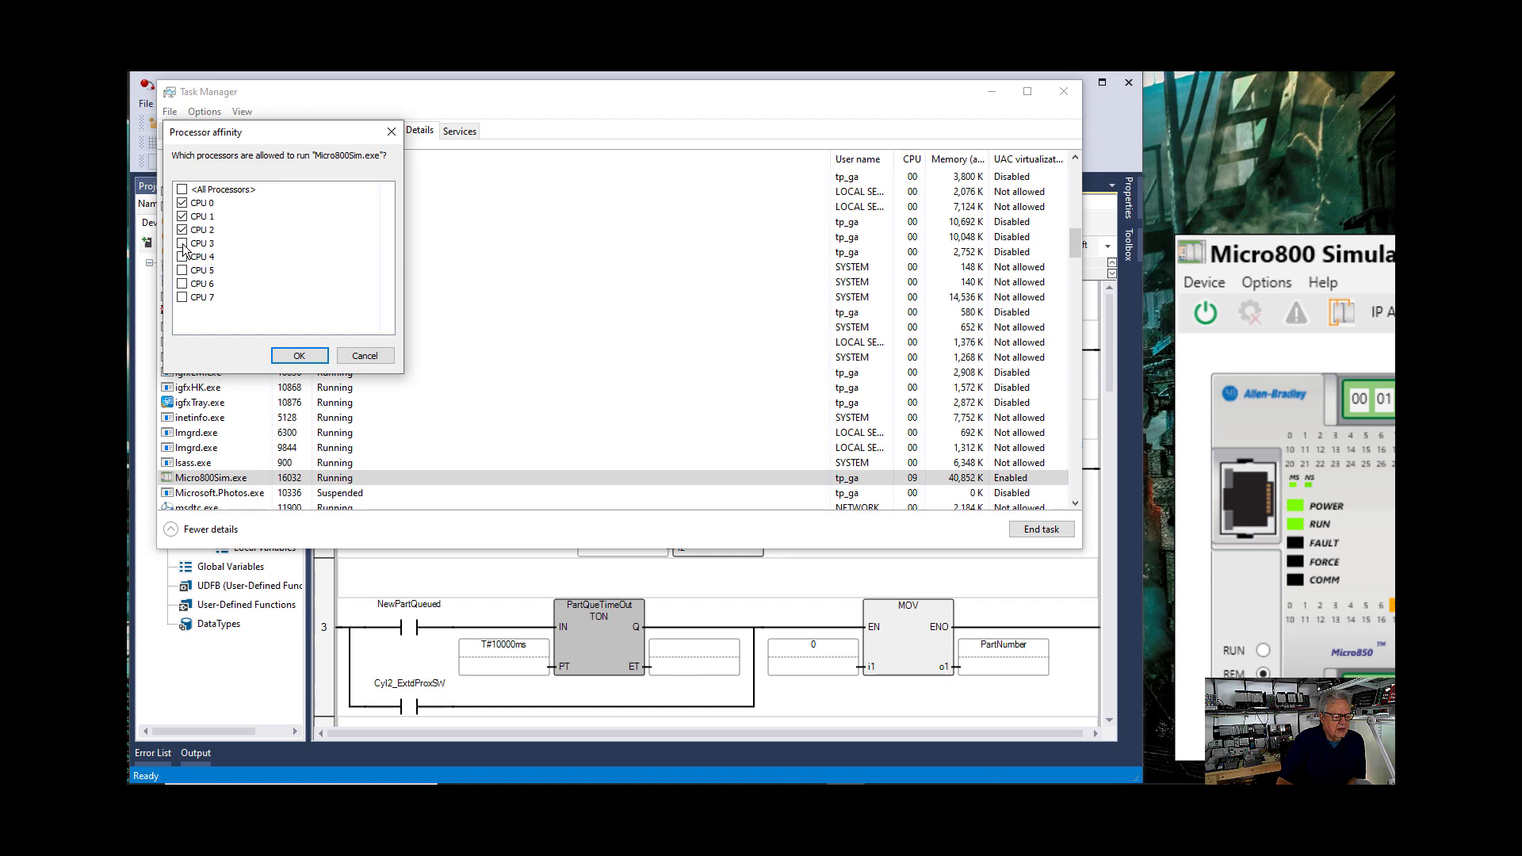
left_click(182, 242)
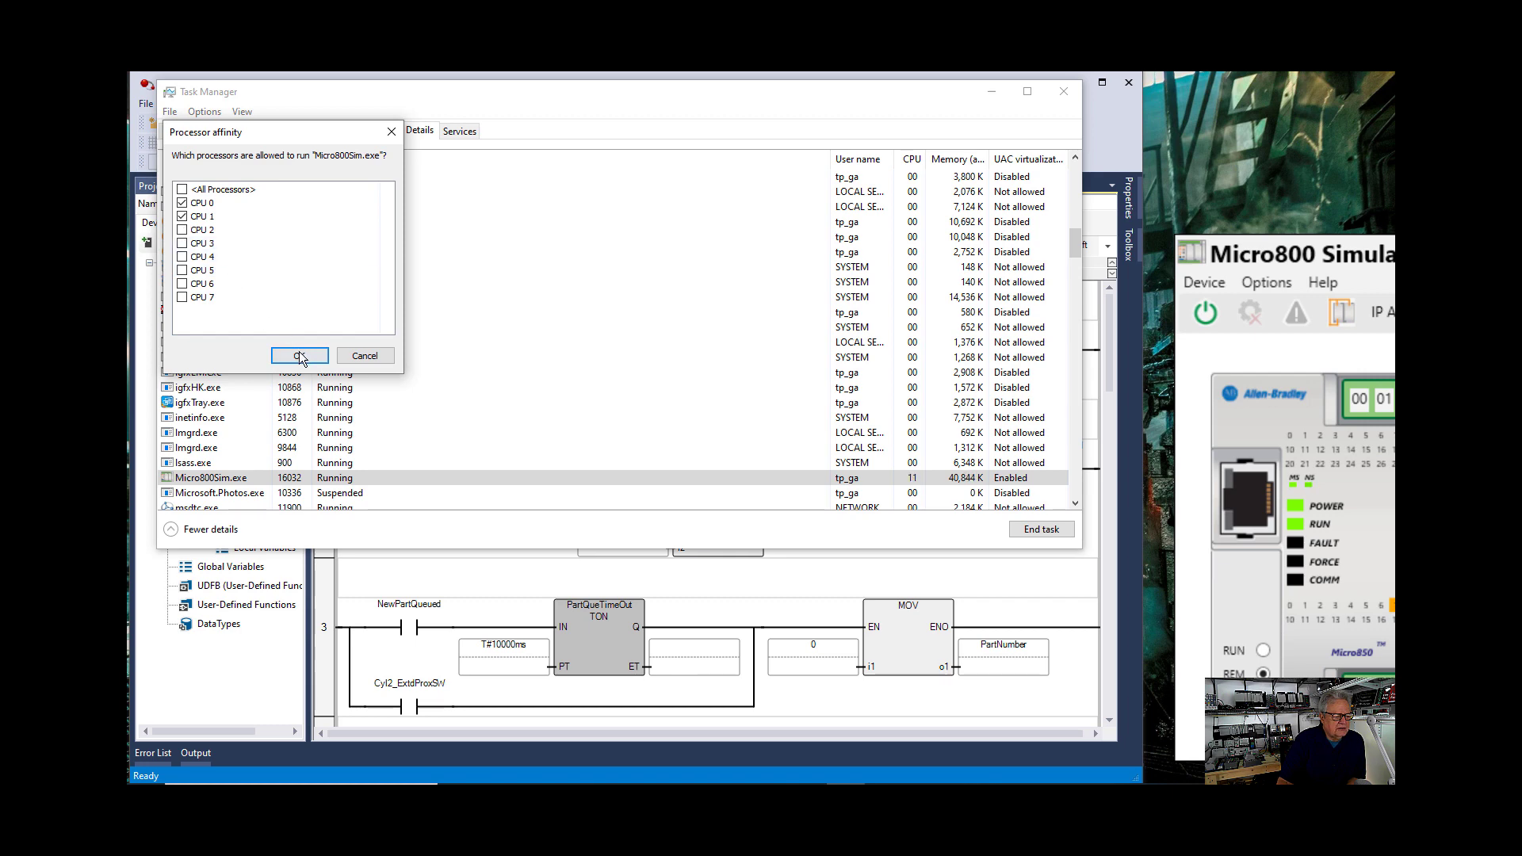
left_click(299, 355)
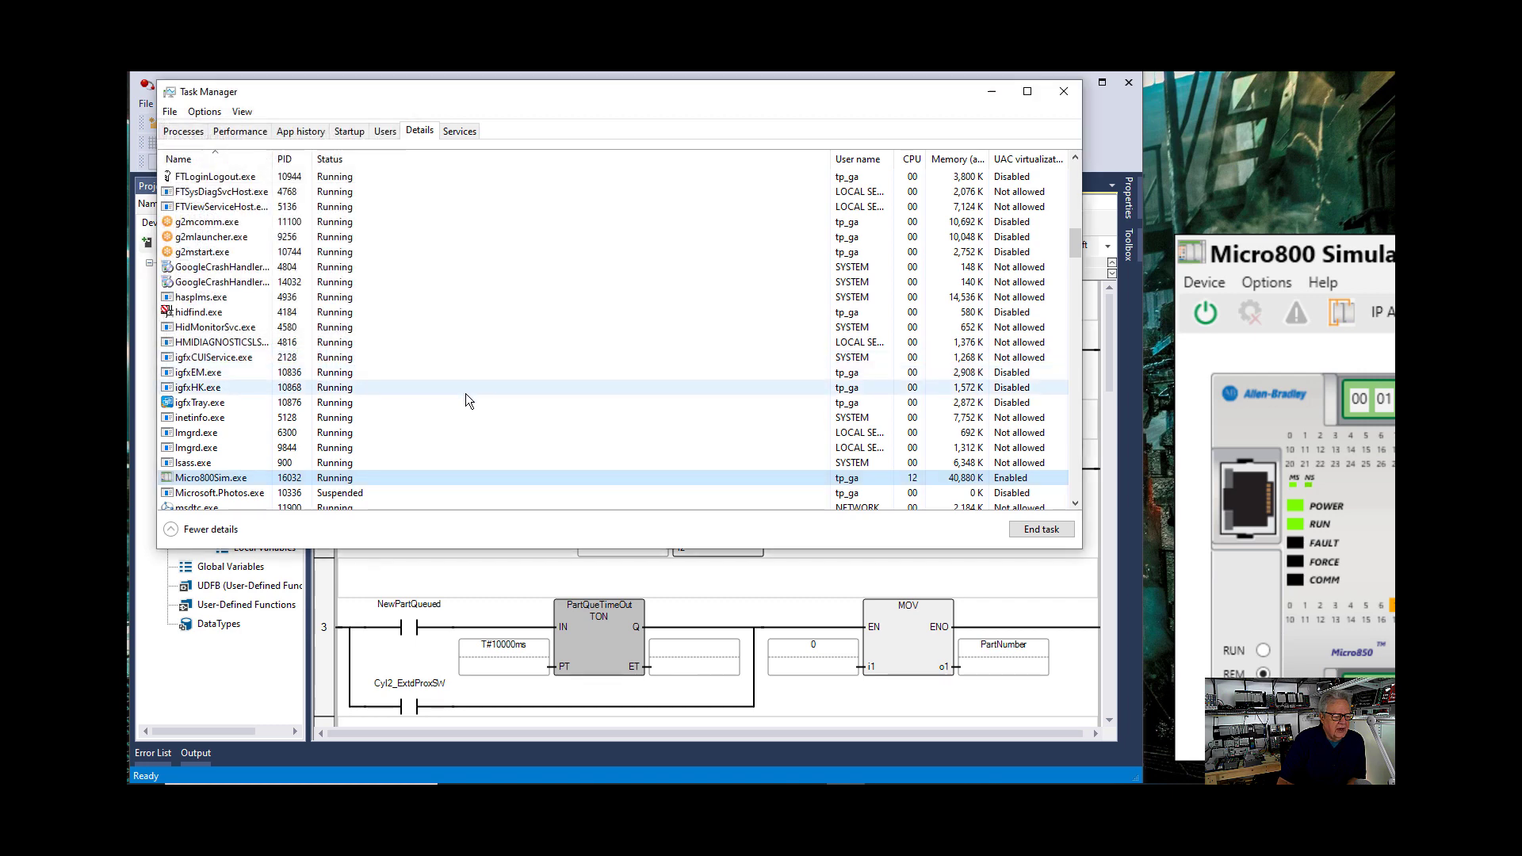
left_click(183, 132)
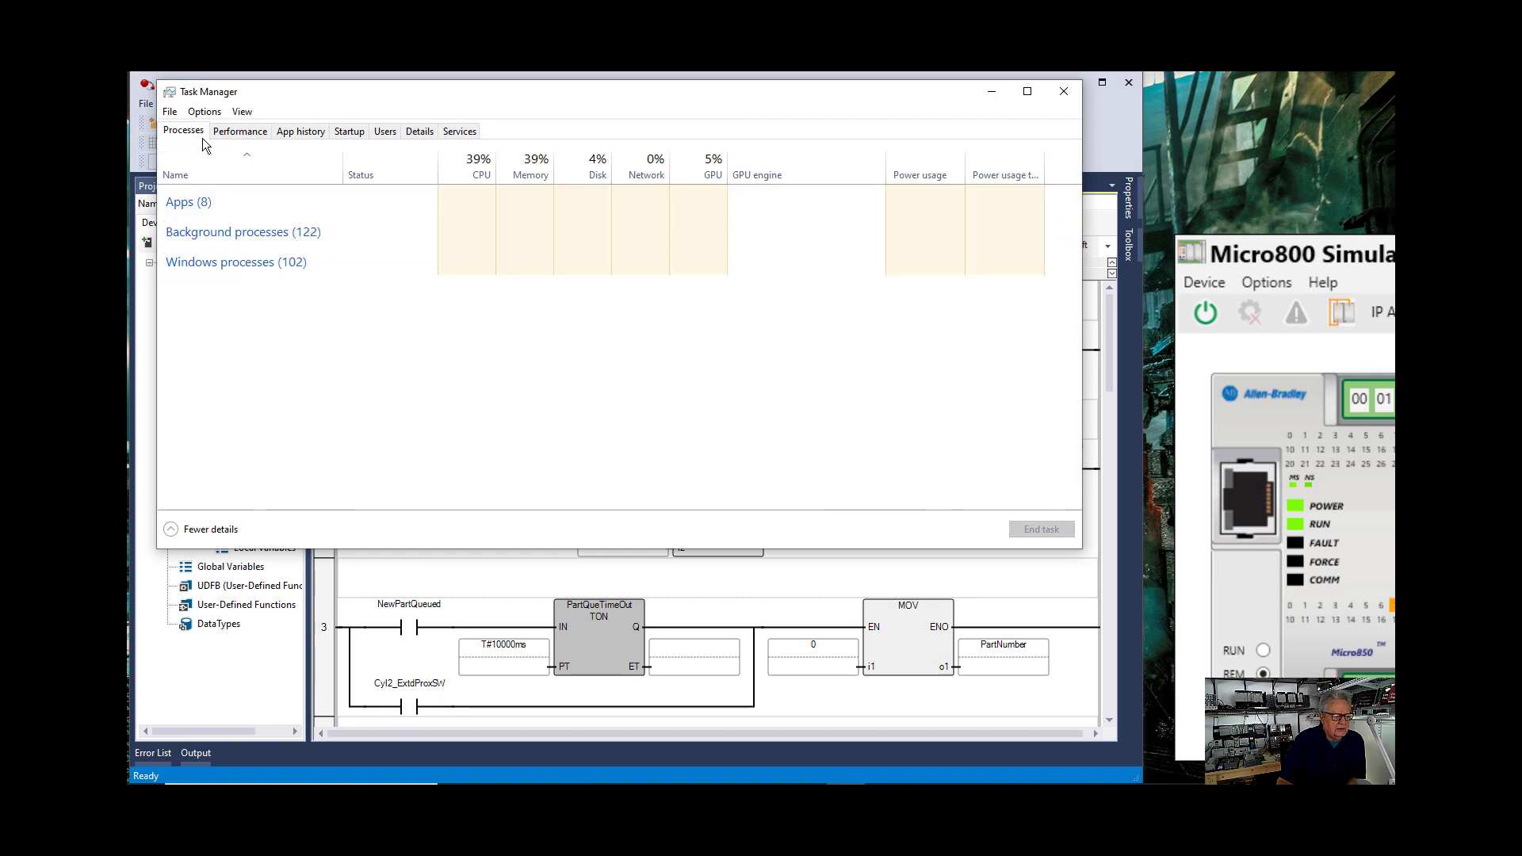
left_click(188, 201)
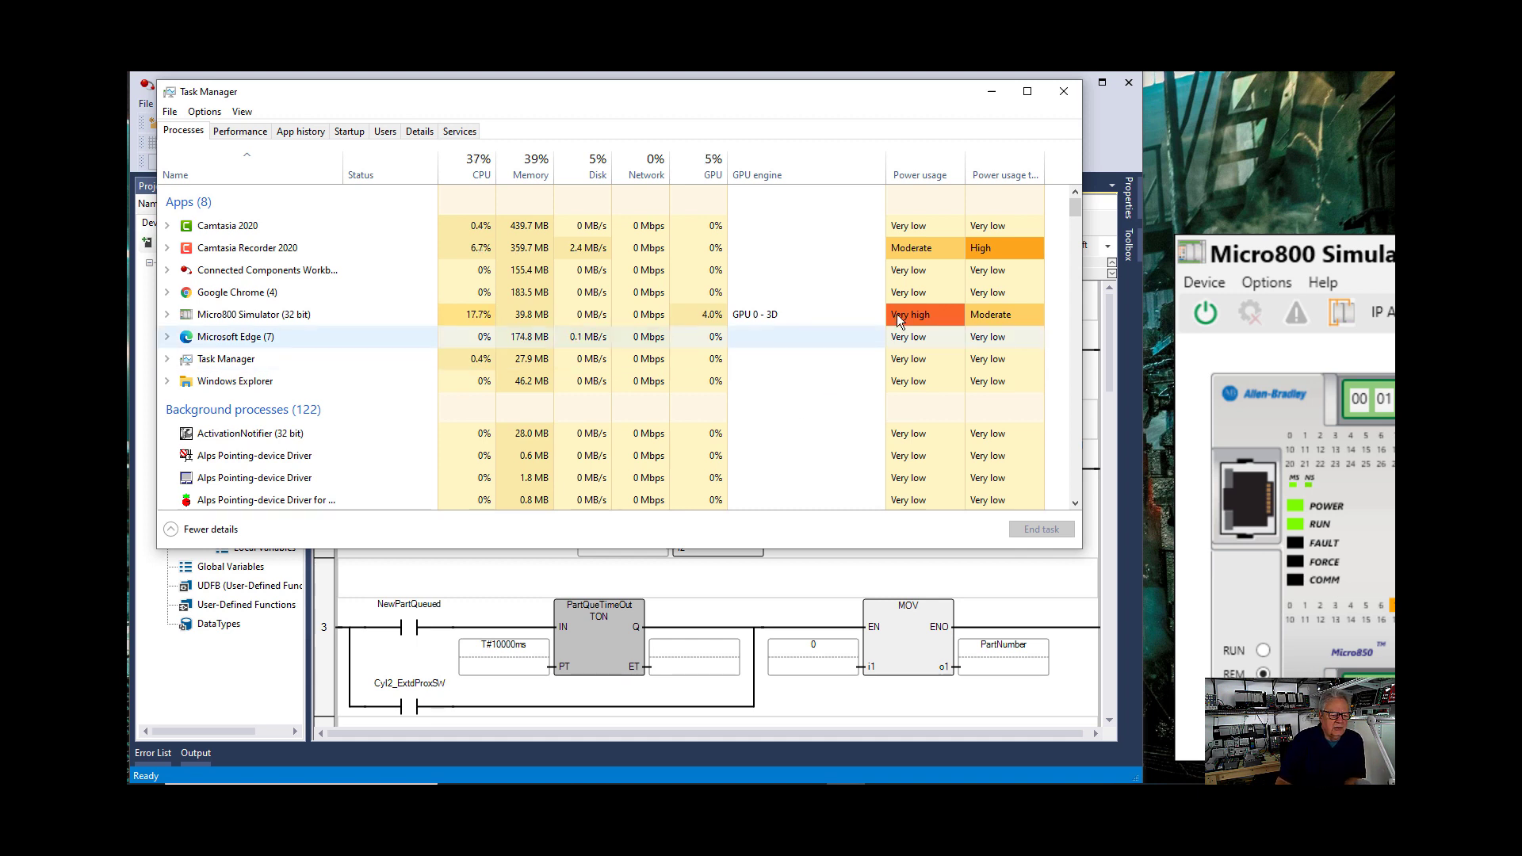
mouse_move(1064, 92)
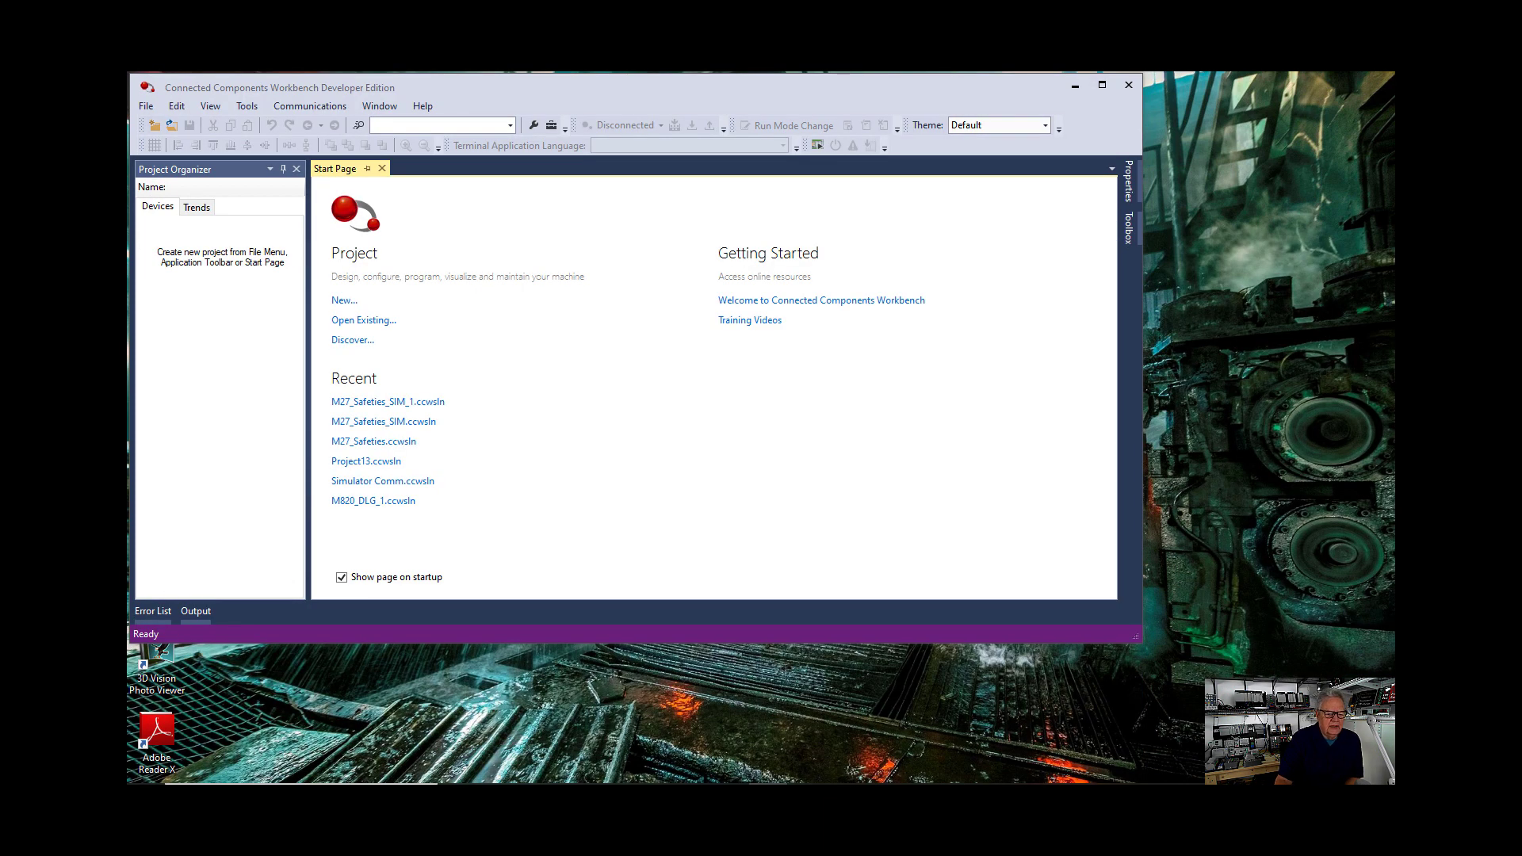
mouse_move(683, 418)
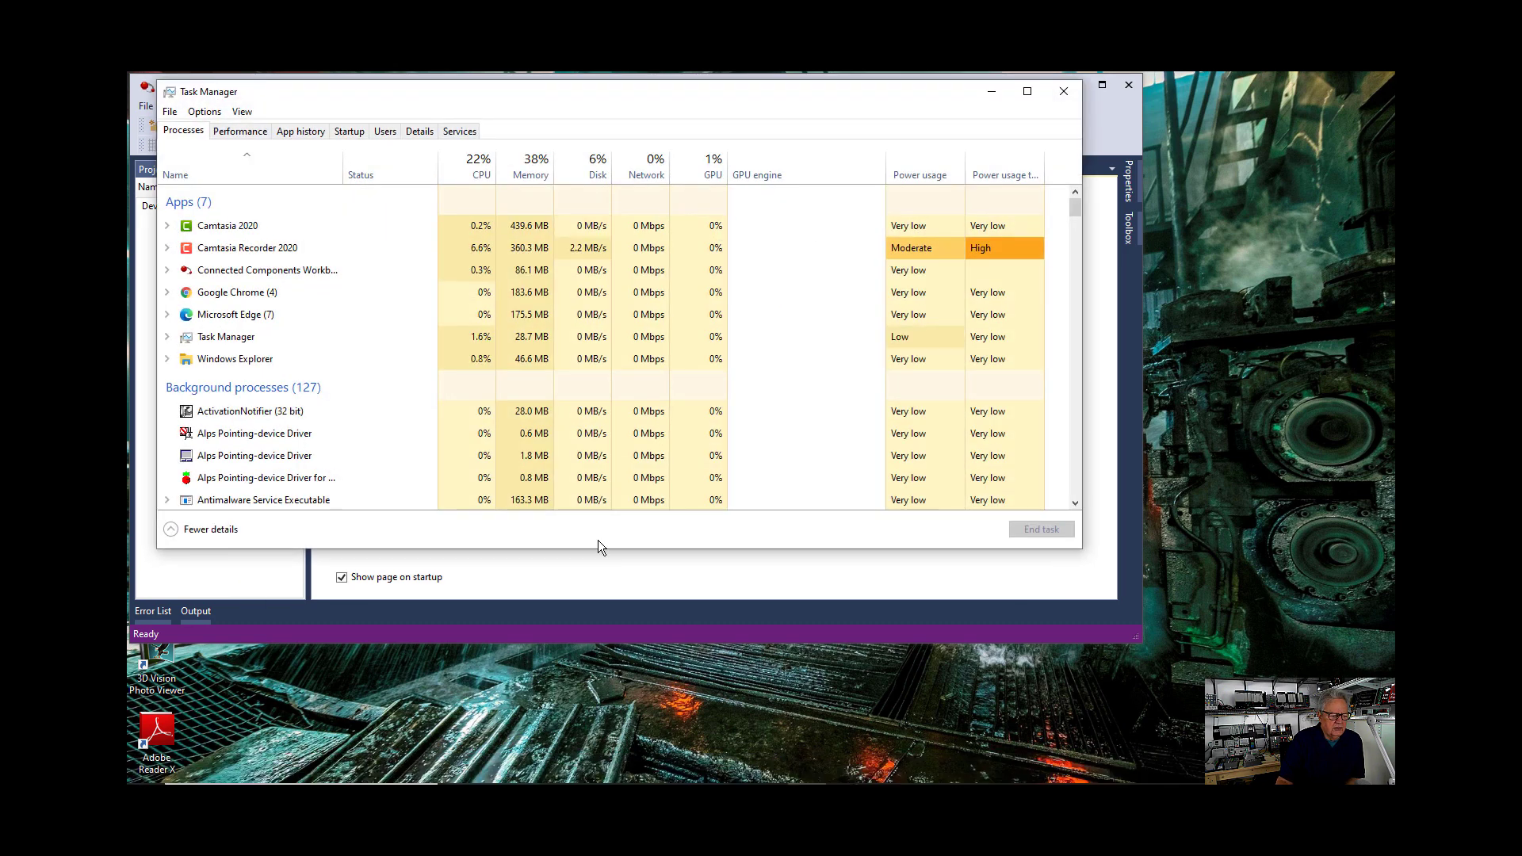
right_click(266, 269)
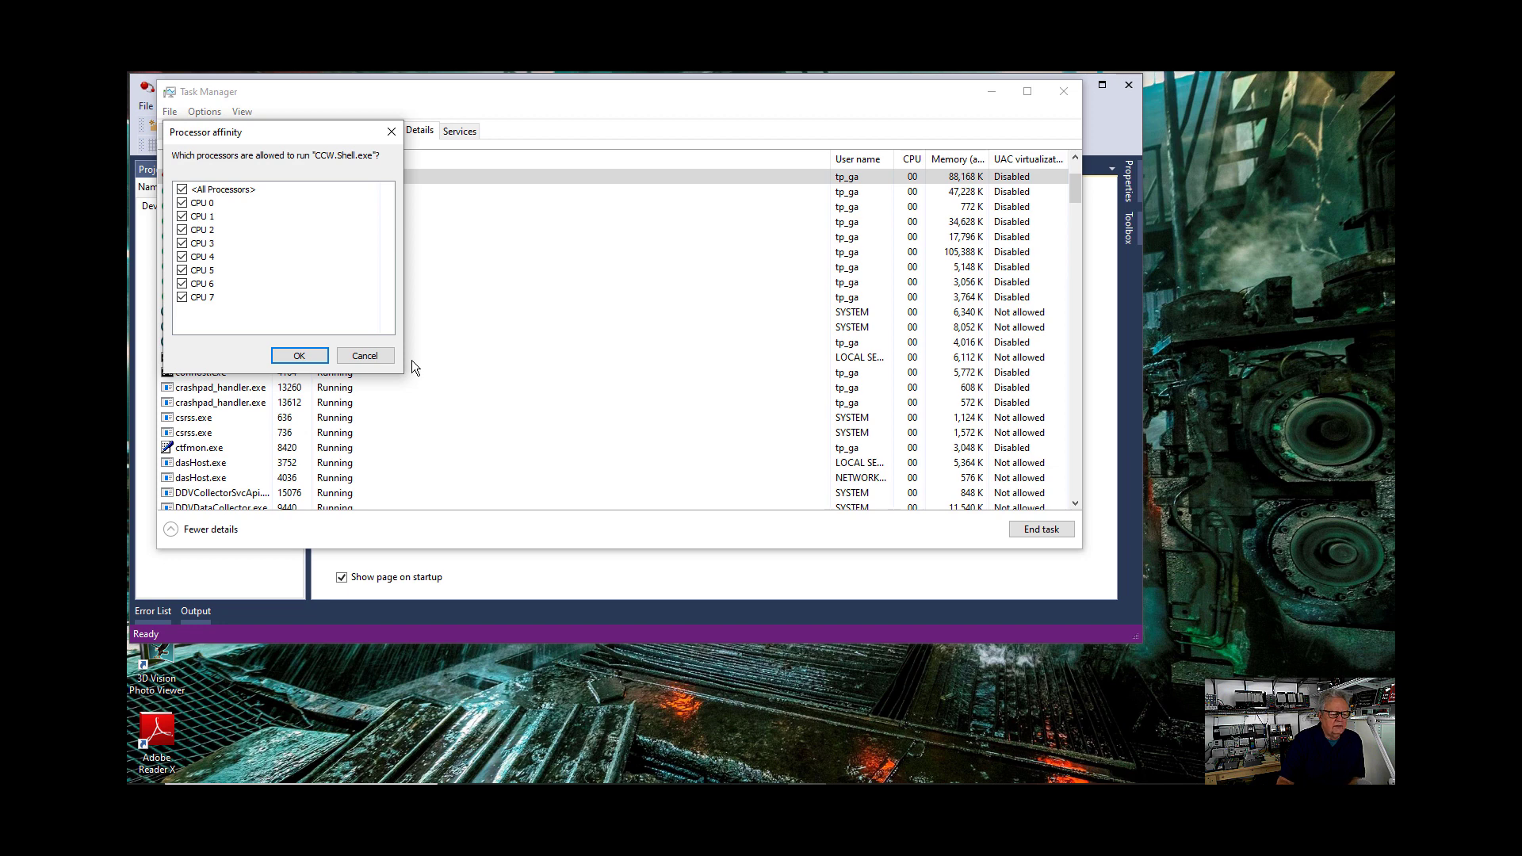
mouse_move(353, 311)
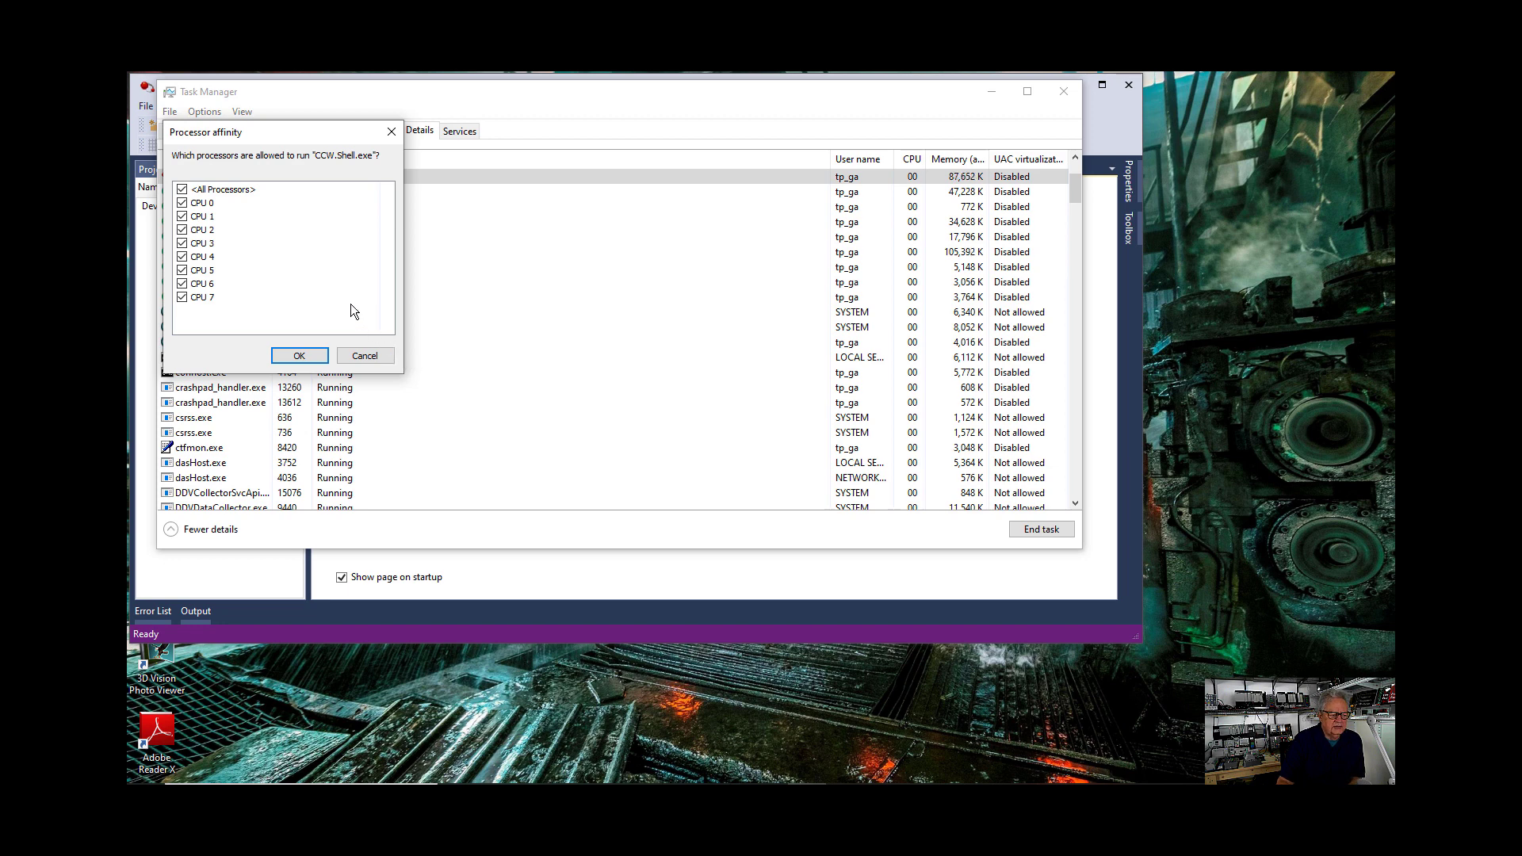
mouse_move(288, 269)
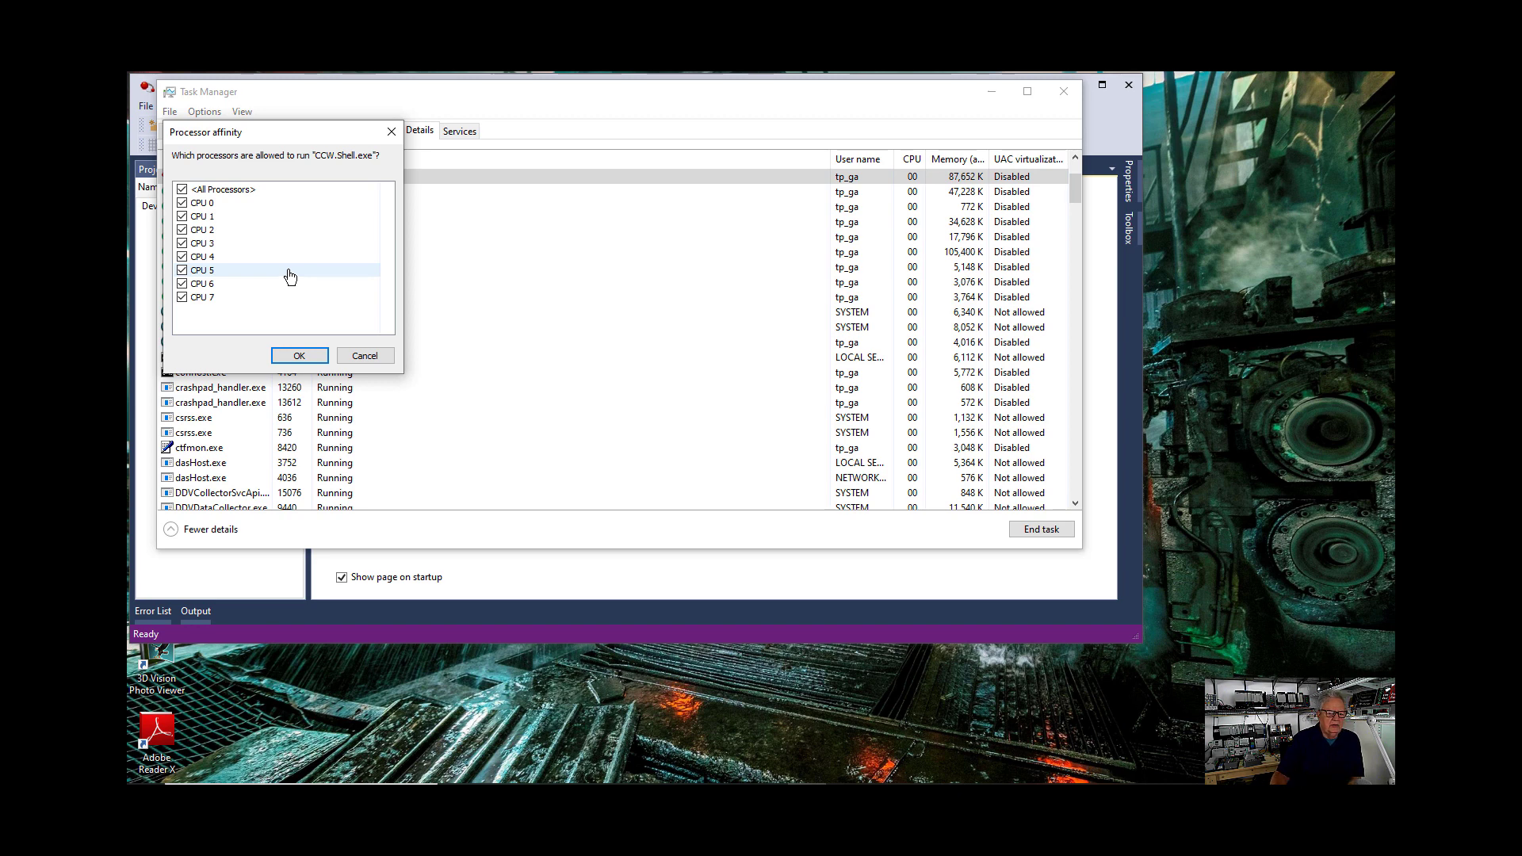
left_click(299, 355)
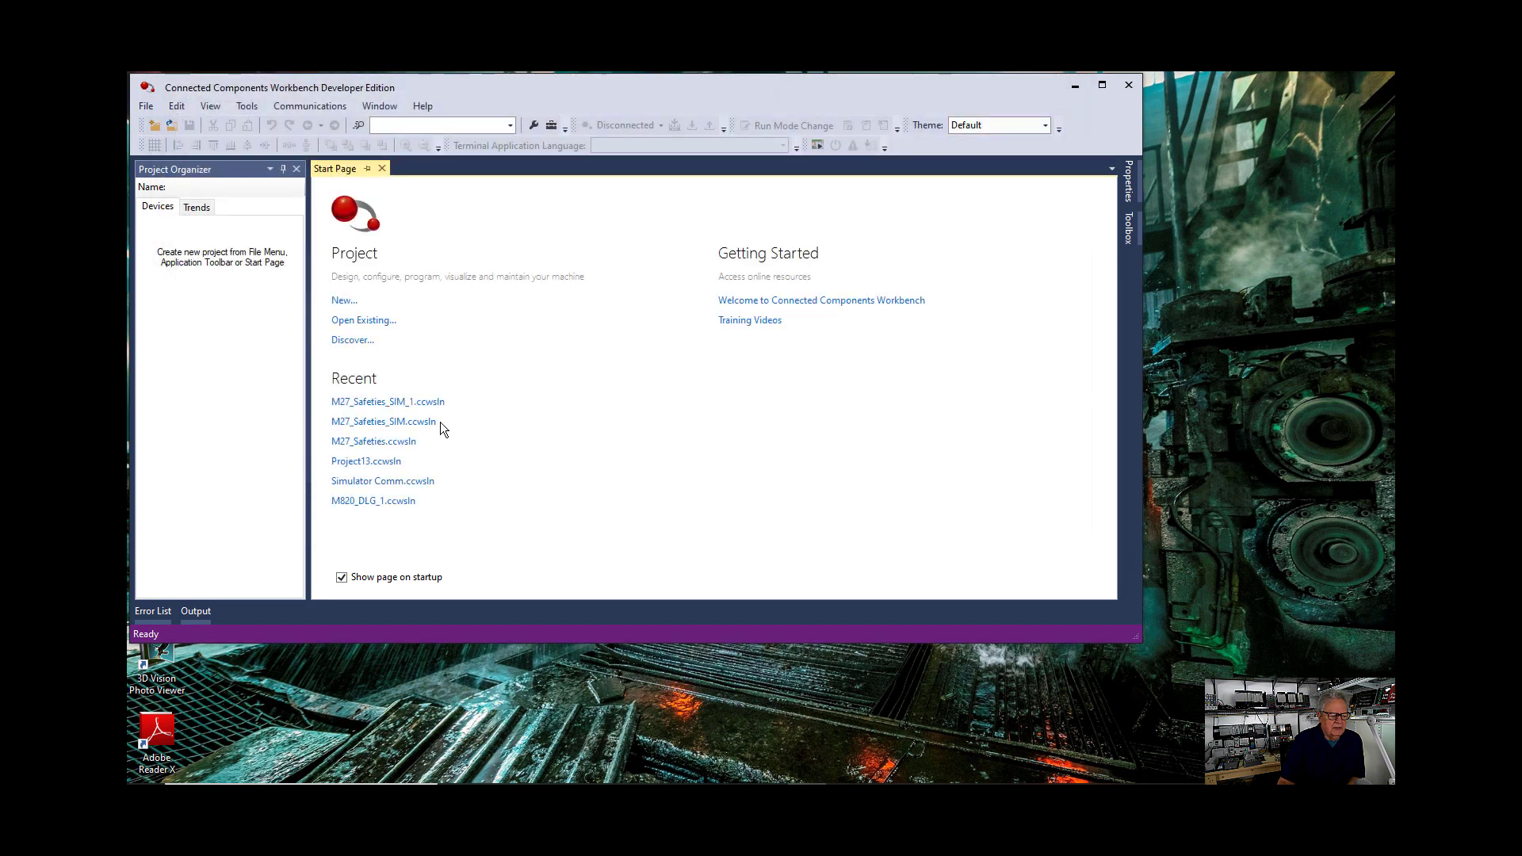
Reopen the recent M27_Safeties_SIM project and bring up the Workbench entry's actions
left_click(387, 401)
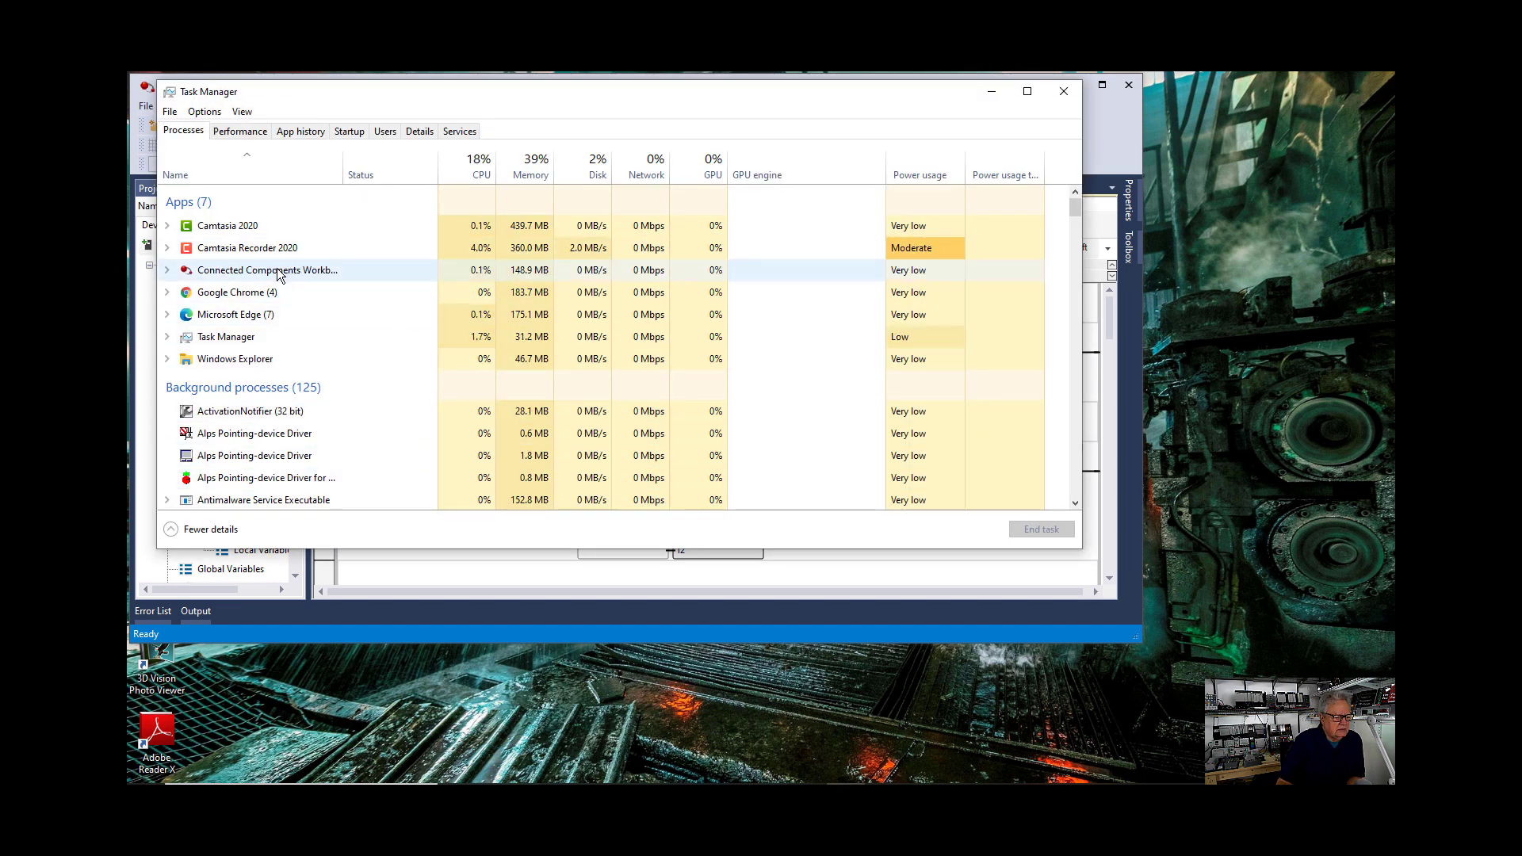
right_click(270, 270)
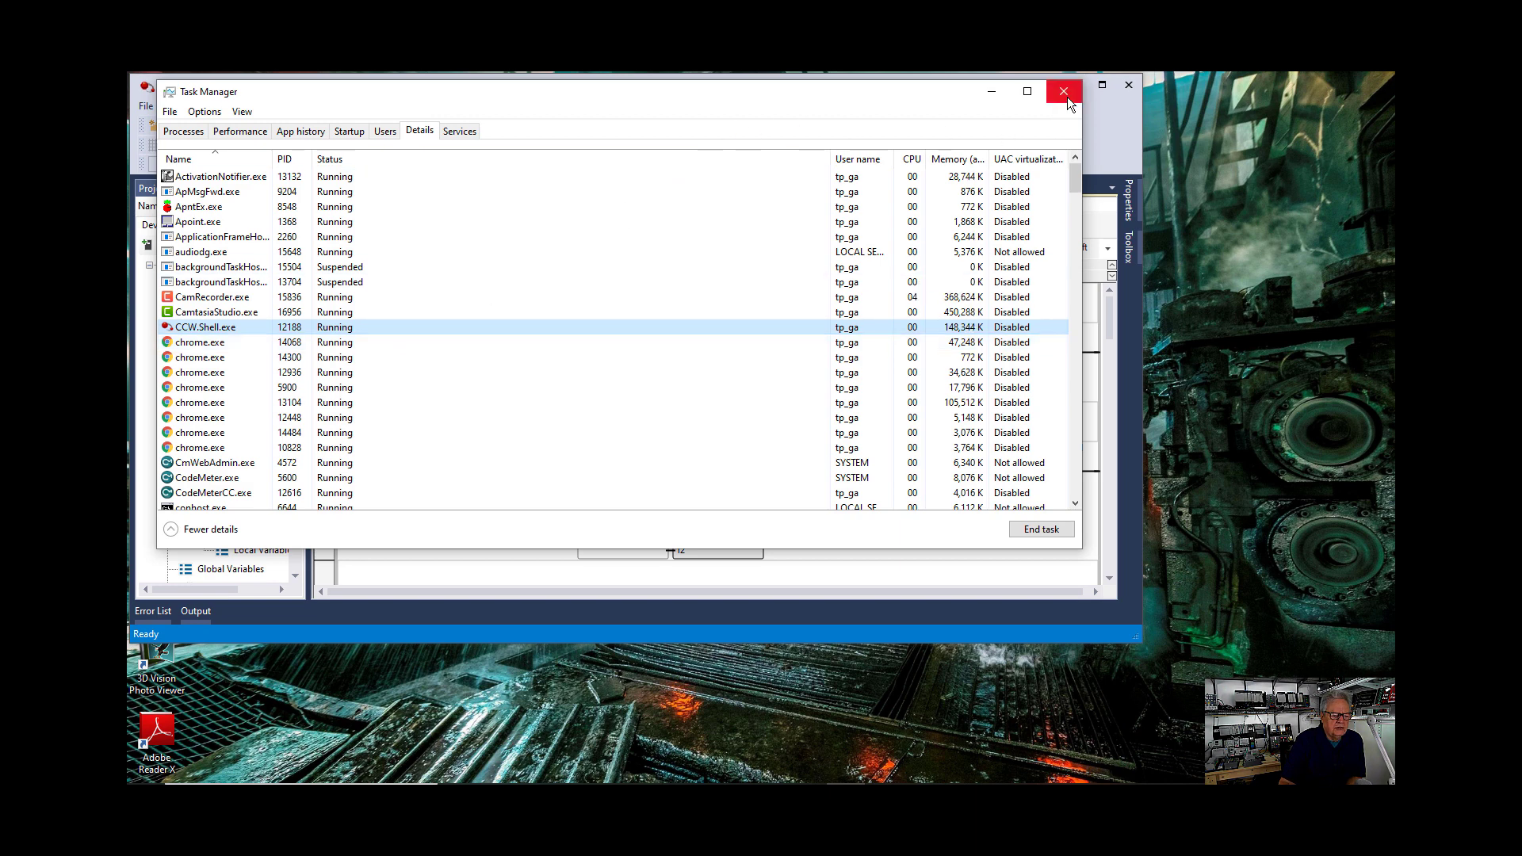
Start the Micro800 Simulator, leave CCW.Shell.exe at all CPUs, and view the process overview
left_click(1064, 92)
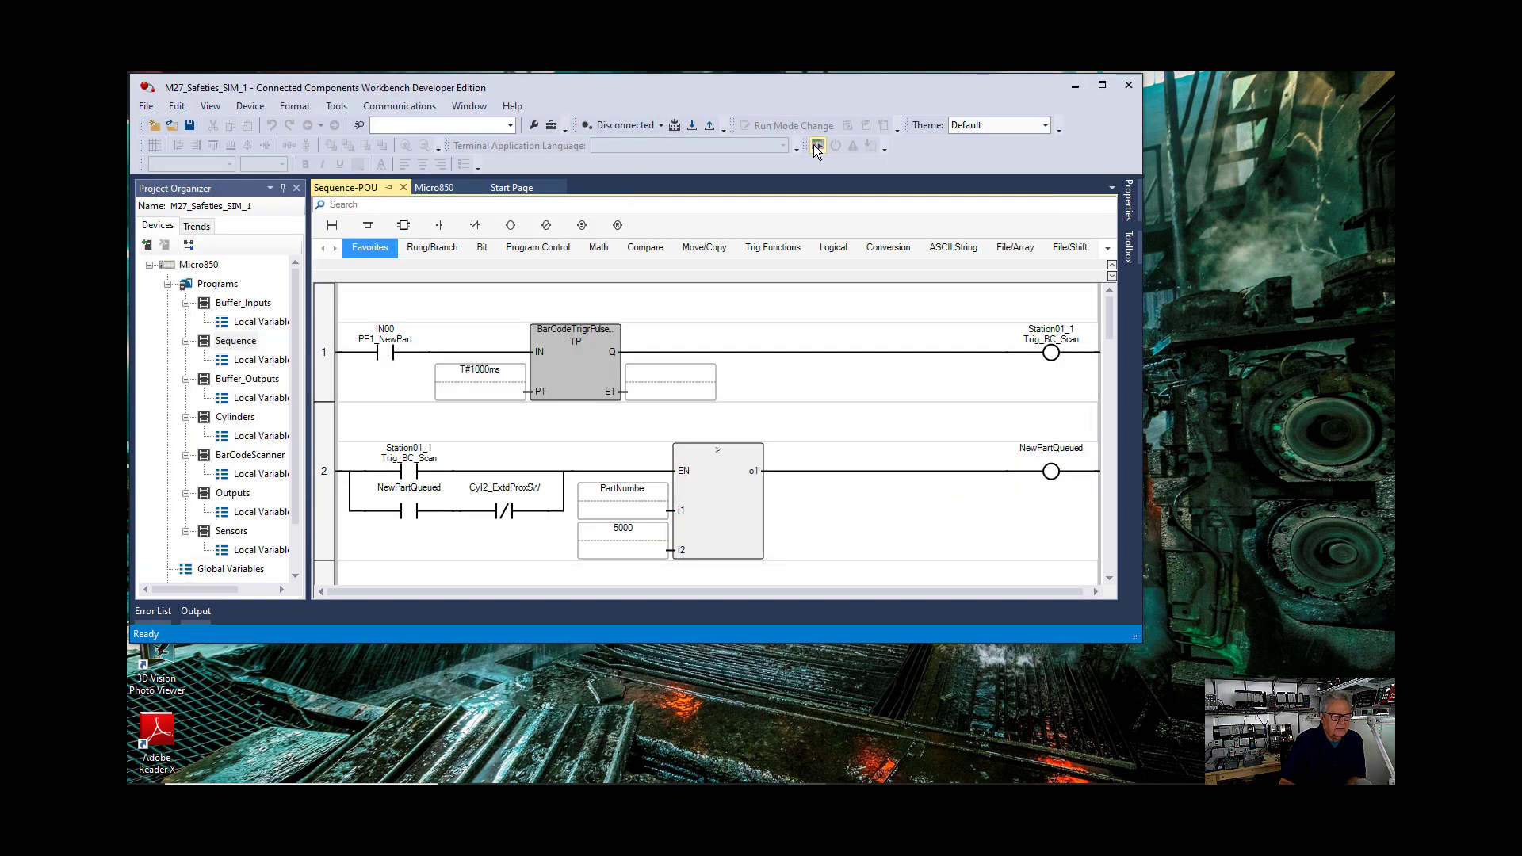
left_click(816, 144)
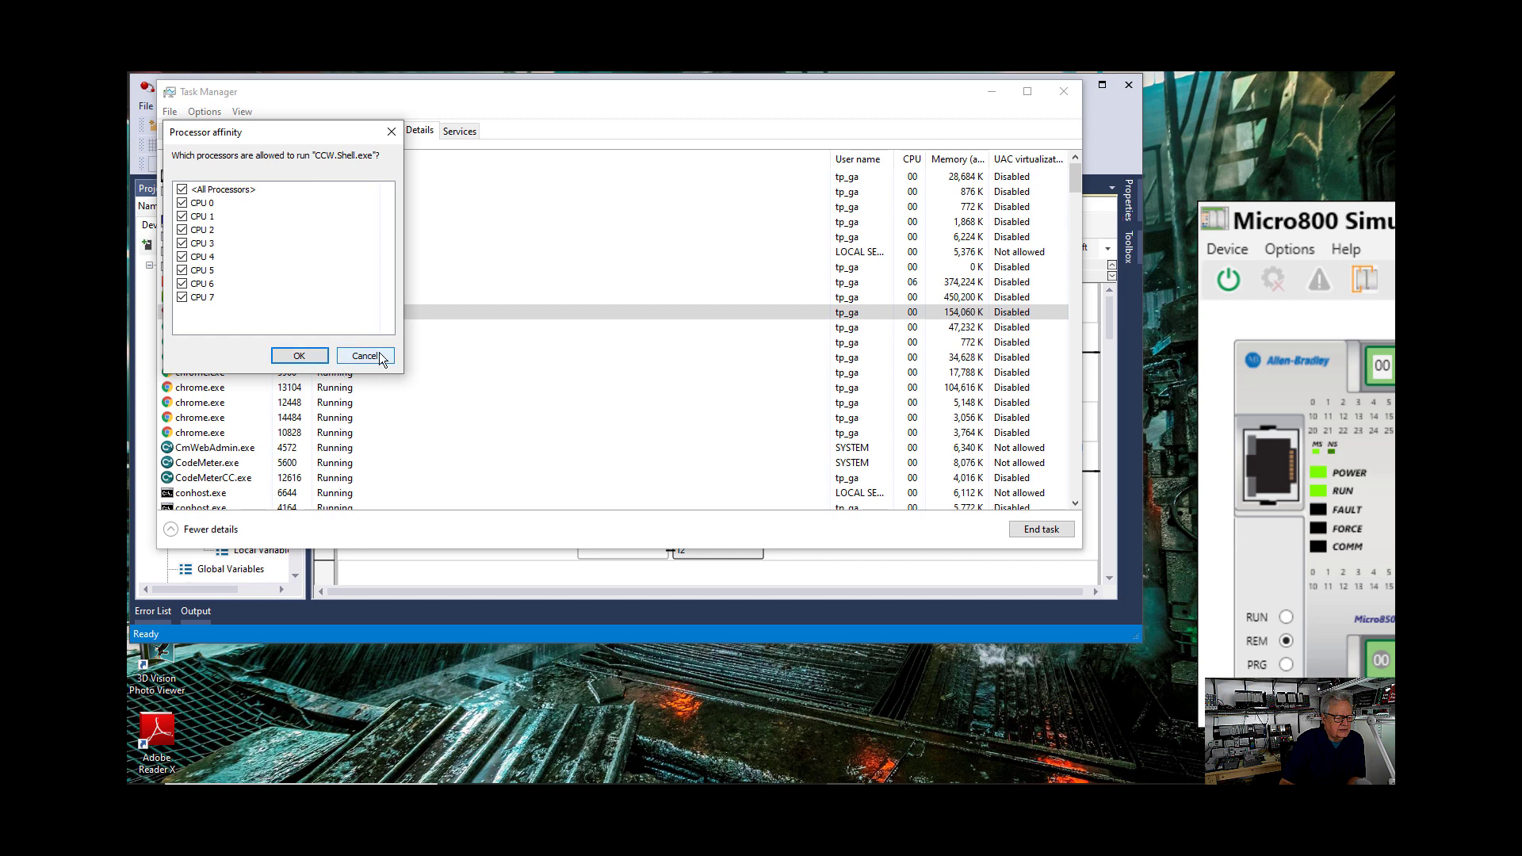
left_click(365, 355)
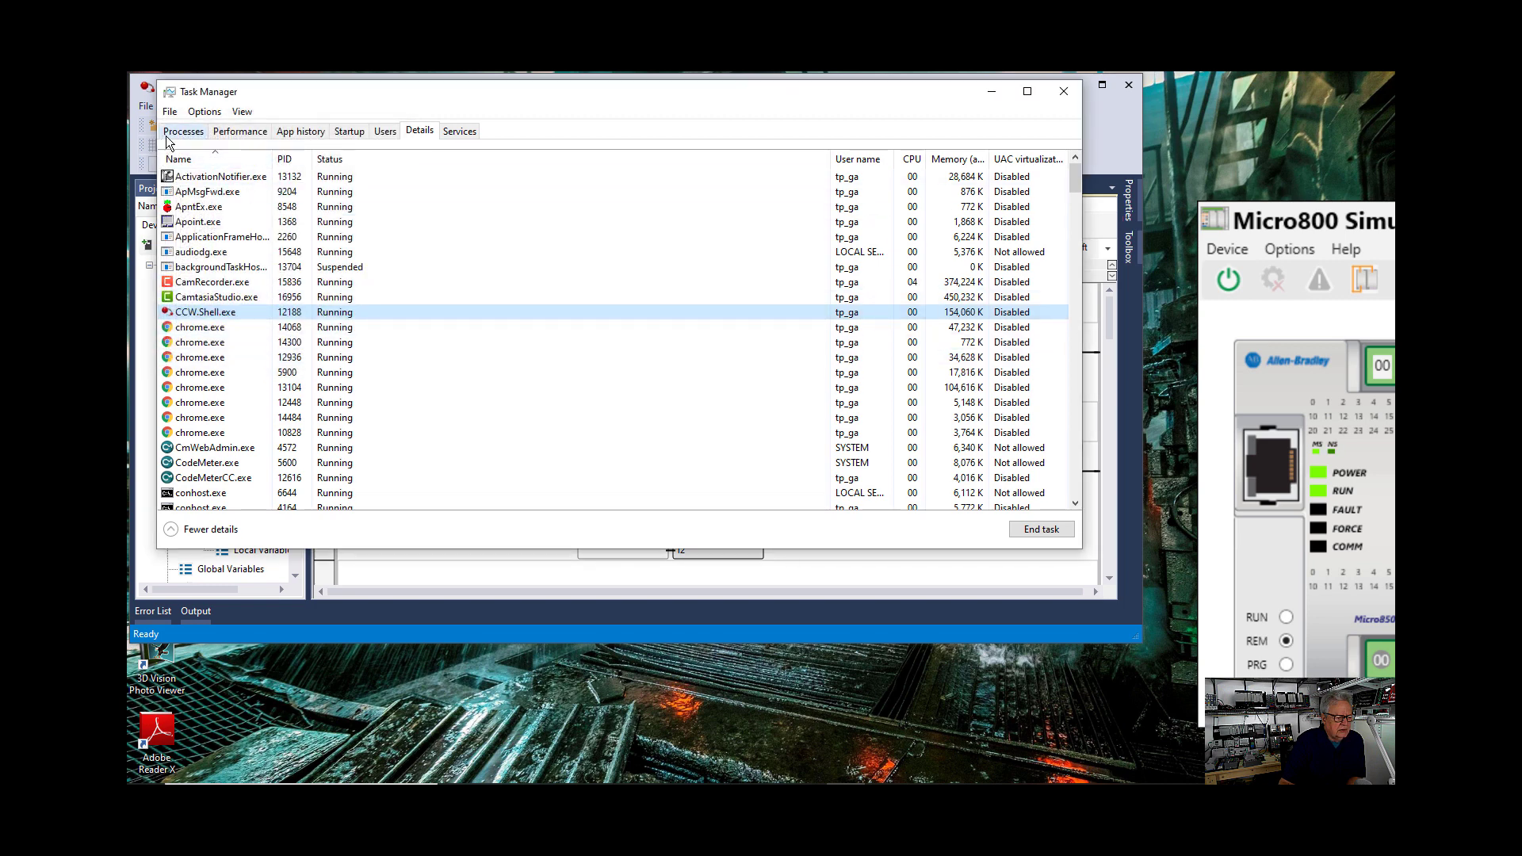
left_click(184, 130)
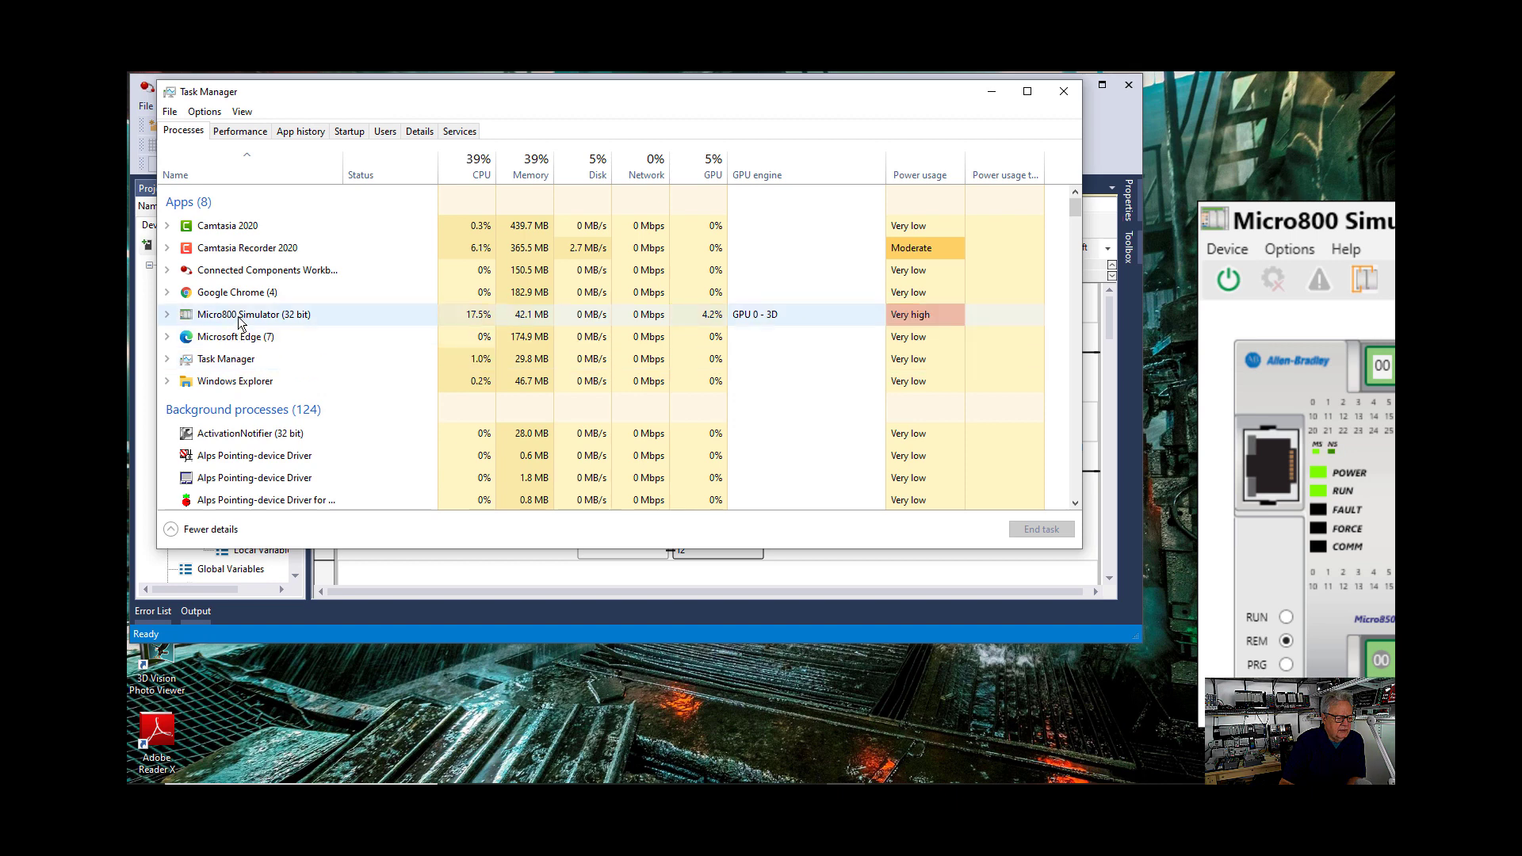
Restrict Micro800Sim.exe processor affinity to CPU 0 and CPU 1 only
right_click(209, 491)
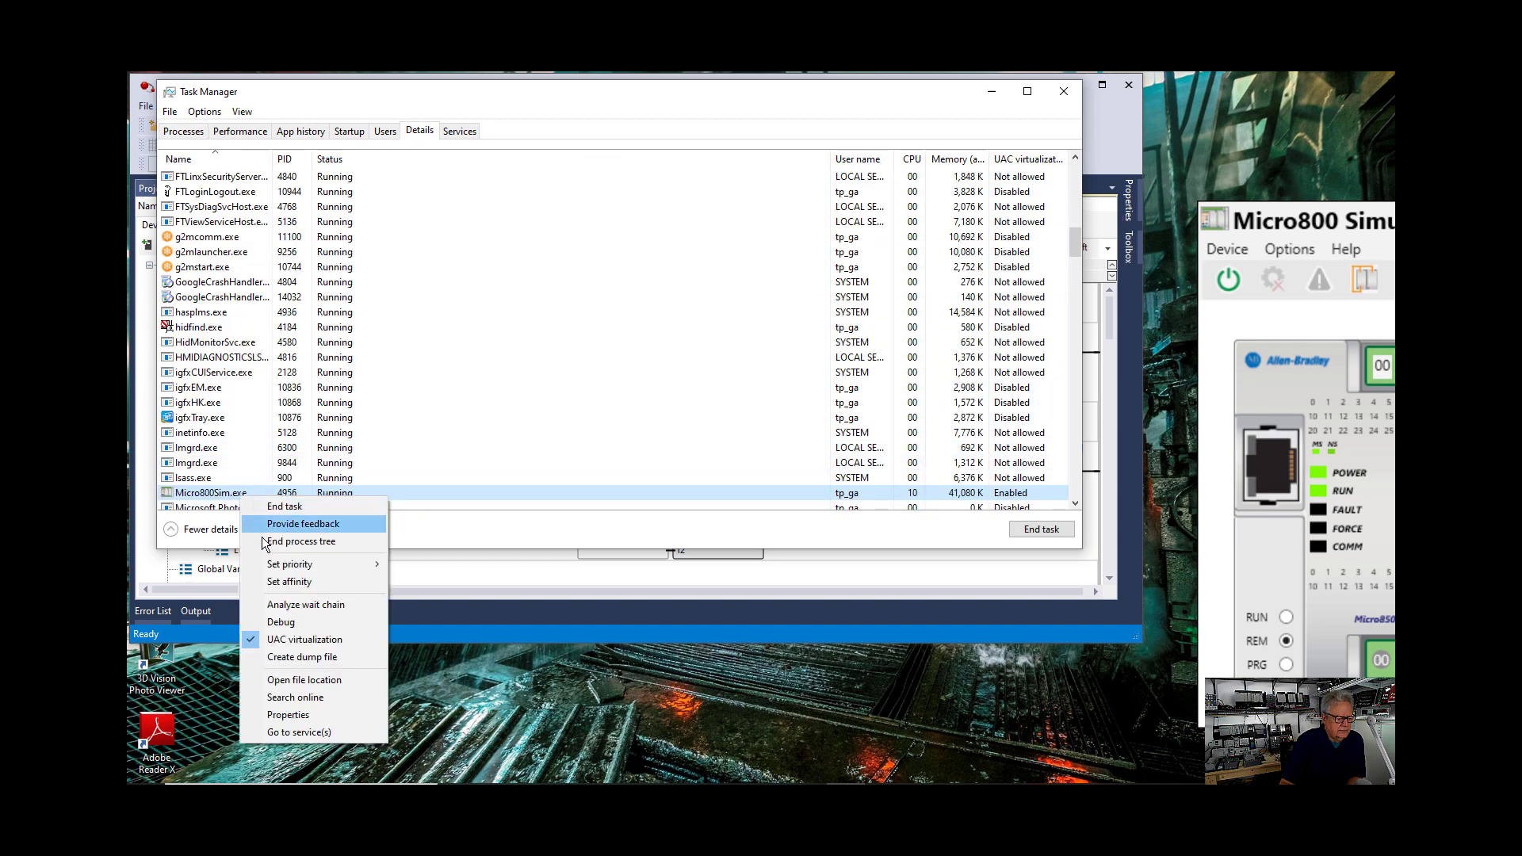
left_click(289, 582)
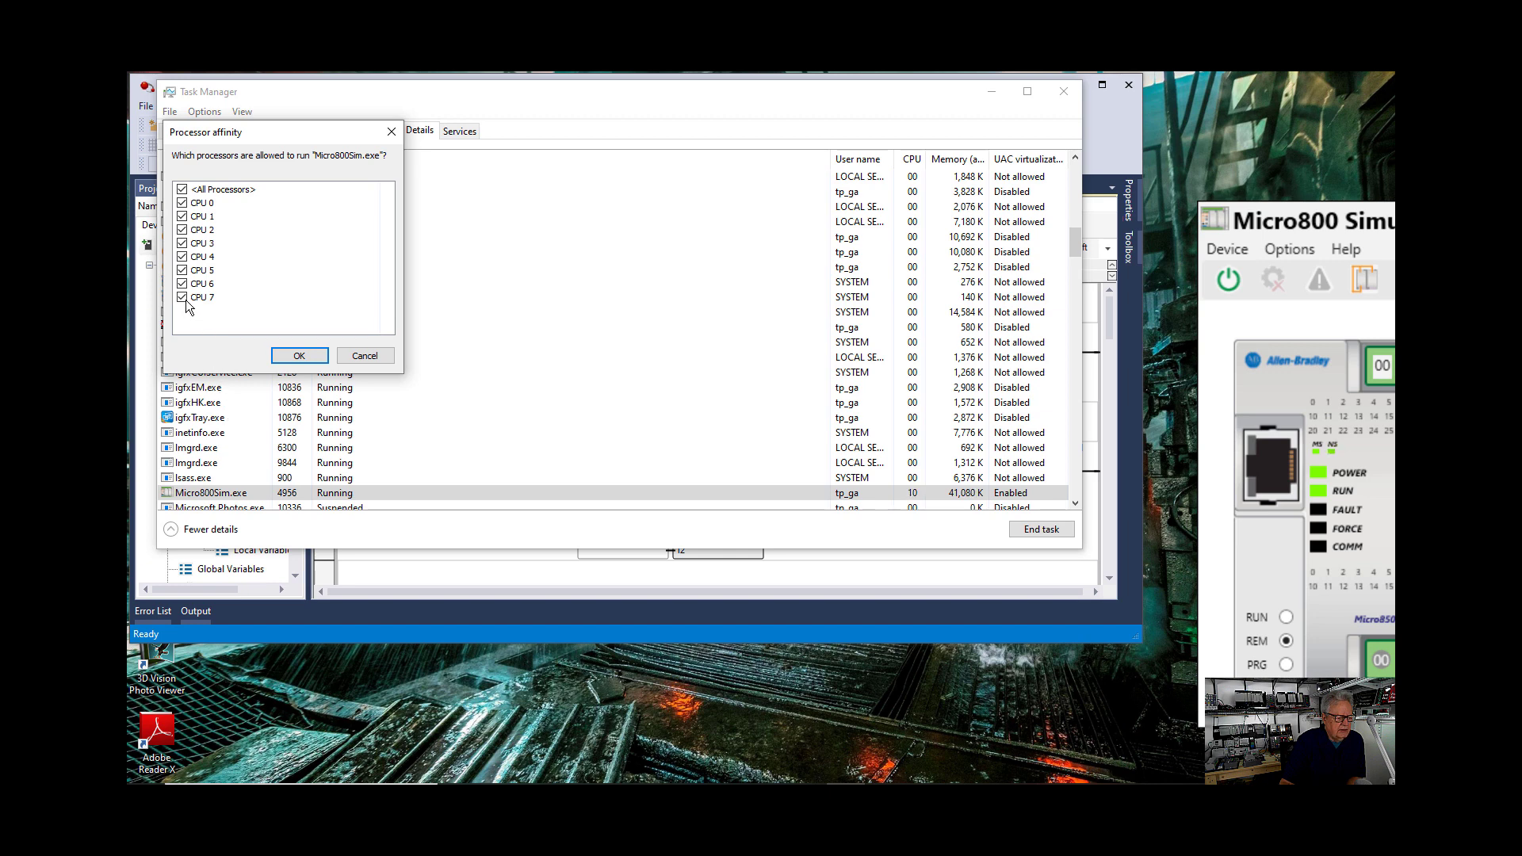
left_click(181, 189)
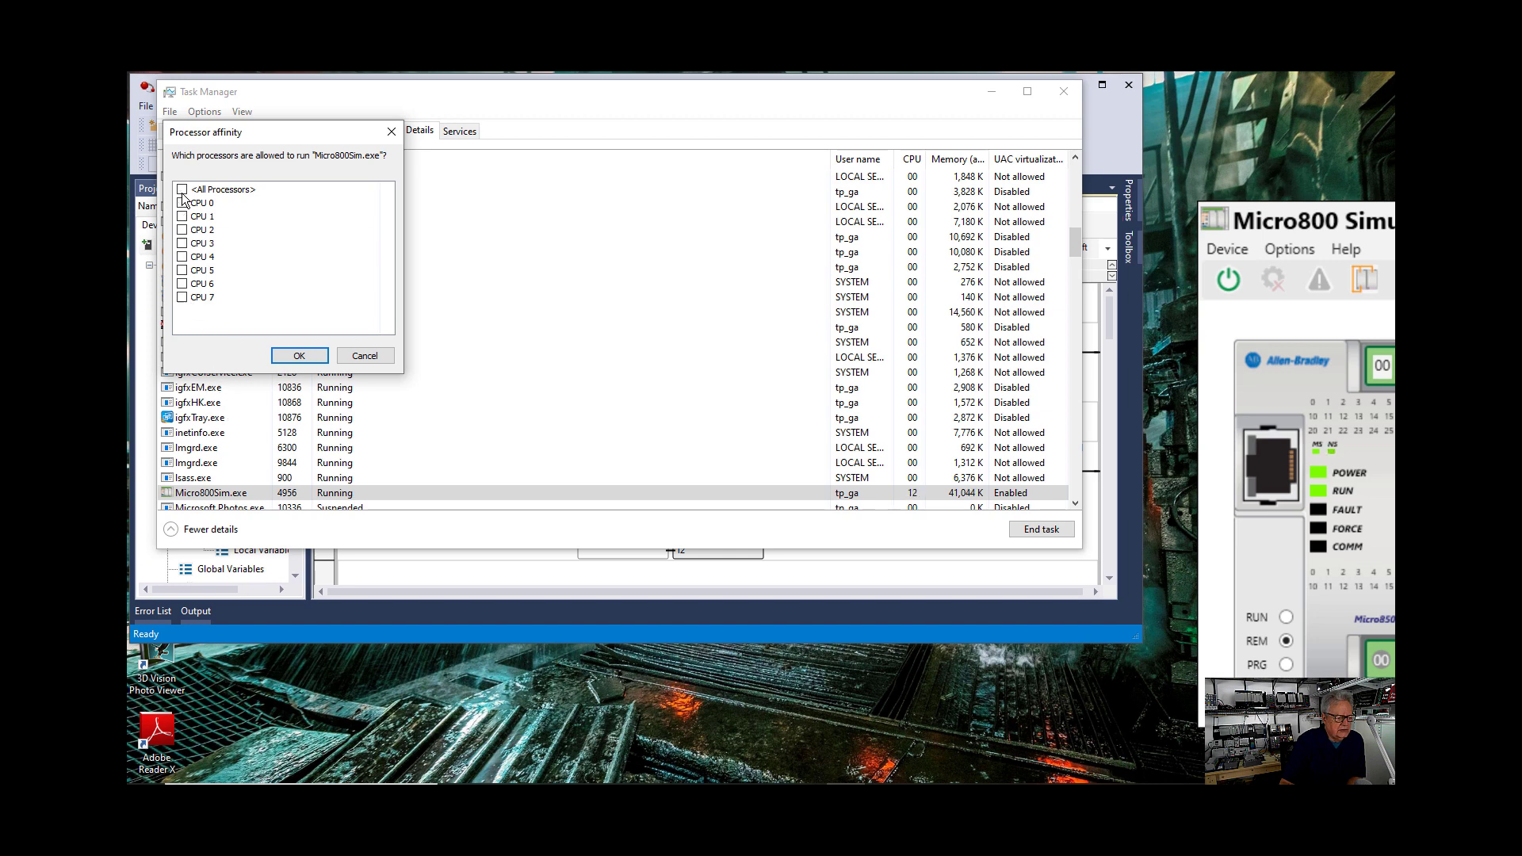
left_click(180, 215)
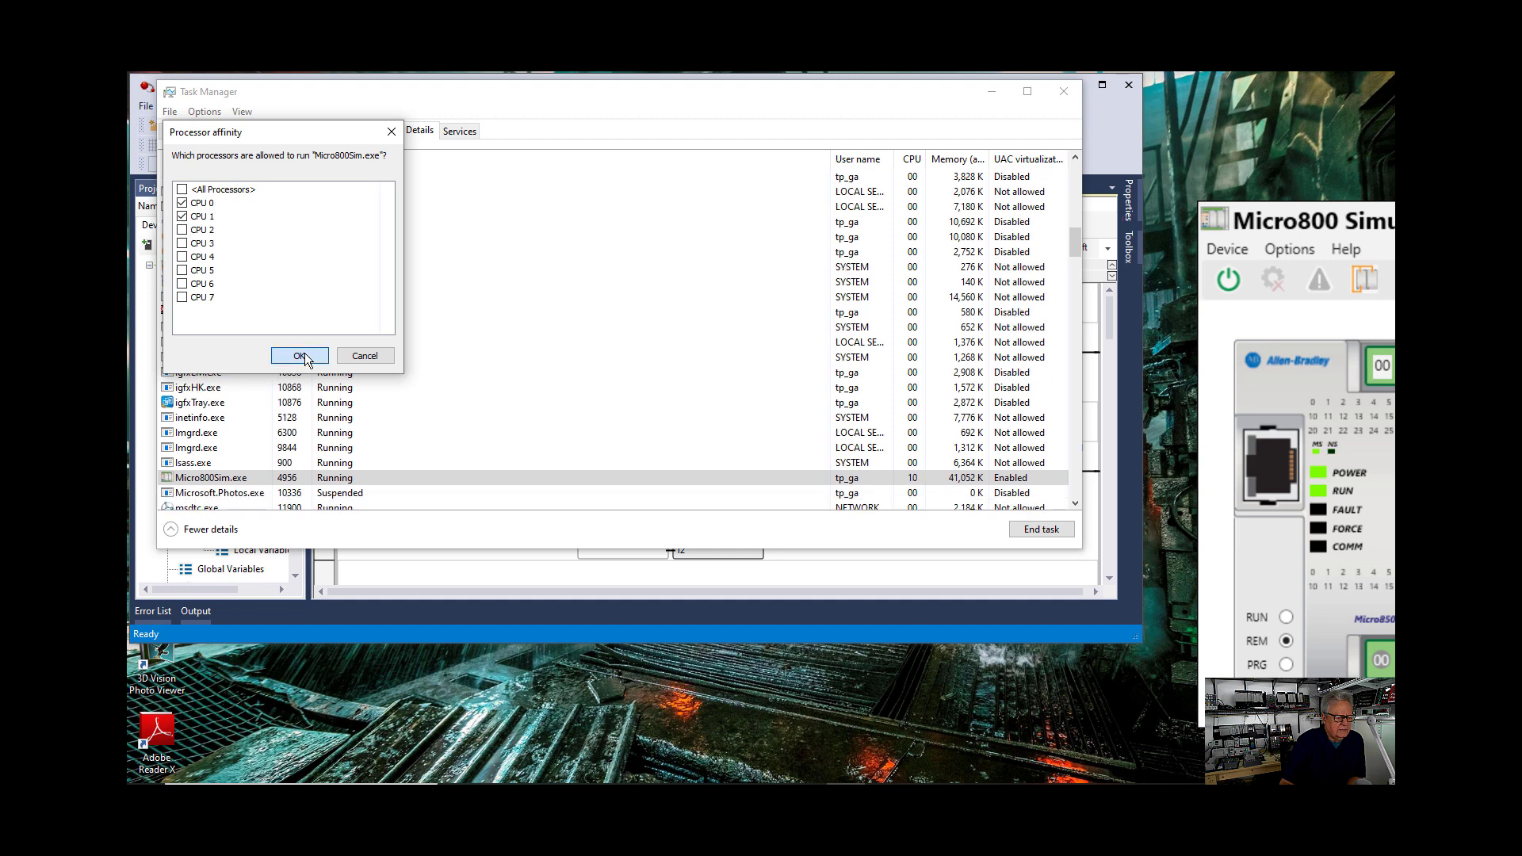
left_click(299, 355)
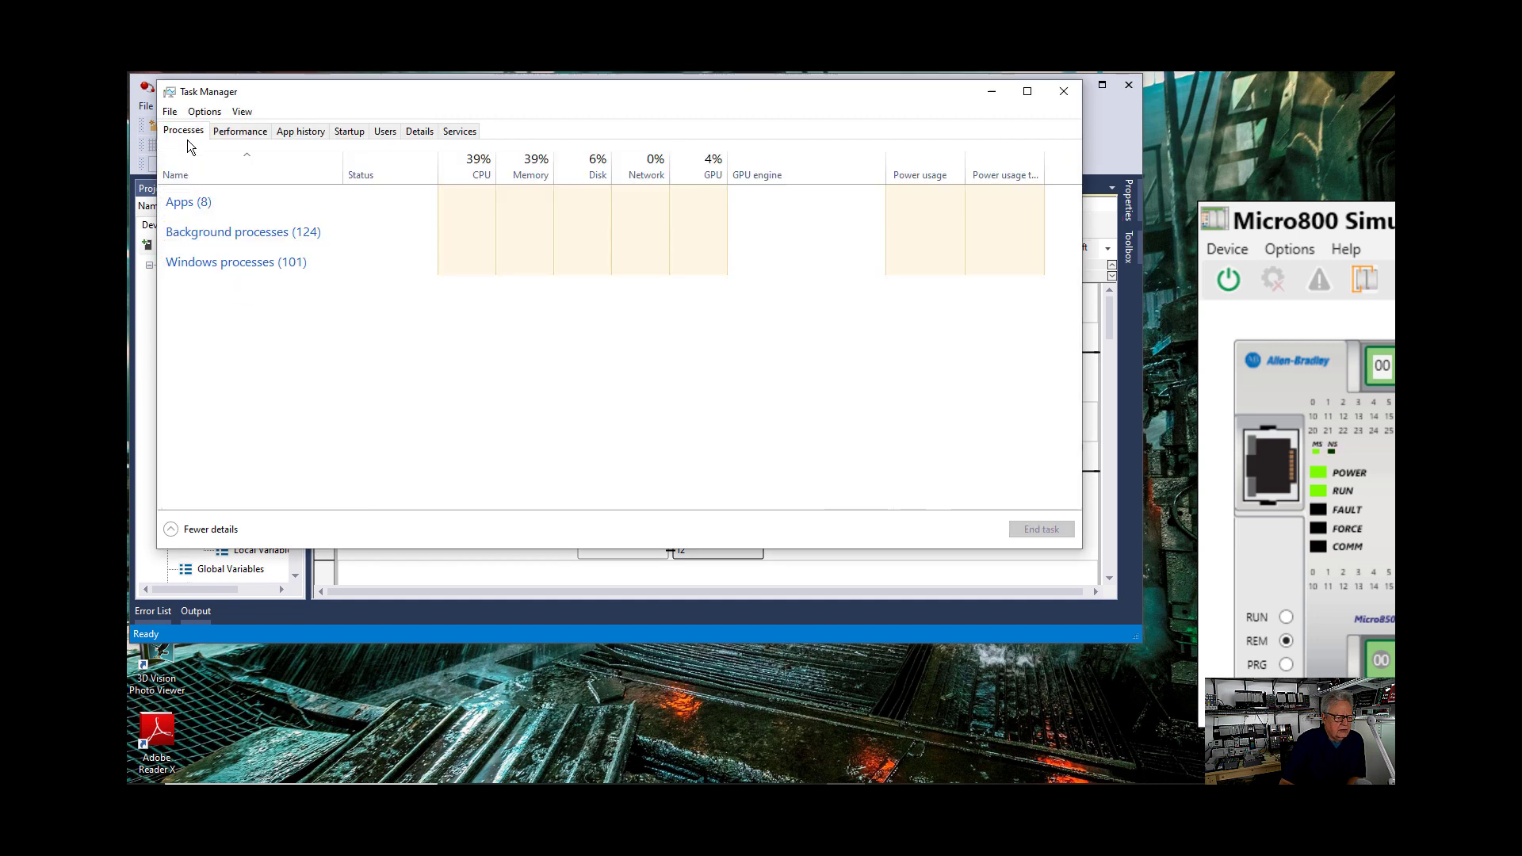
Confirm CCW.Shell.exe still allows all eight CPUs and recheck the simulator's two-CPU limit
right_click(266, 269)
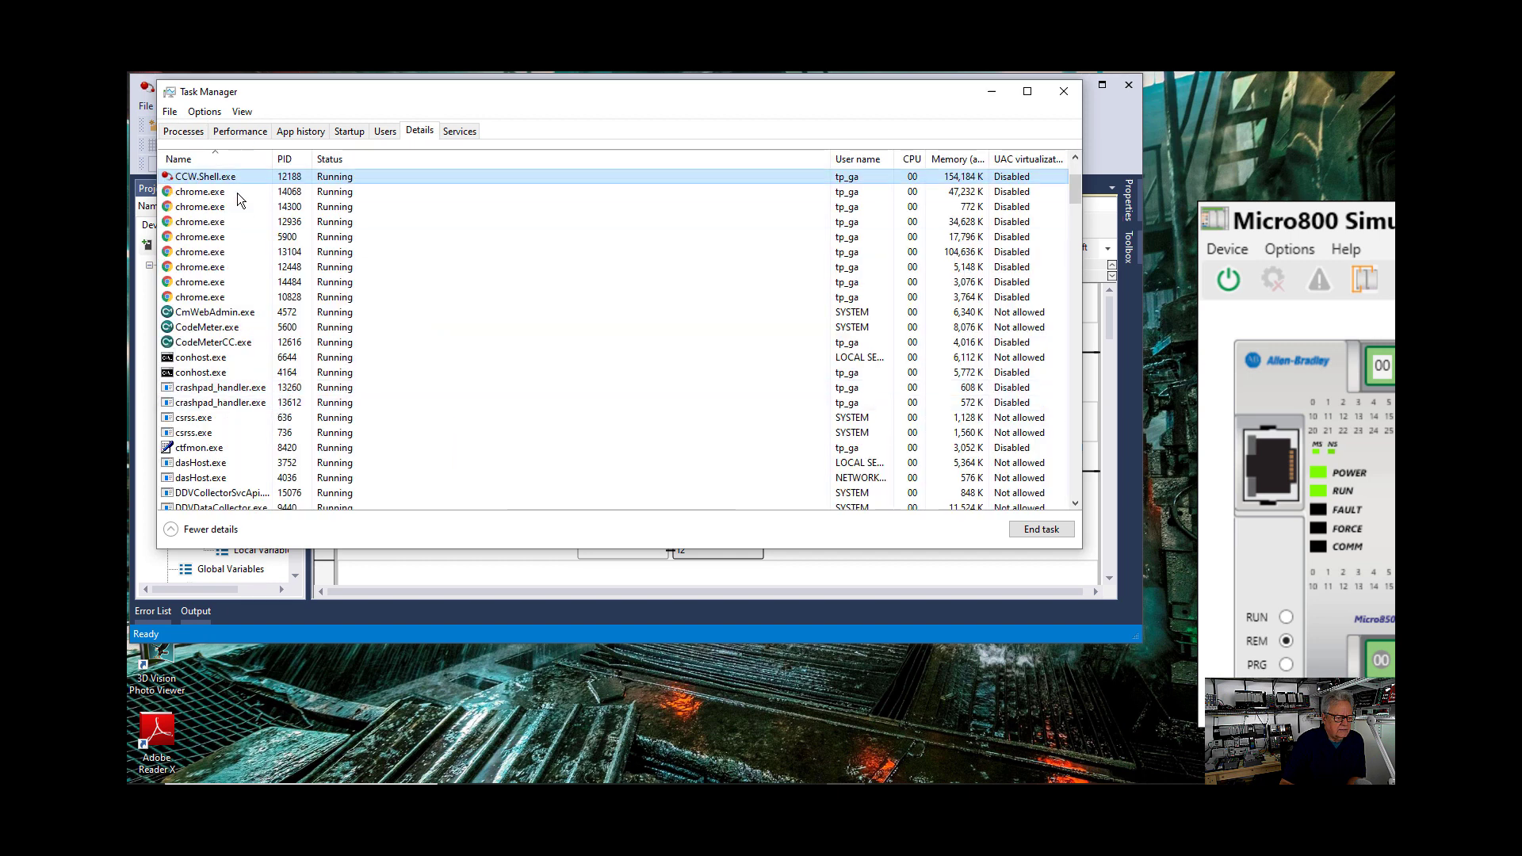
right_click(205, 176)
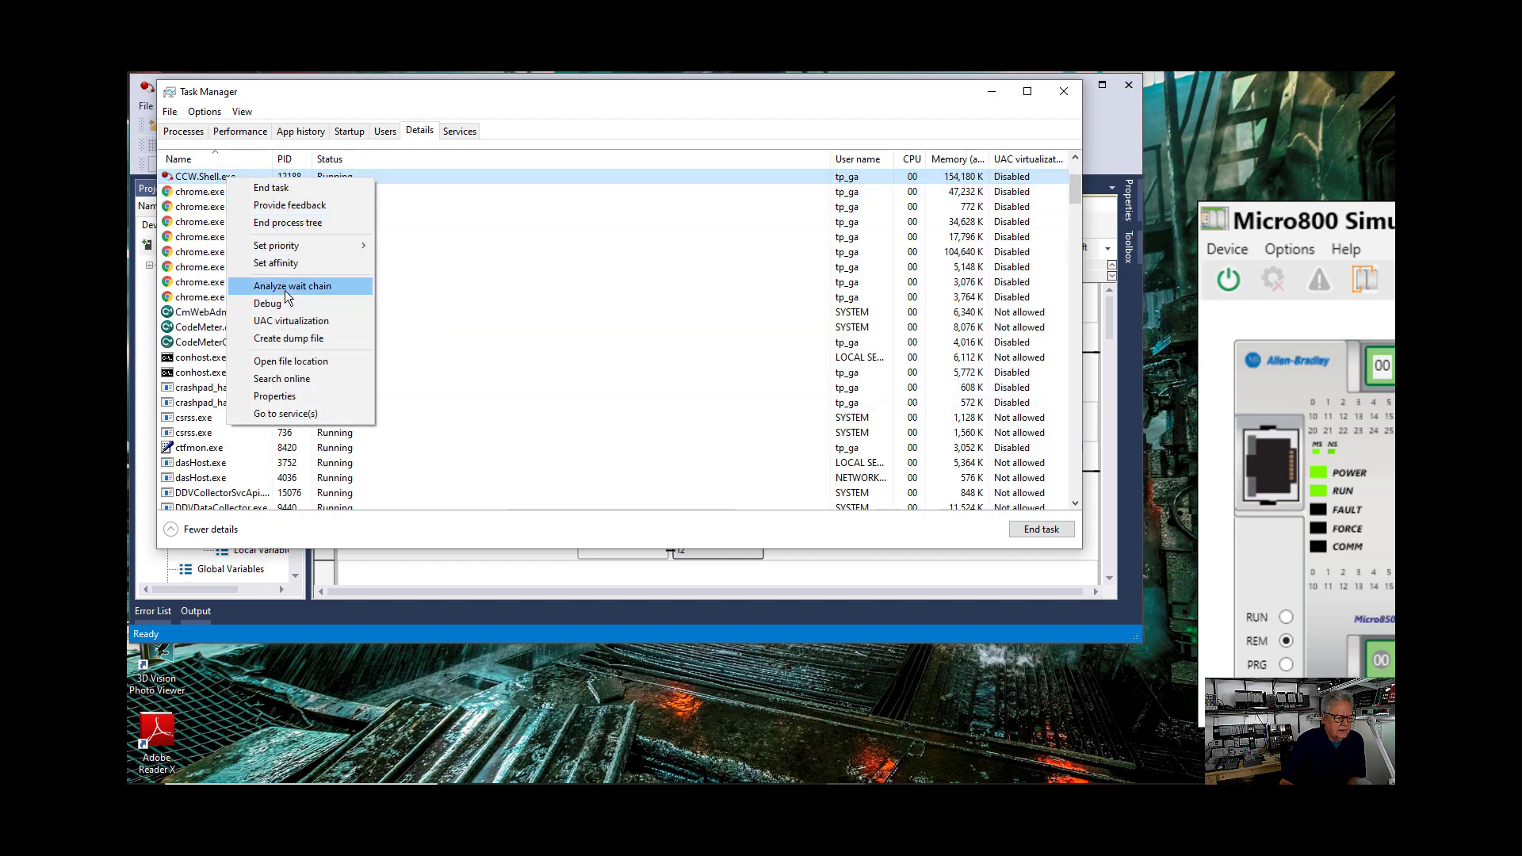
left_click(276, 263)
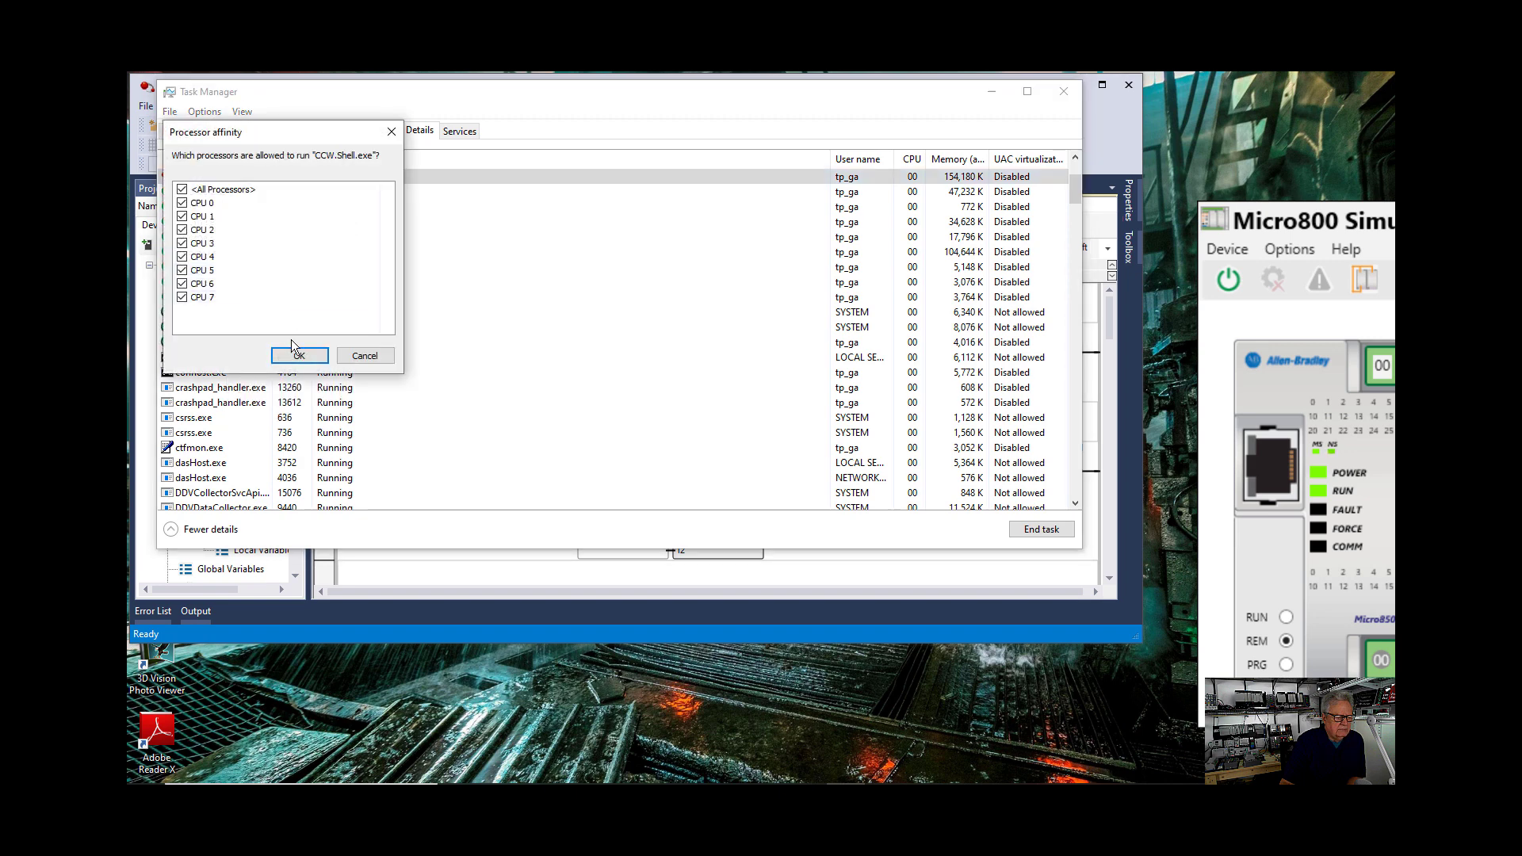
mouse_move(228, 335)
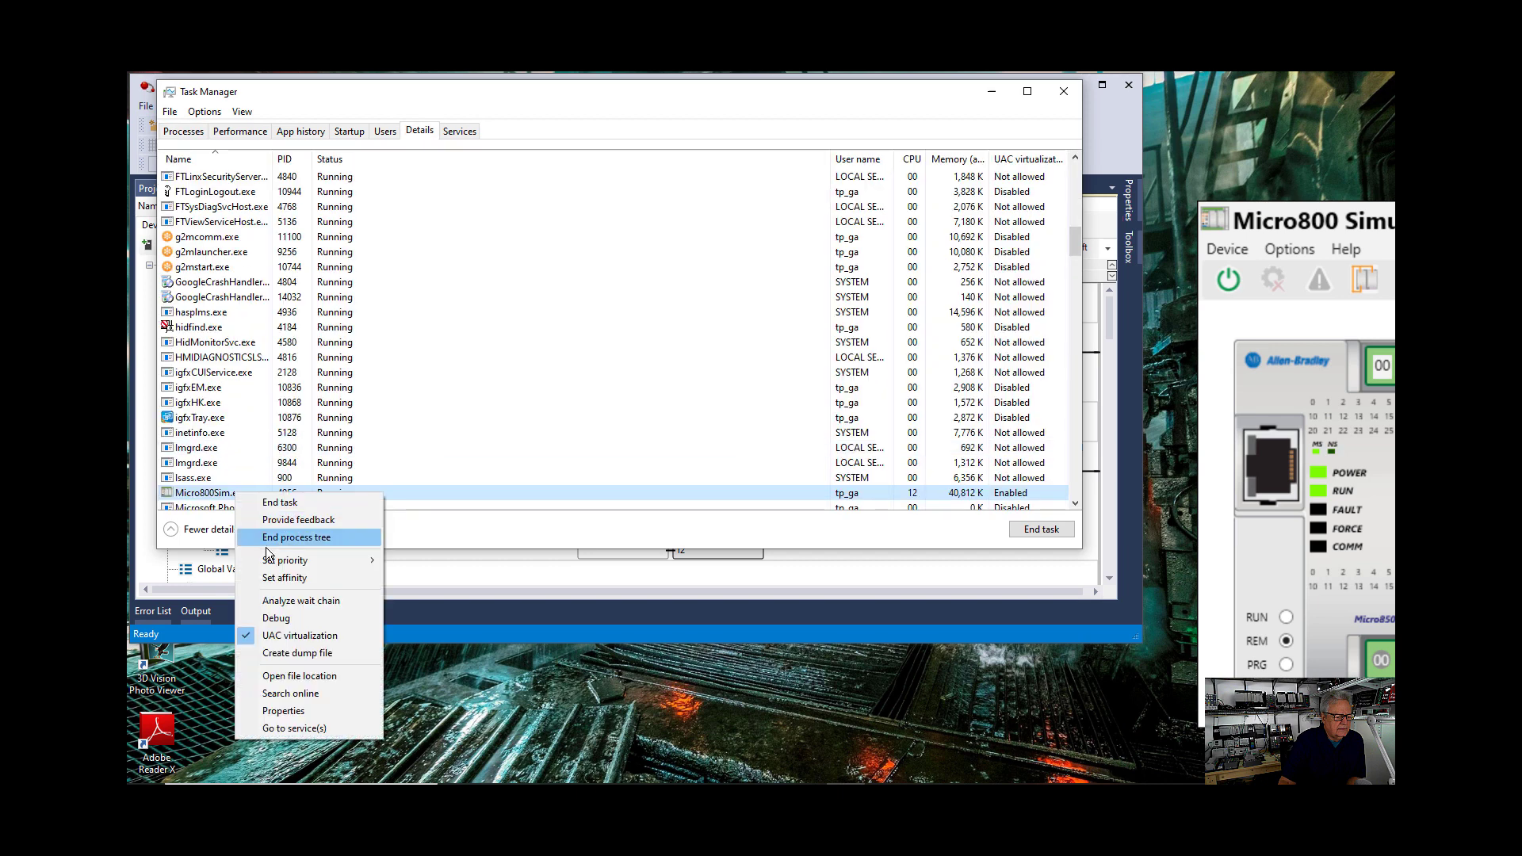
left_click(284, 577)
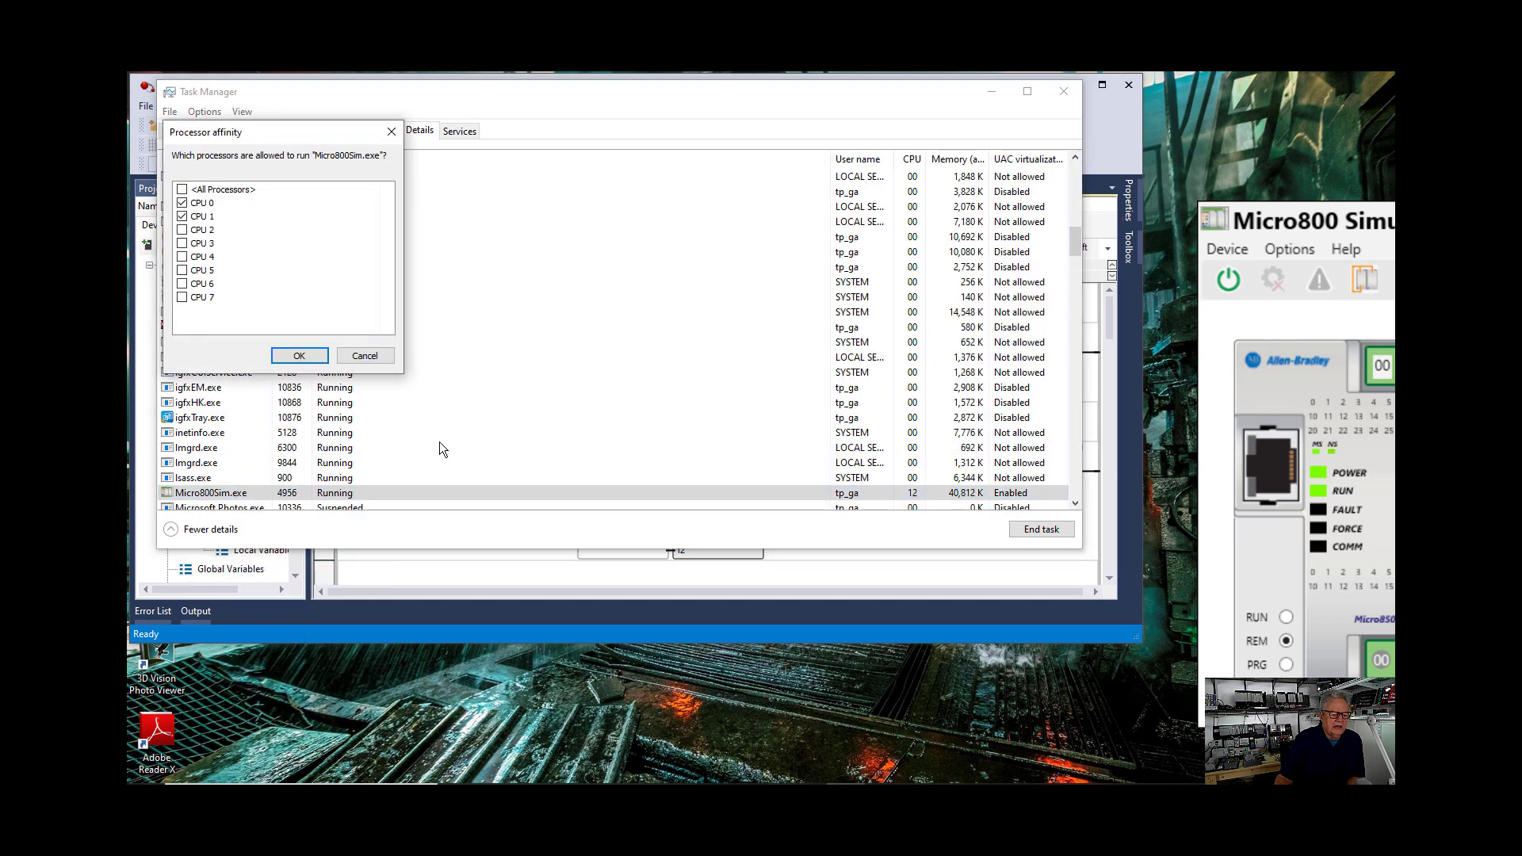